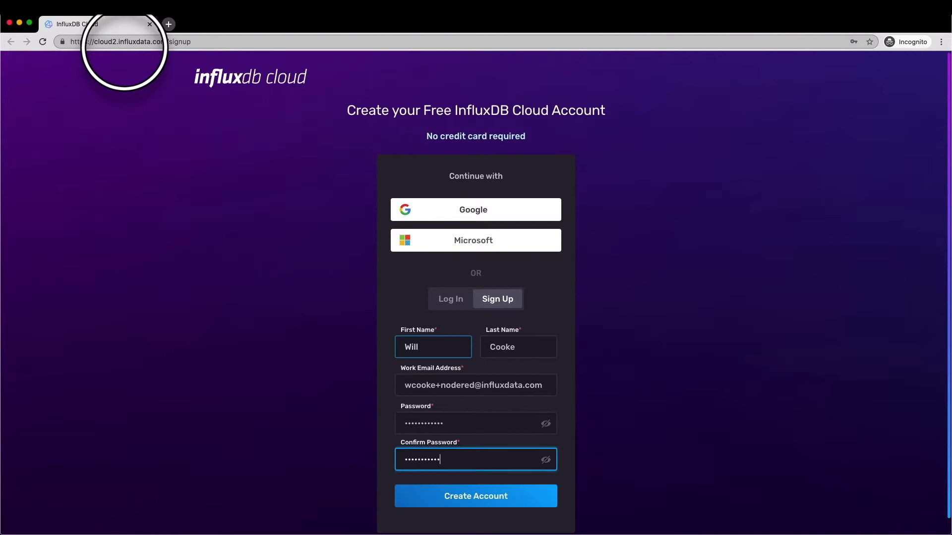
# Submit the sign-up, accept the service agreement and keep the Free plan.
pyautogui.click(476, 495)
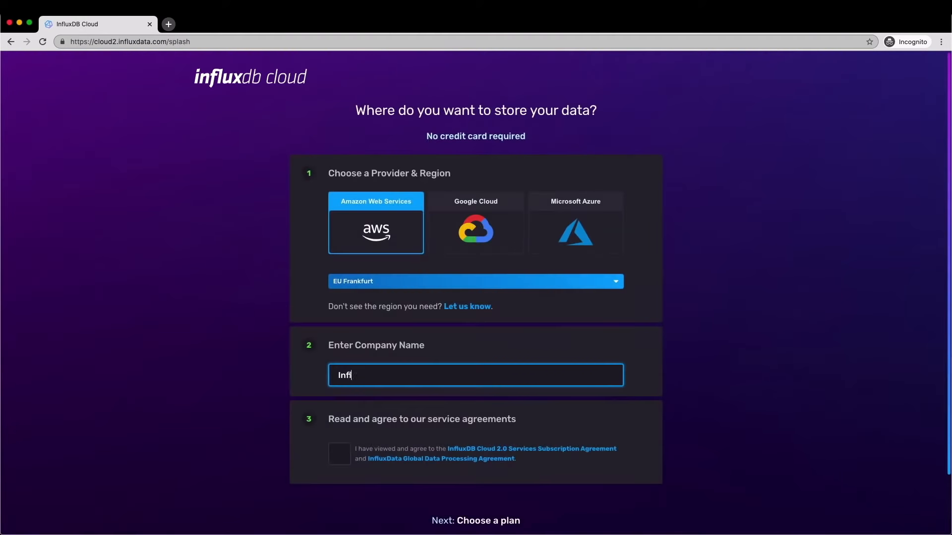
pyautogui.click(339, 454)
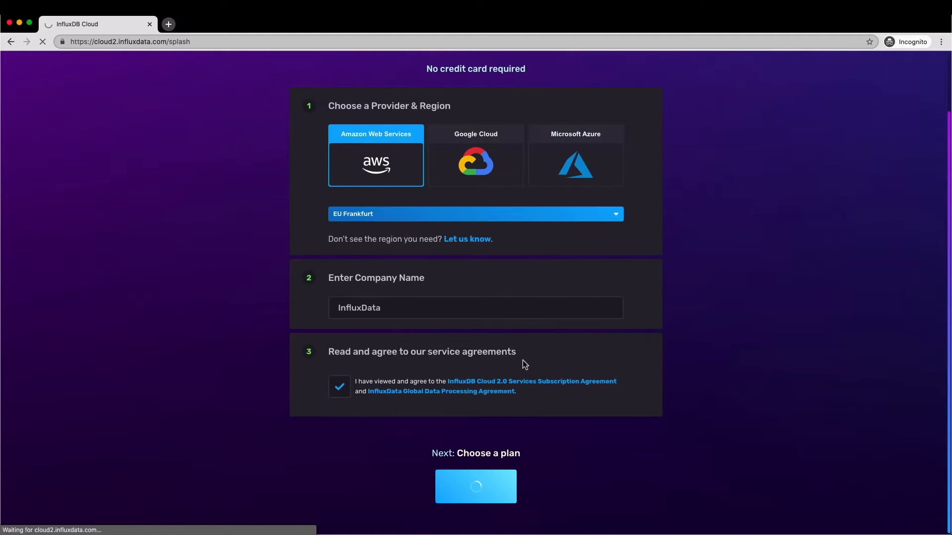
pyautogui.click(476, 486)
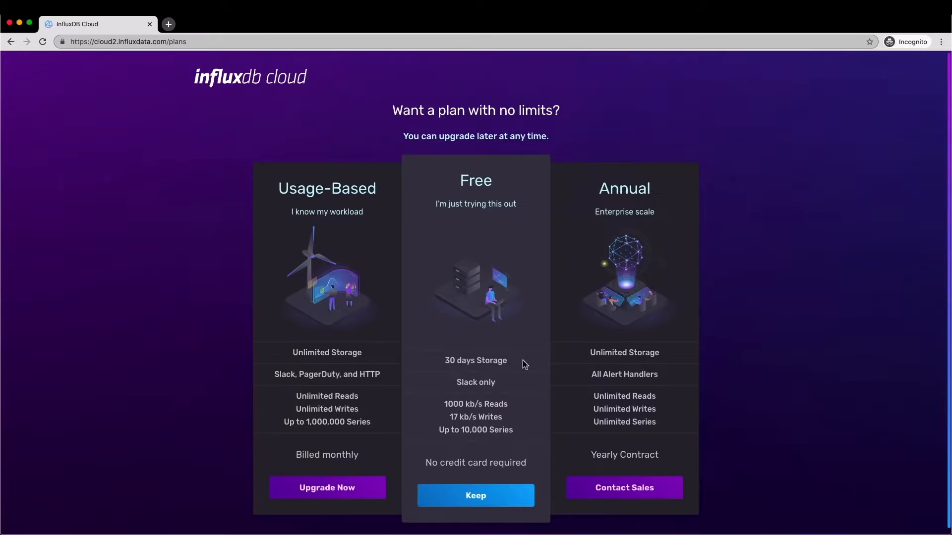
pyautogui.click(475, 495)
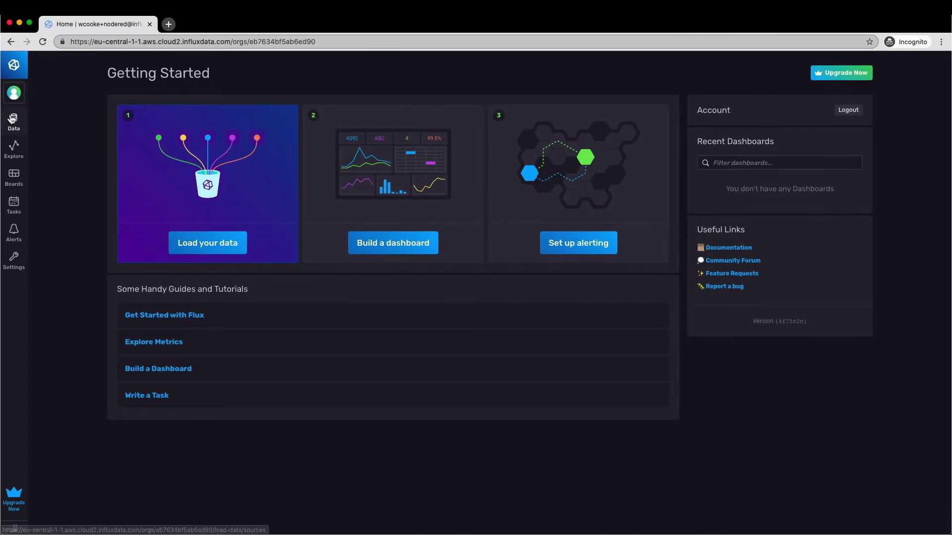
# Create bucket Room_Temperature with data older than 24 hours deleted.
pyautogui.click(14, 119)
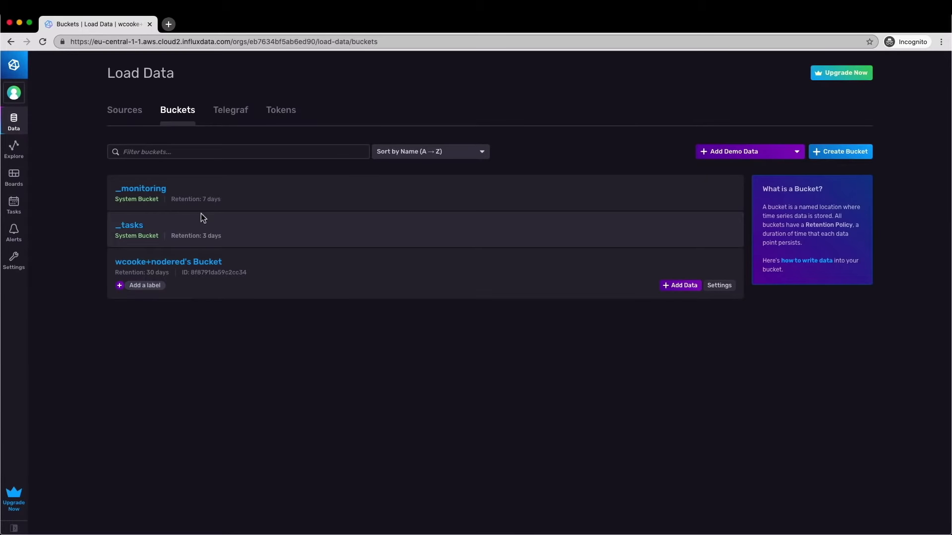
pyautogui.click(841, 151)
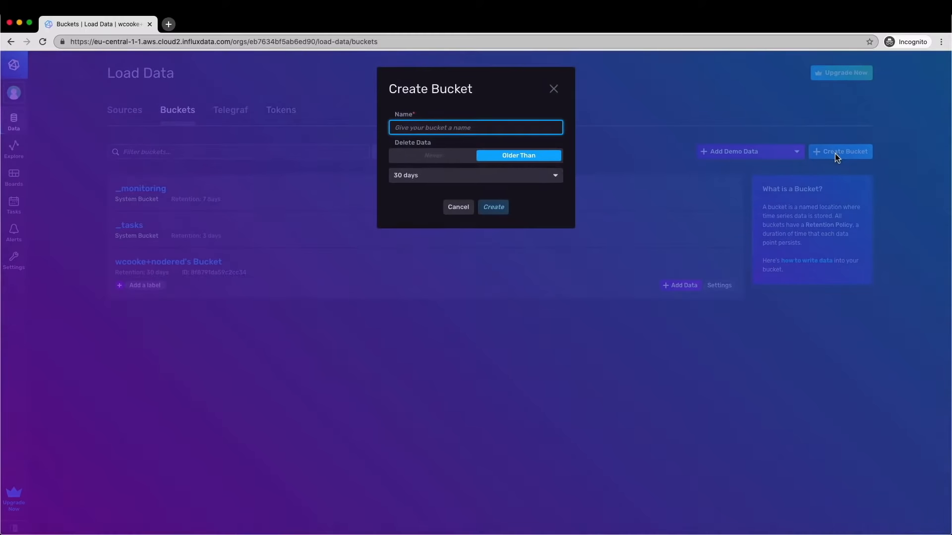
pyautogui.write('Room')
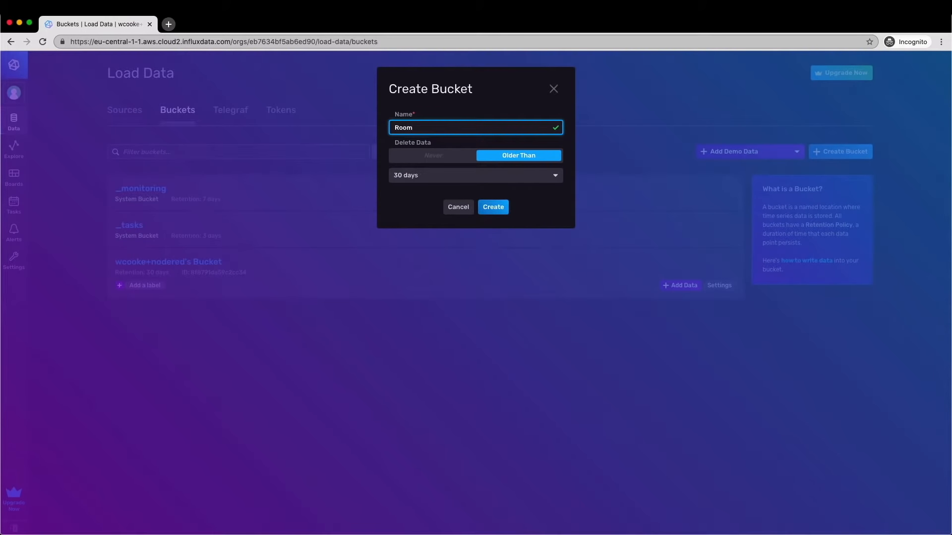
pyautogui.write('_Temperature')
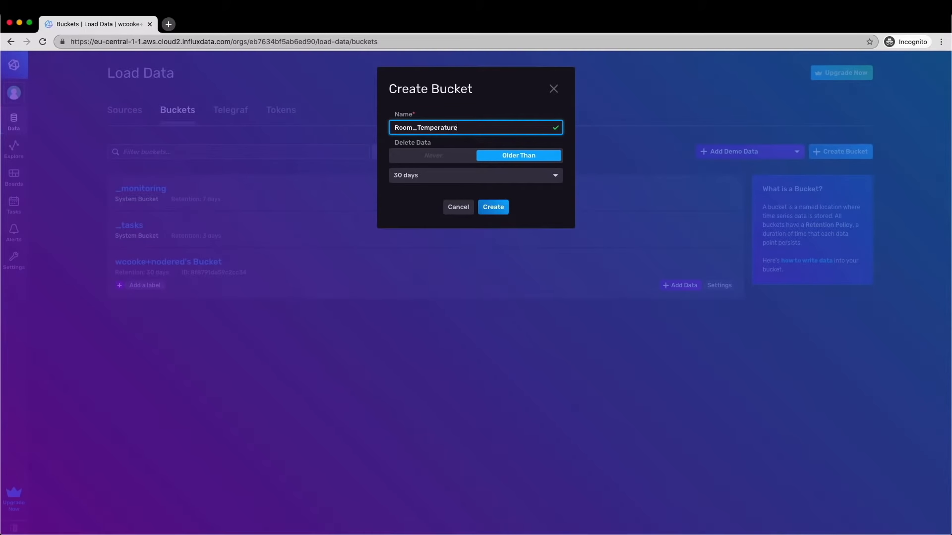
pyautogui.click(475, 175)
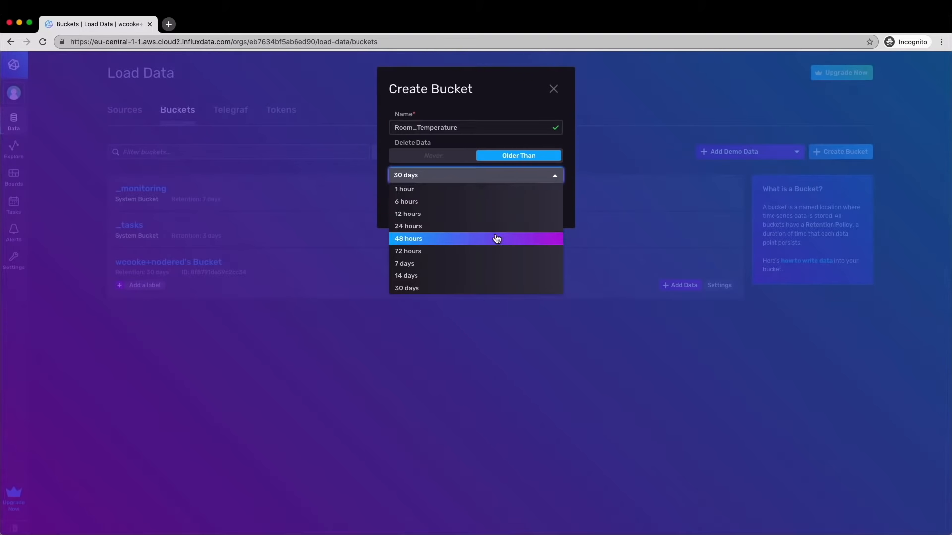
pyautogui.click(408, 226)
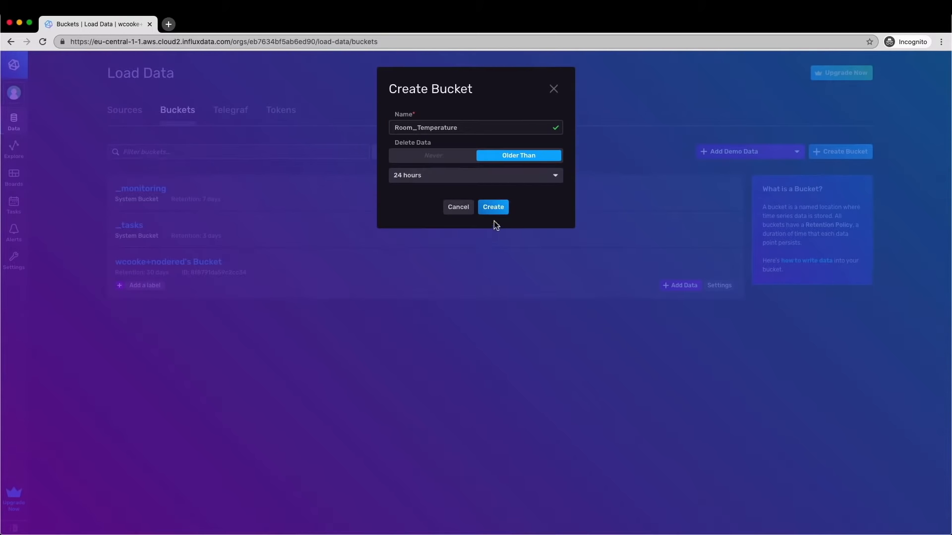
pyautogui.click(492, 207)
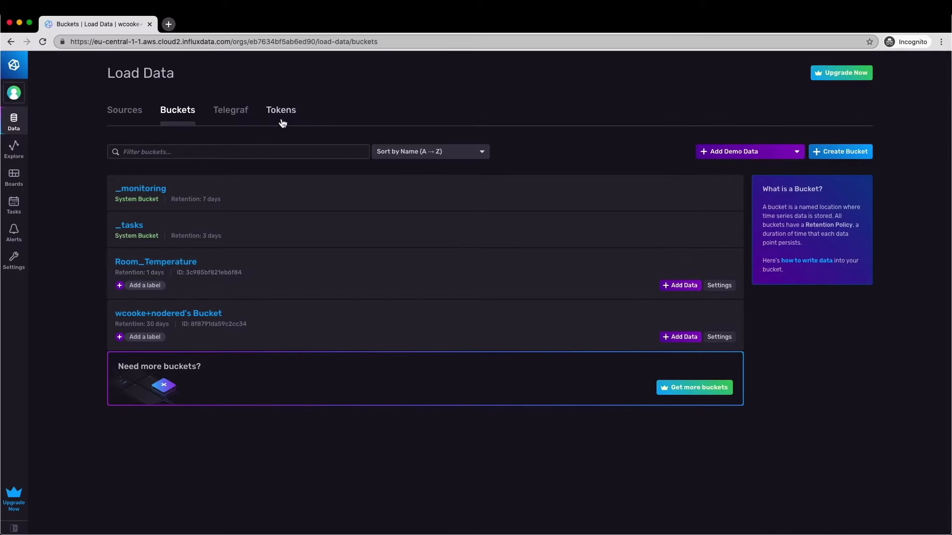
# Generate a read/write token for Room_Temperature described as 'Telegraf Write Token'.
pyautogui.click(280, 110)
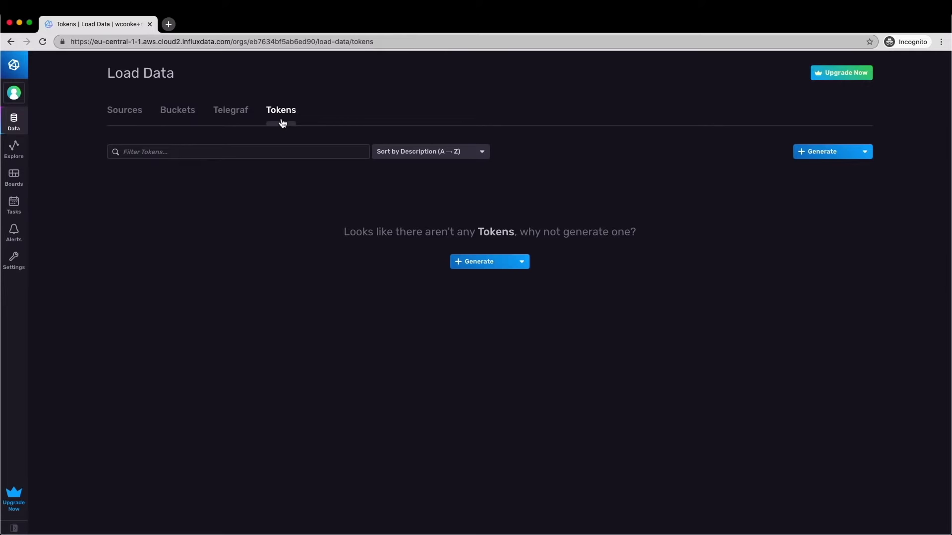
pyautogui.click(489, 262)
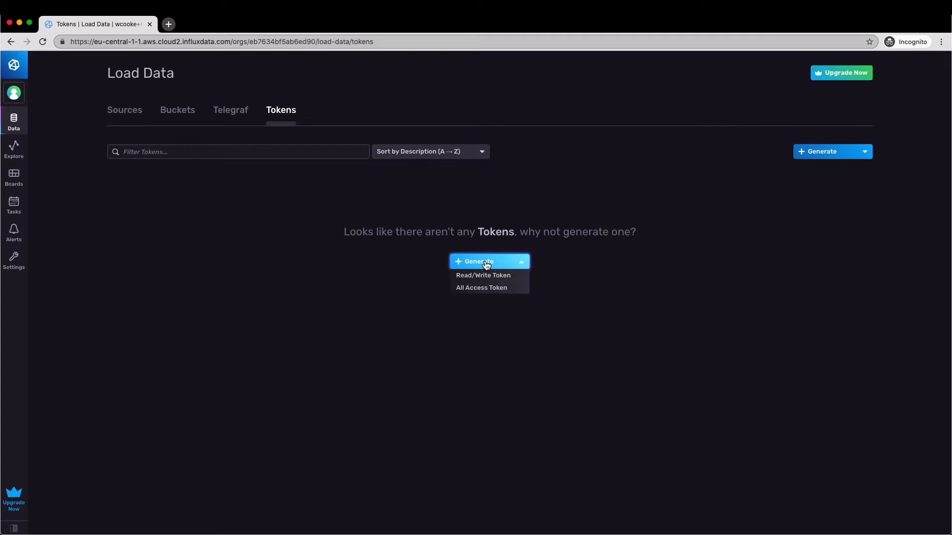
pyautogui.moveTo(488, 275)
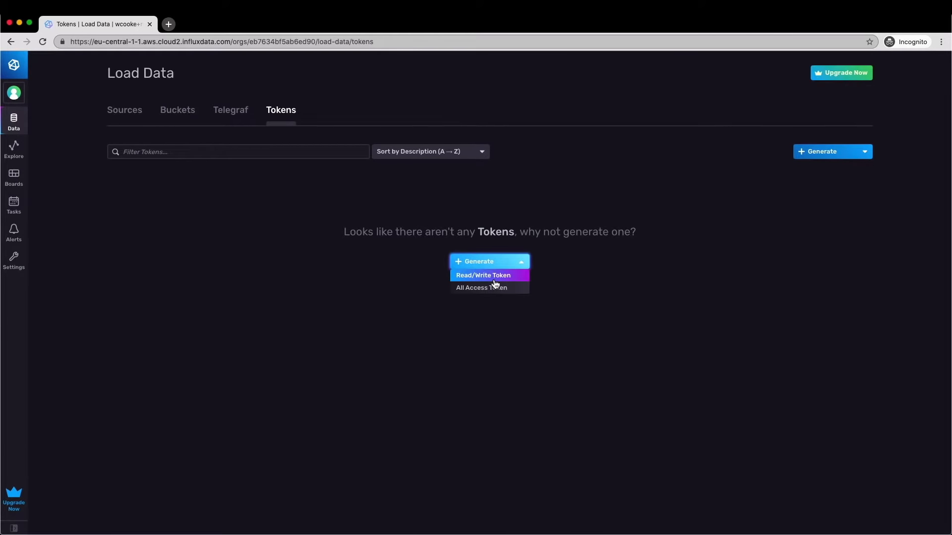
pyautogui.click(484, 275)
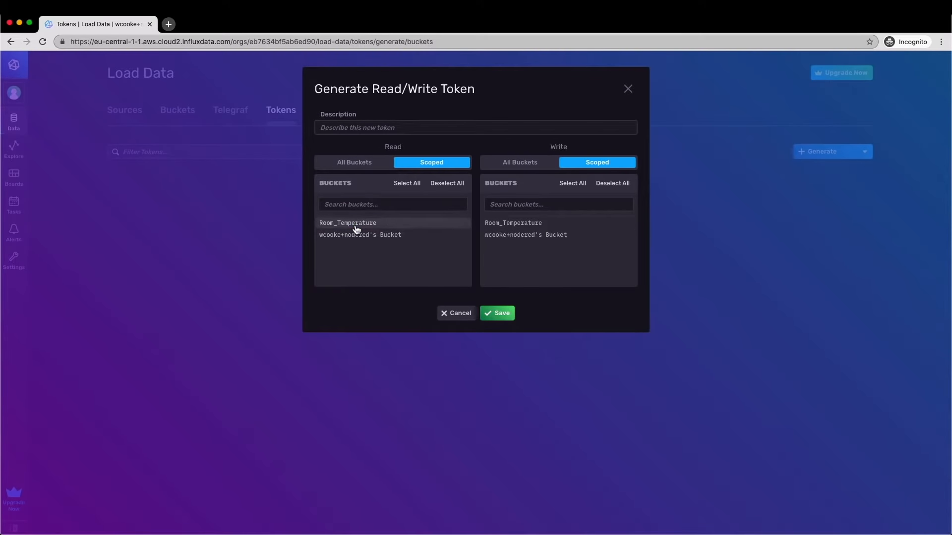
pyautogui.click(347, 222)
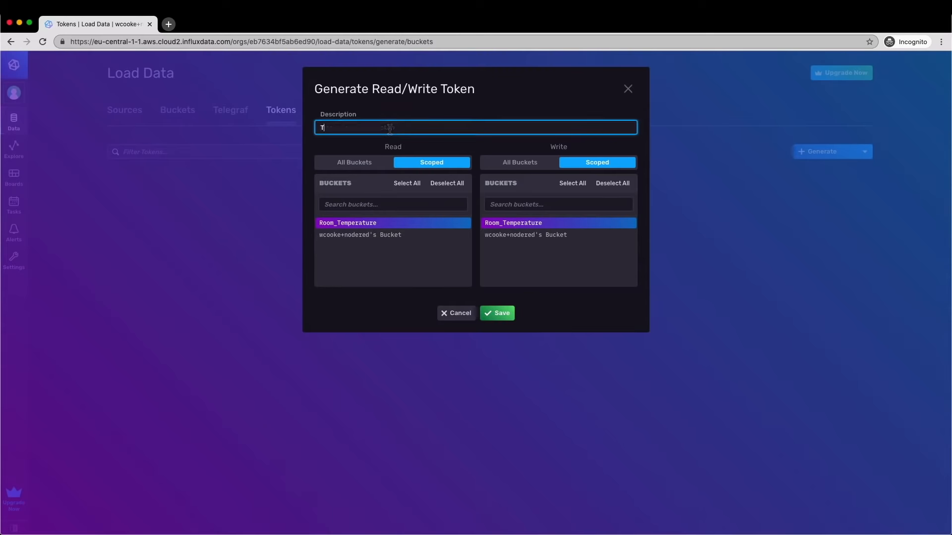
pyautogui.write('Telegraf Write Tok')
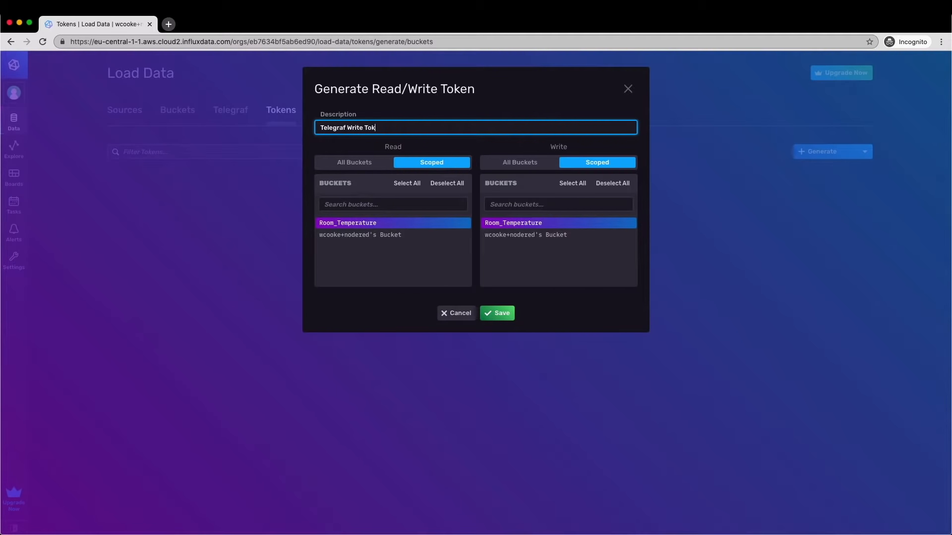
pyautogui.click(497, 312)
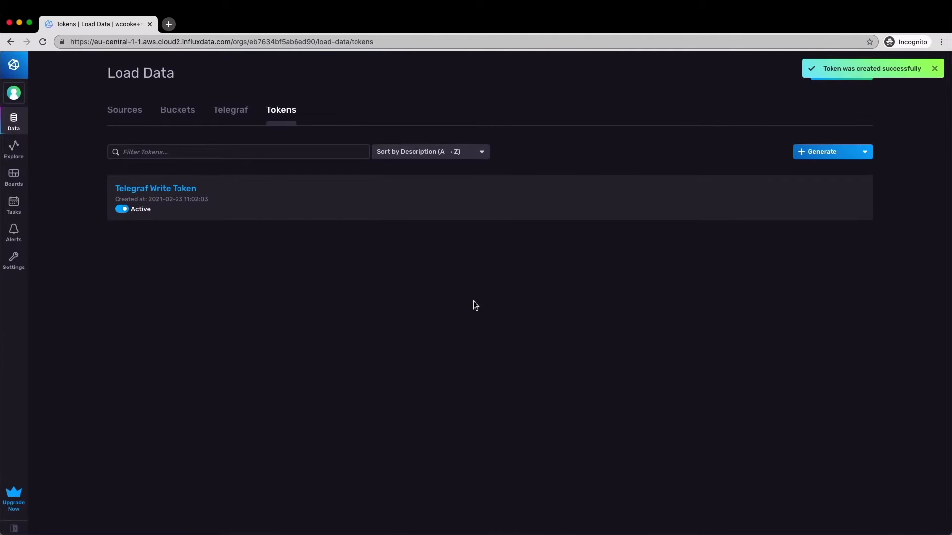
# View the Telegraf Write Token and copy its value to the clipboard.
pyautogui.click(155, 189)
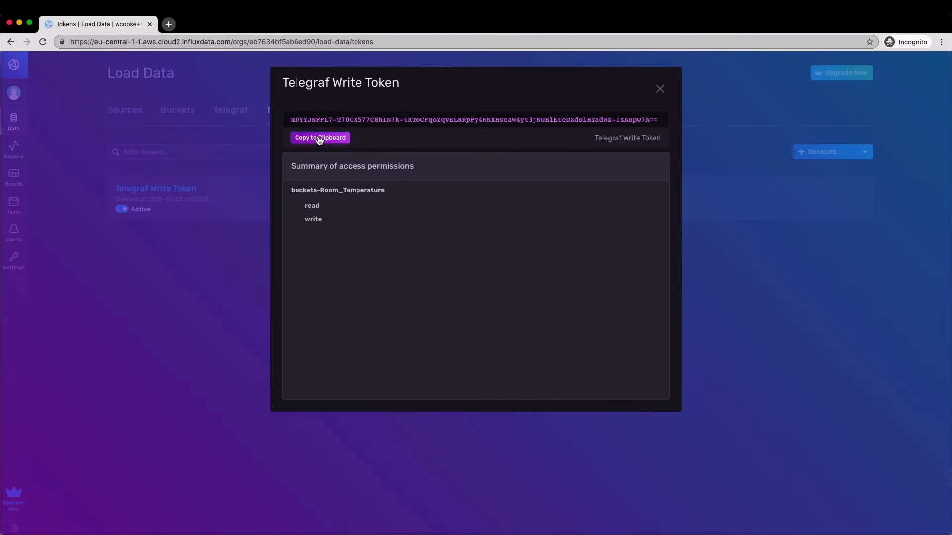
pyautogui.click(320, 137)
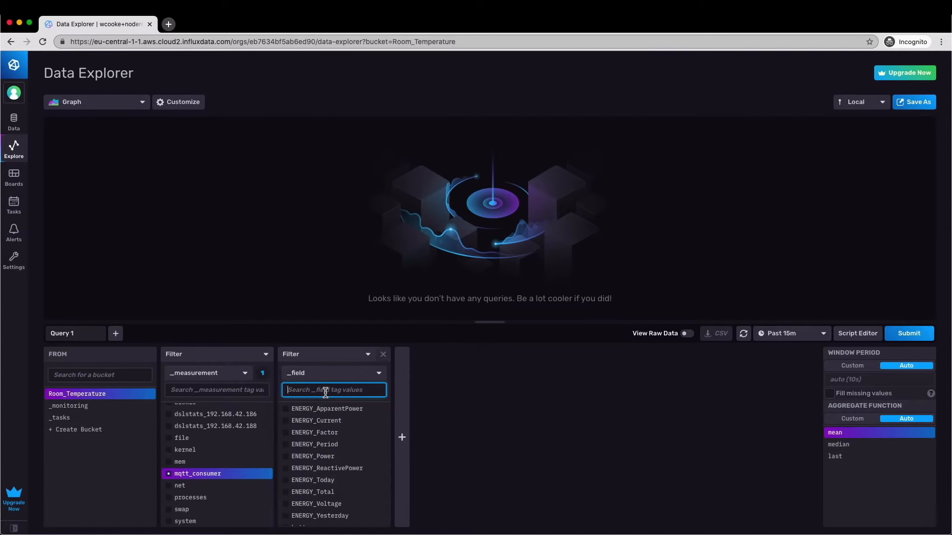
# Filter mqtt_consumer on the temperature field and zigbee topics, then view as Flux script.
pyautogui.write('temper')
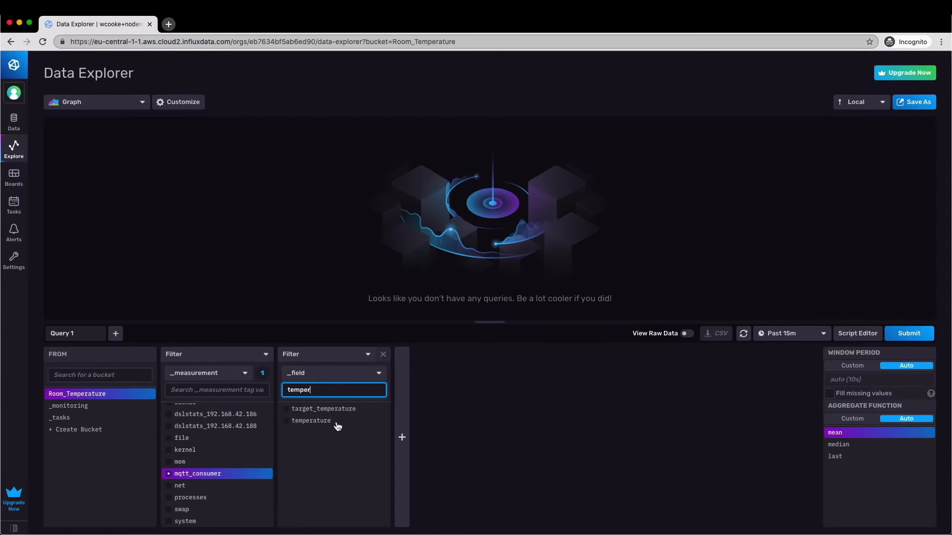
pyautogui.click(311, 420)
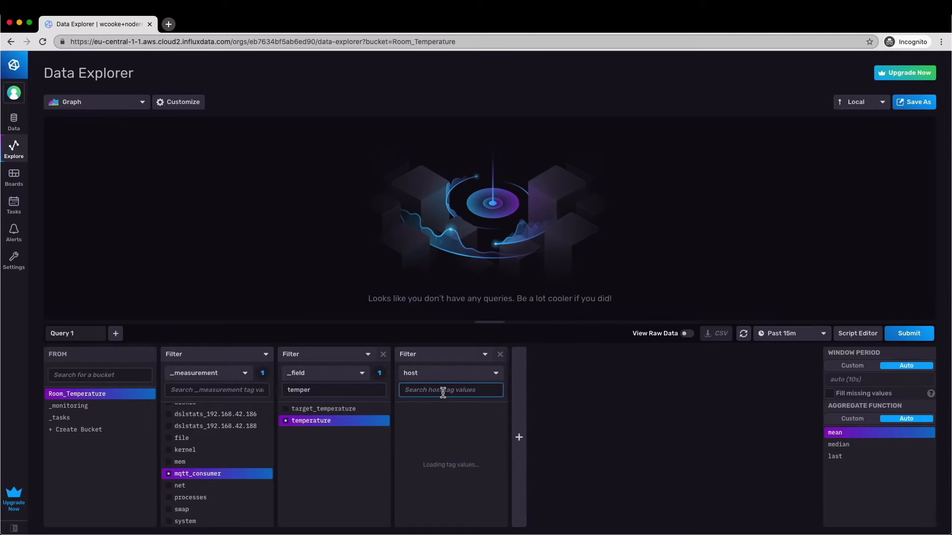
pyautogui.click(448, 373)
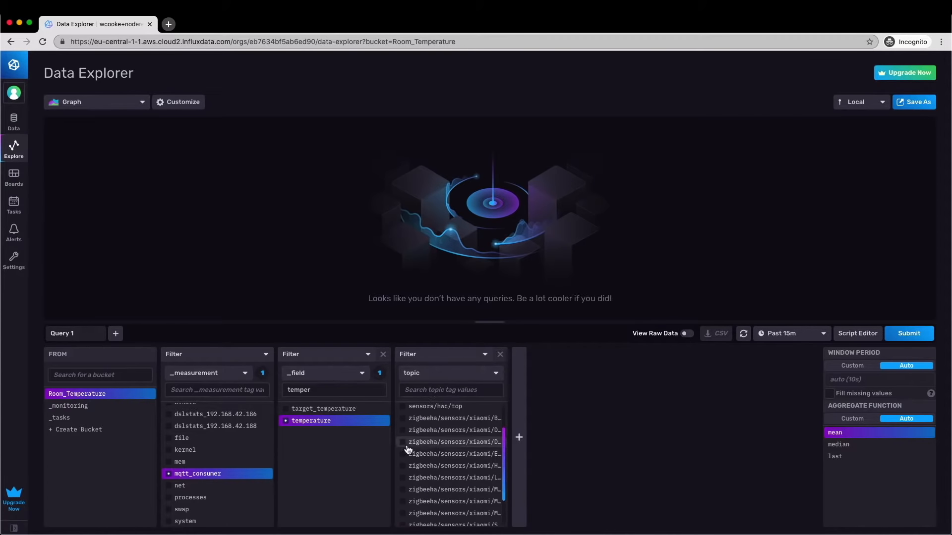
pyautogui.click(451, 389)
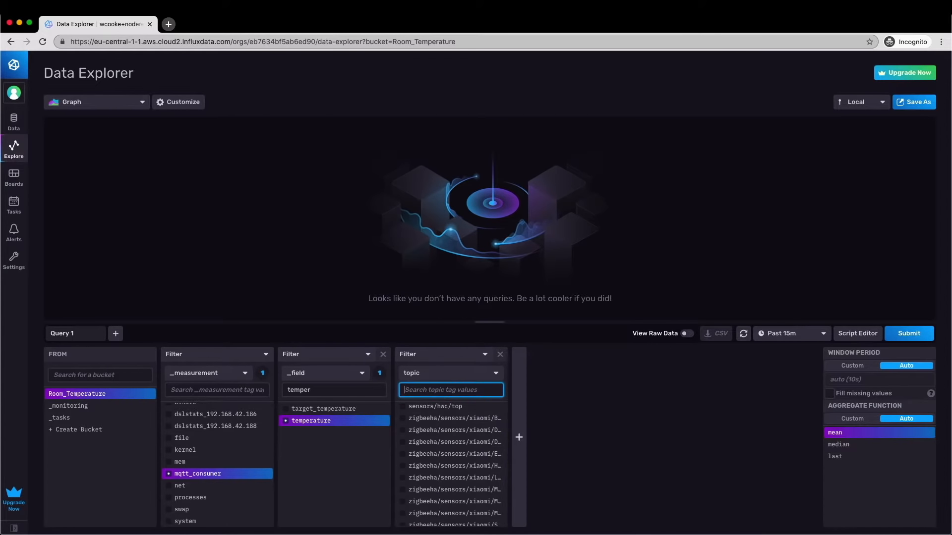
pyautogui.write('zigbee')
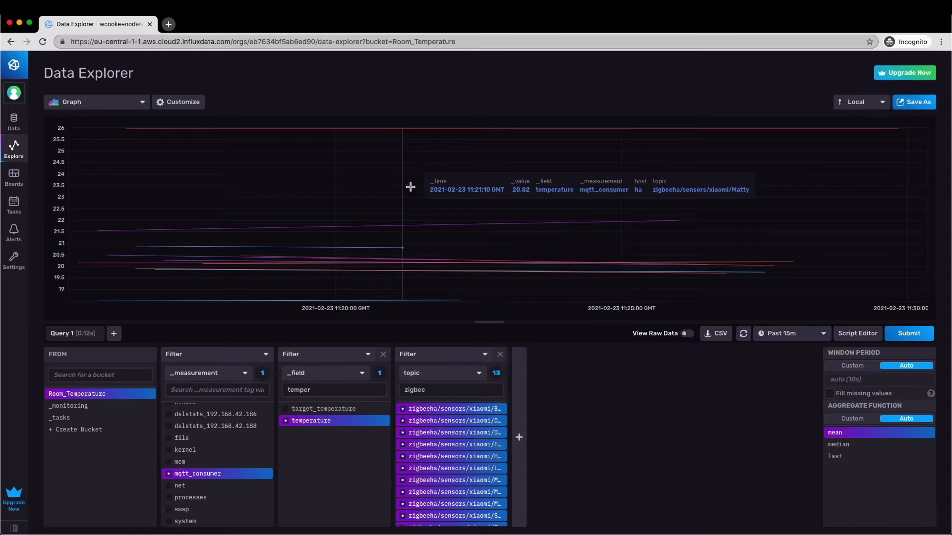
pyautogui.click(856, 333)
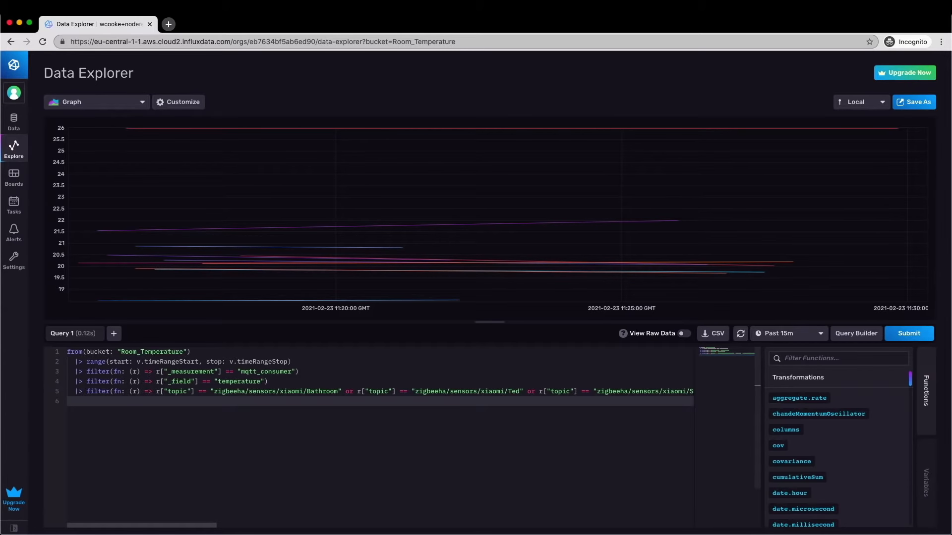
# Append |> last() to the query, run it, and check the raw result before returning to the graph.
pyautogui.write('|> last()')
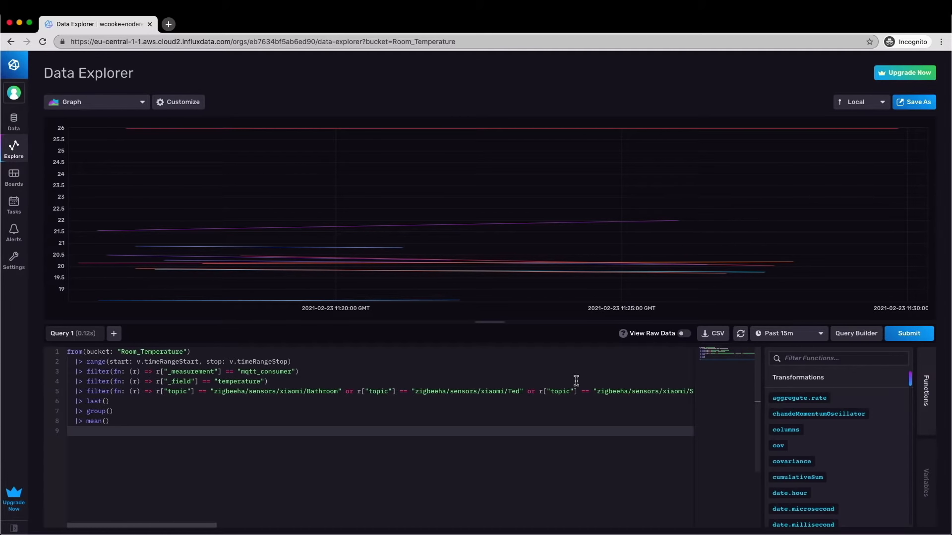
pyautogui.click(908, 333)
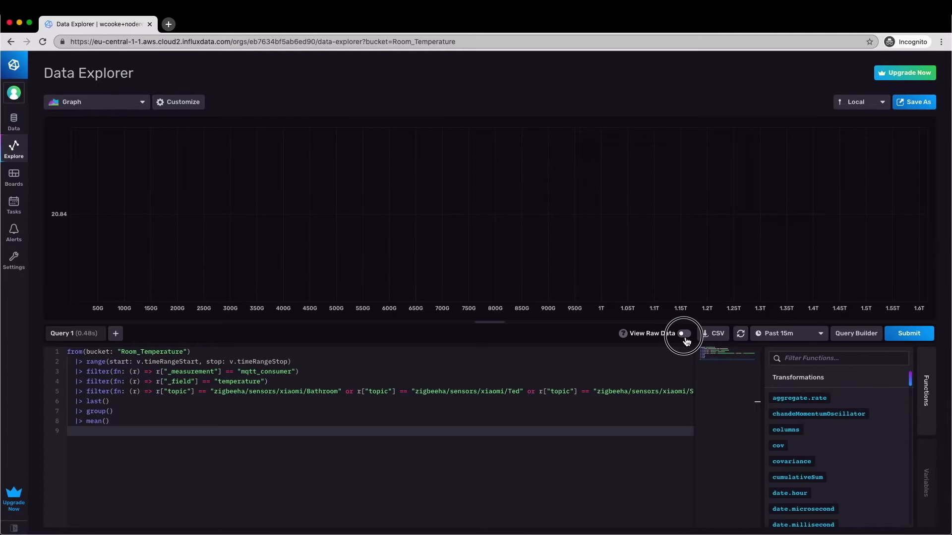
pyautogui.click(684, 333)
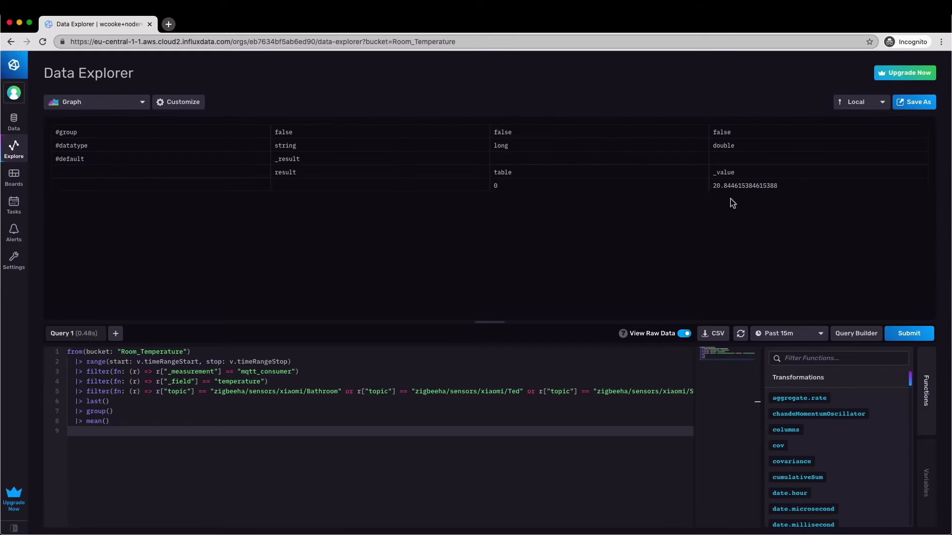
pyautogui.click(744, 185)
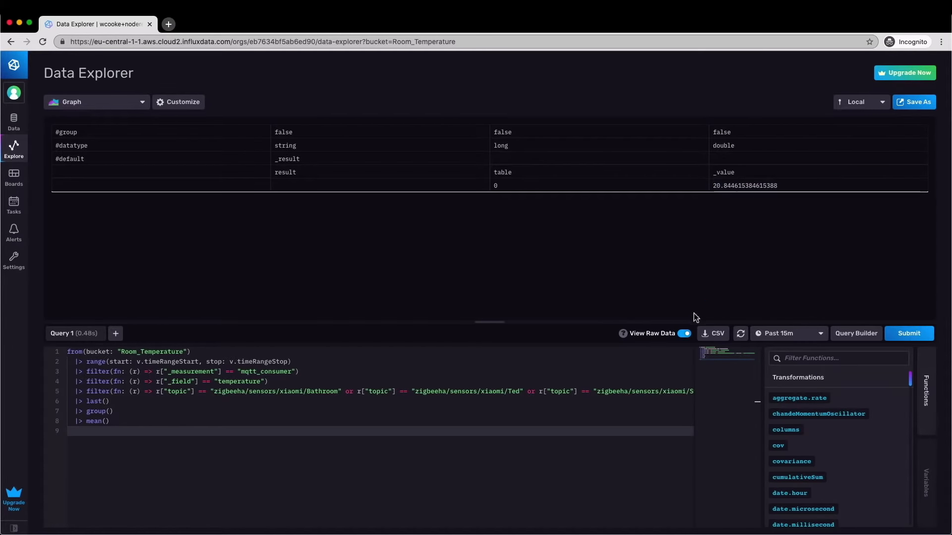
pyautogui.click(96, 101)
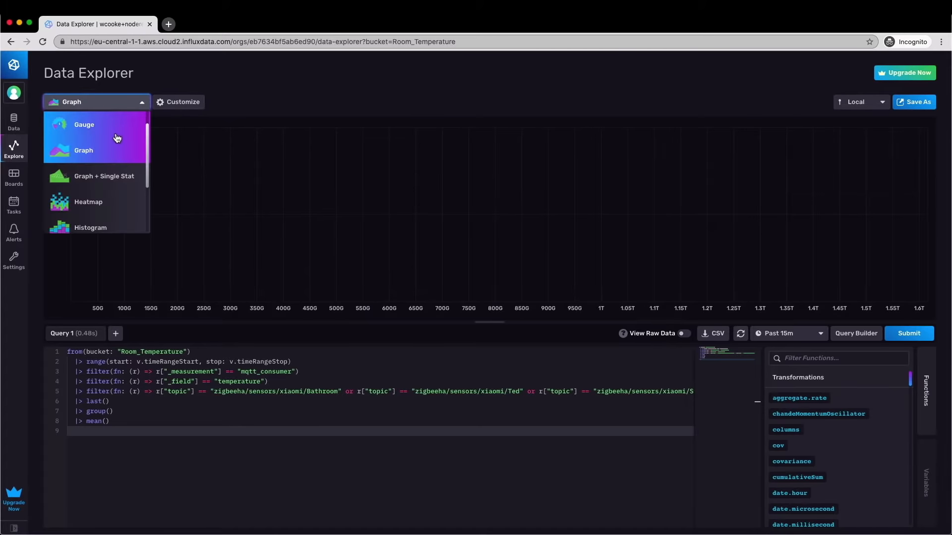
# Show the averaged reading of about 20.84 on a Gauge visualization.
pyautogui.click(83, 124)
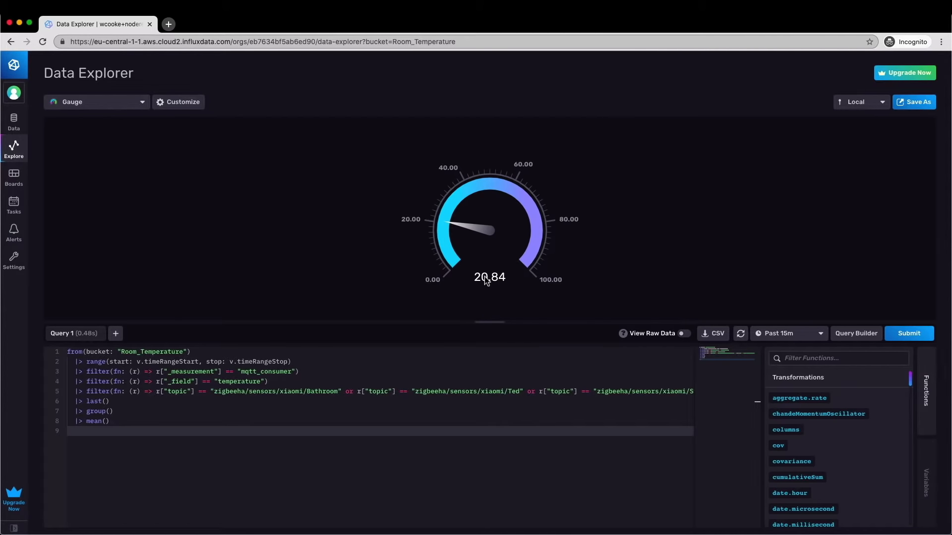
pyautogui.click(681, 333)
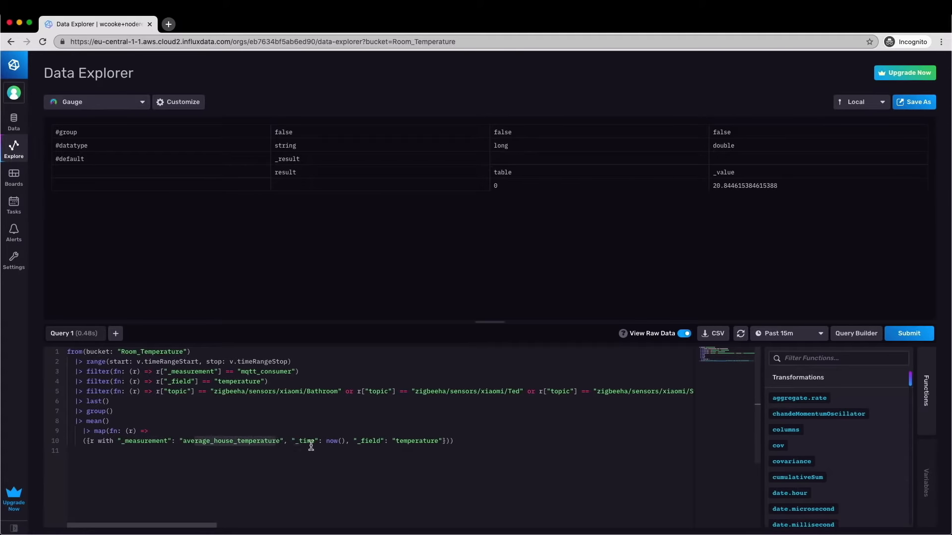
# Set the mapped record's _time to now, run the query, and start a to() line.
pyautogui.doubleClick(425, 440)
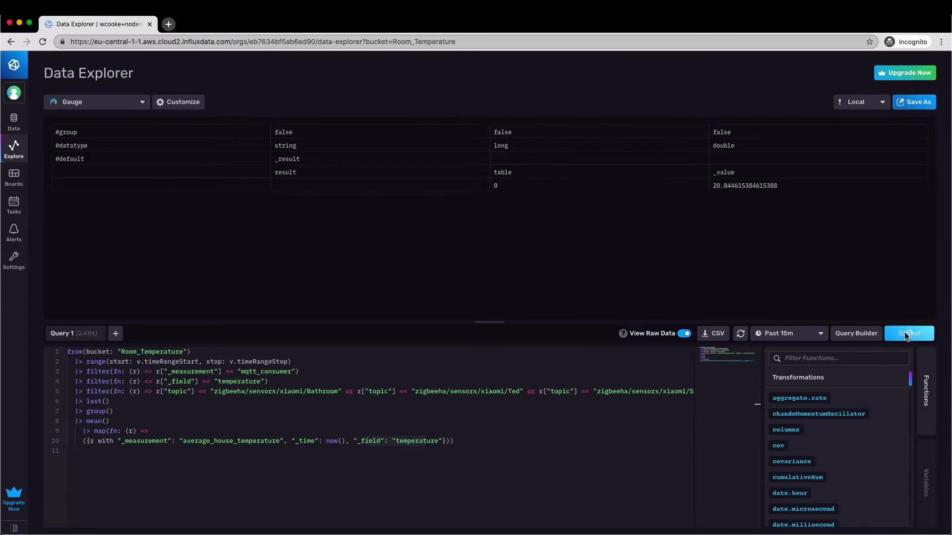
pyautogui.click(908, 333)
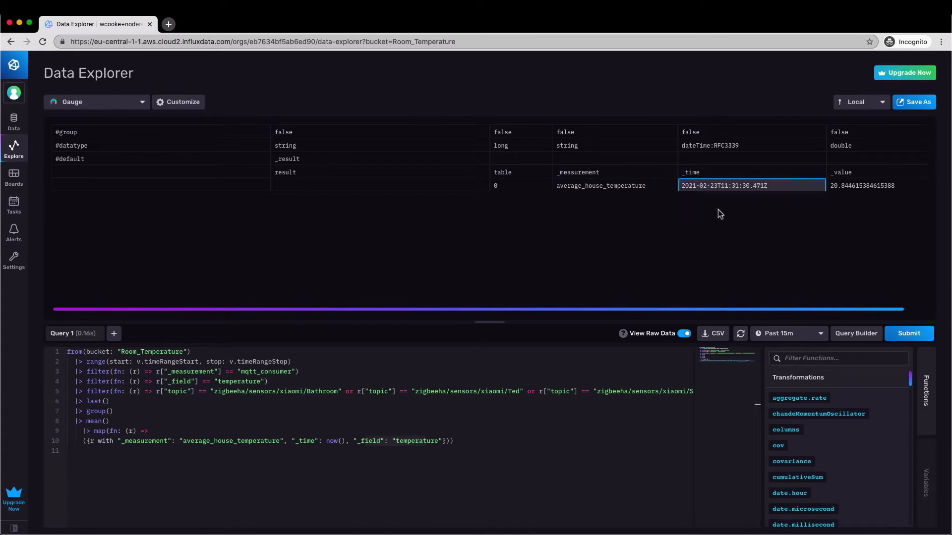
pyautogui.click(908, 333)
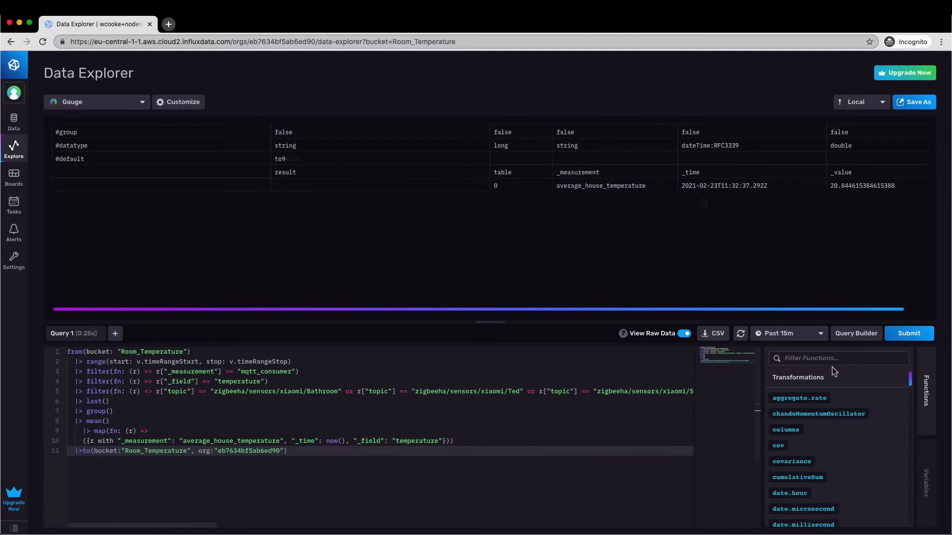
pyautogui.moveTo(914, 101)
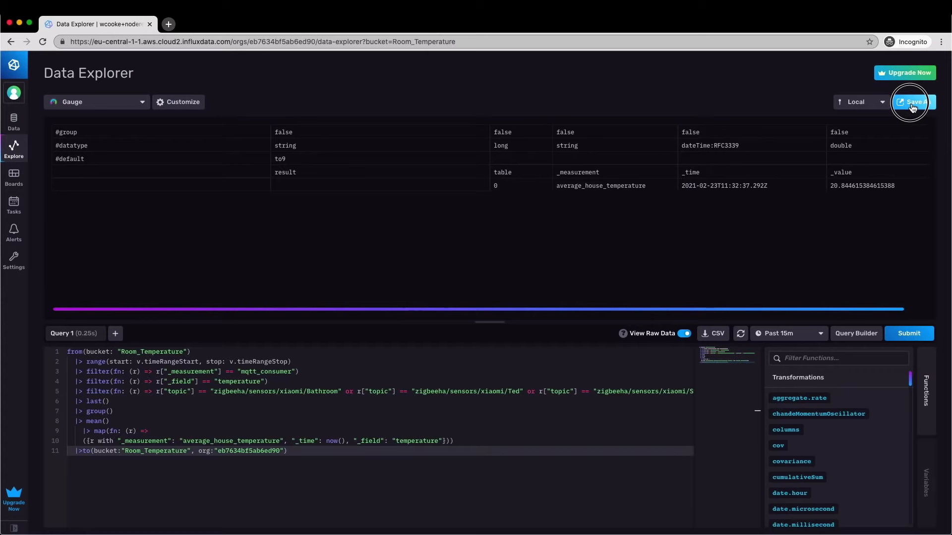
# Save the query as task Average_Temperature scheduled every 10m.
pyautogui.click(915, 101)
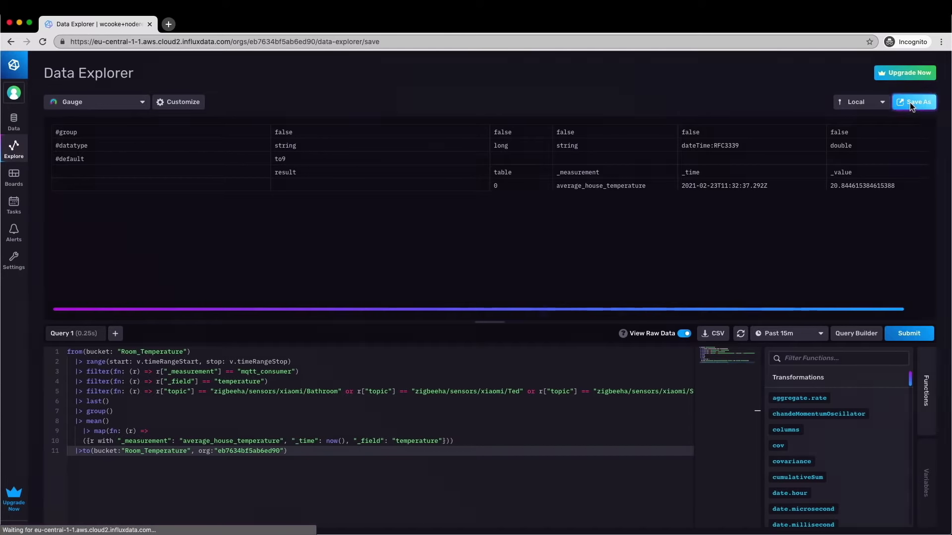
pyautogui.click(918, 101)
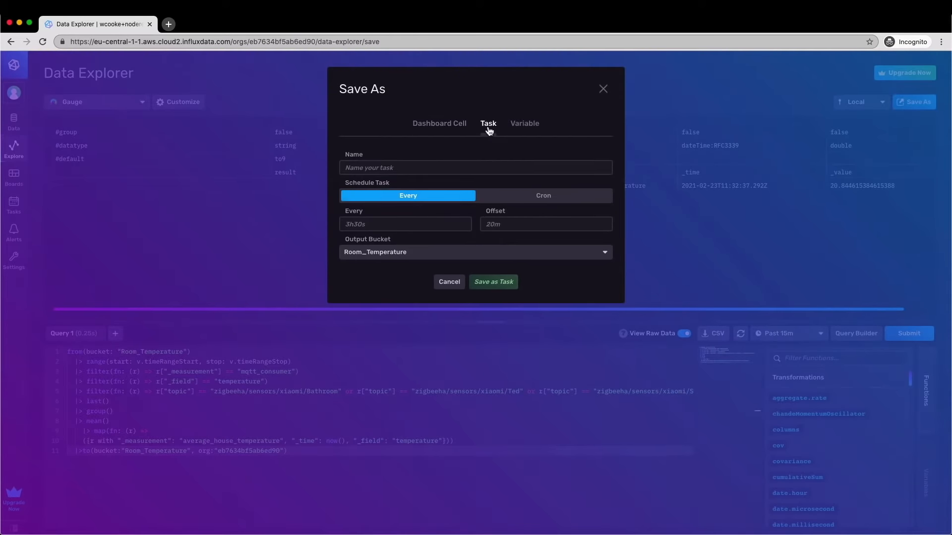
pyautogui.write('Averg')
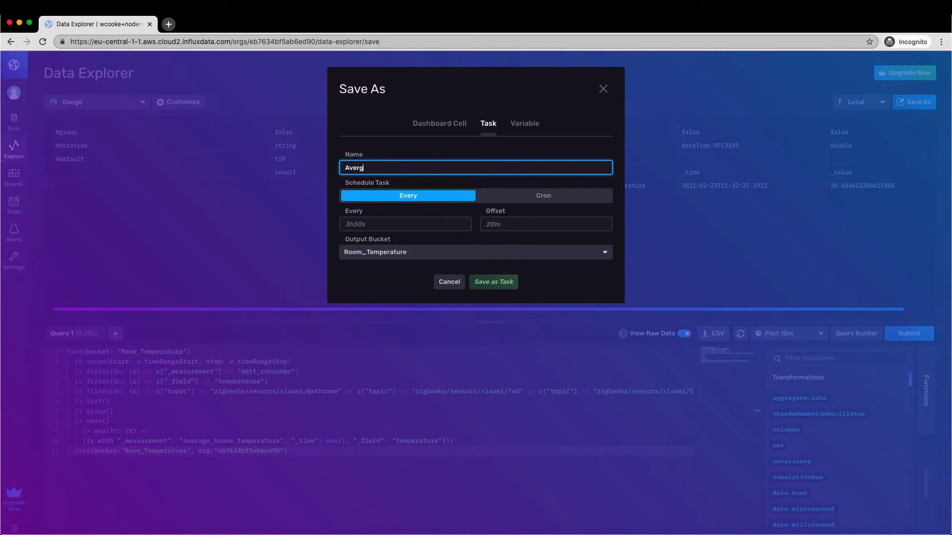
pyautogui.write('Average_')
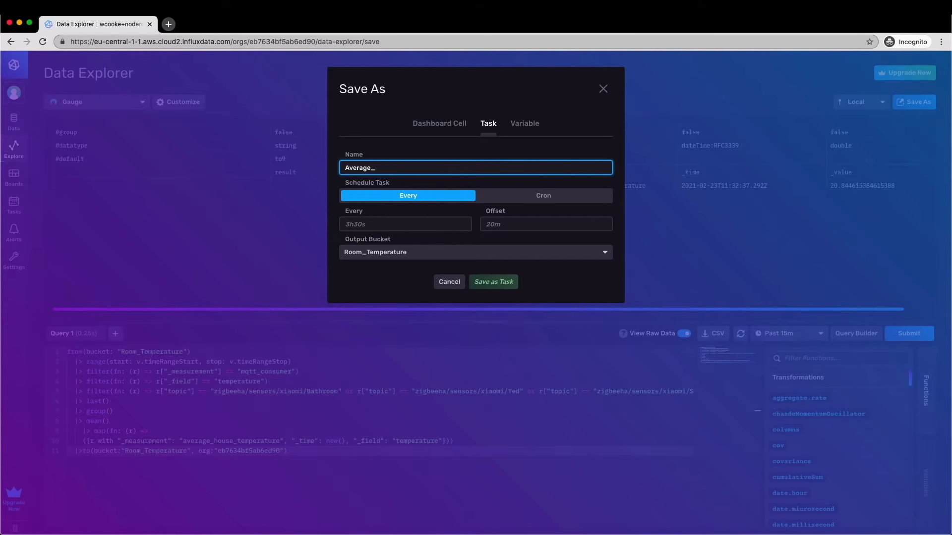
pyautogui.write('Temperature')
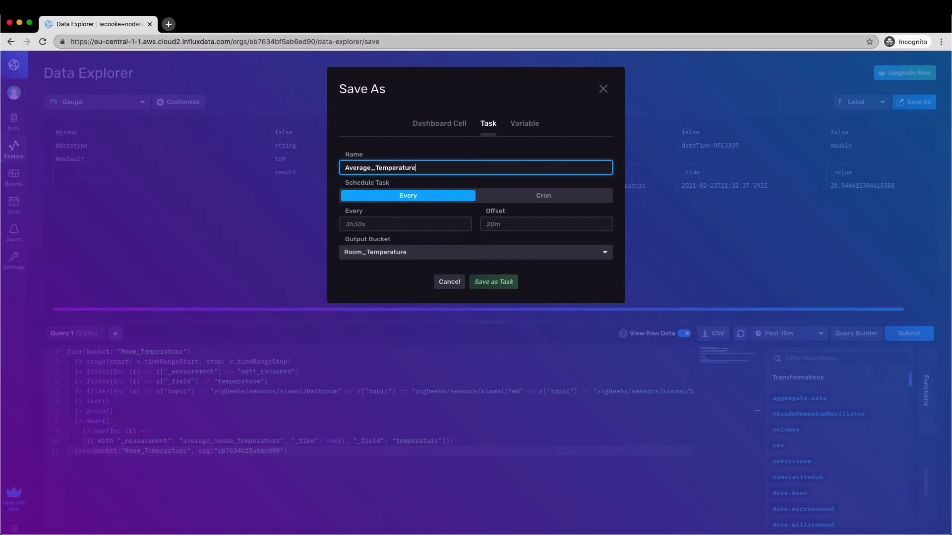
pyautogui.click(405, 224)
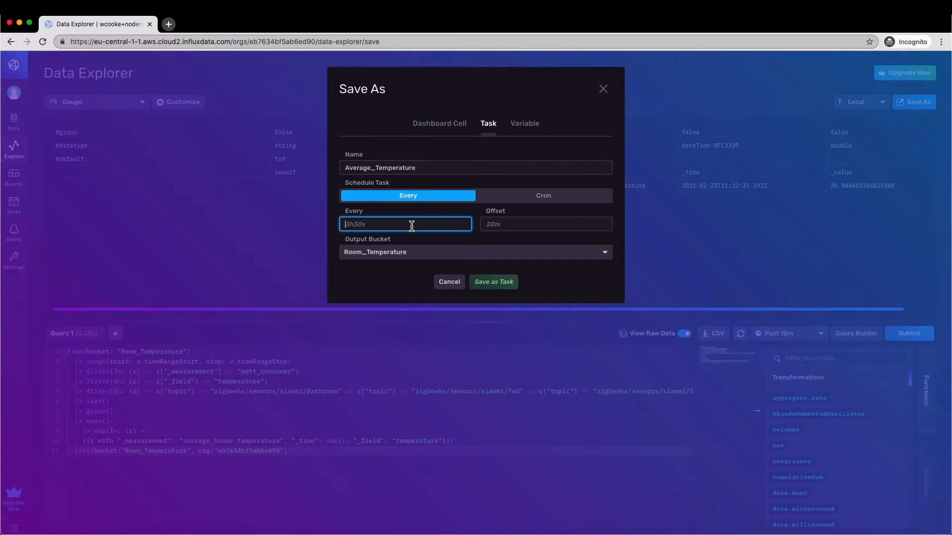
pyautogui.write('10m')
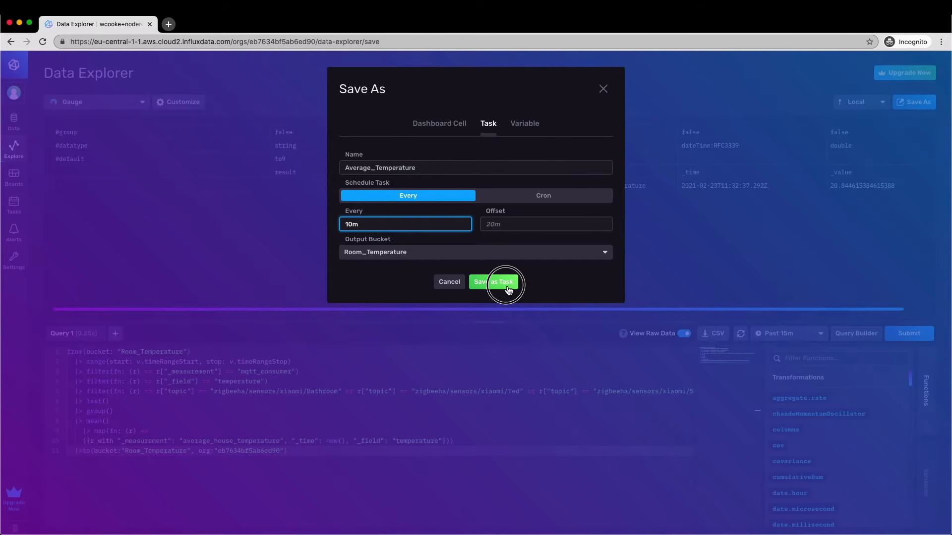
pyautogui.click(494, 281)
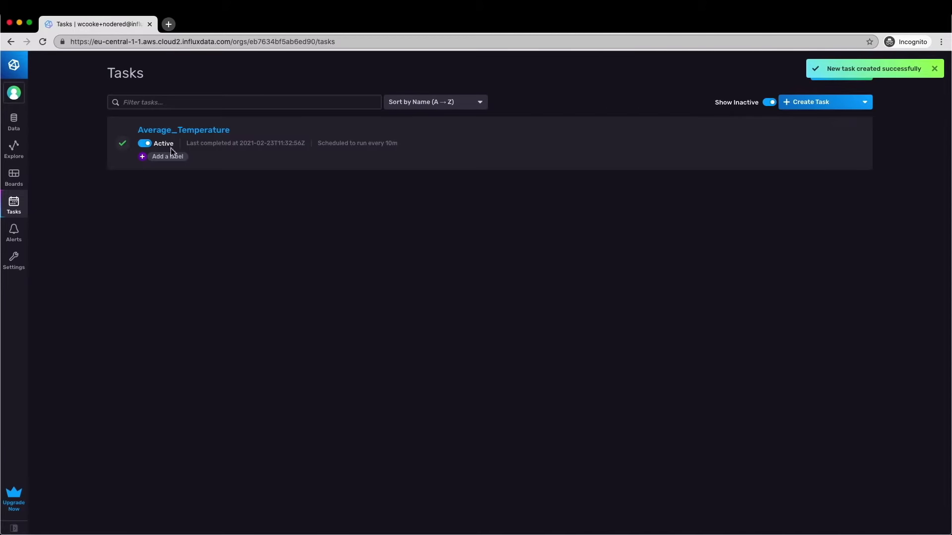
# Run Average_Temperature once, read its Completed(success) log, and go to Load Data.
pyautogui.click(839, 126)
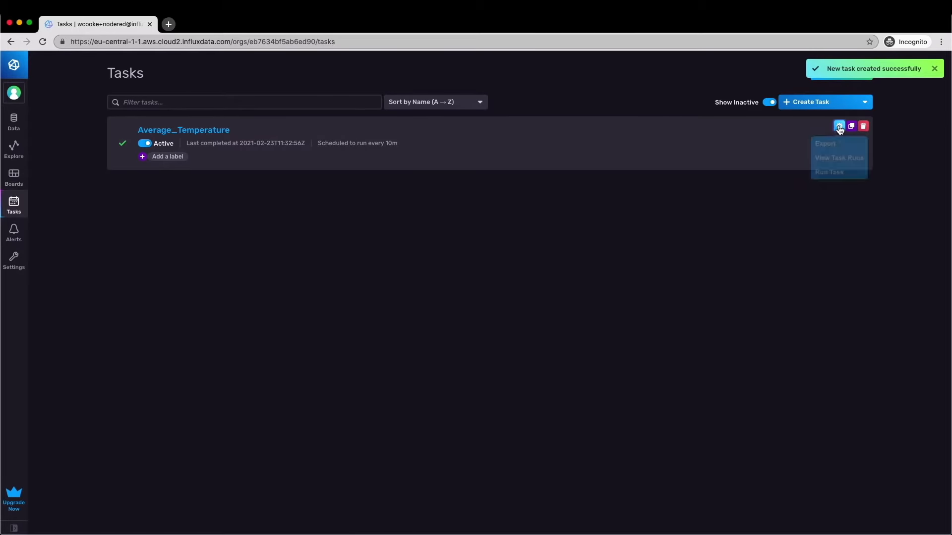
pyautogui.click(838, 157)
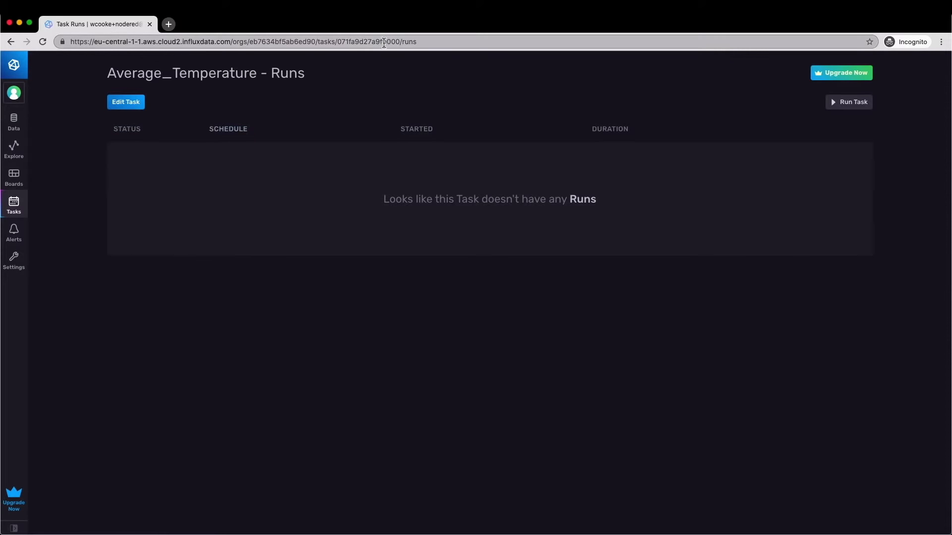
pyautogui.click(852, 101)
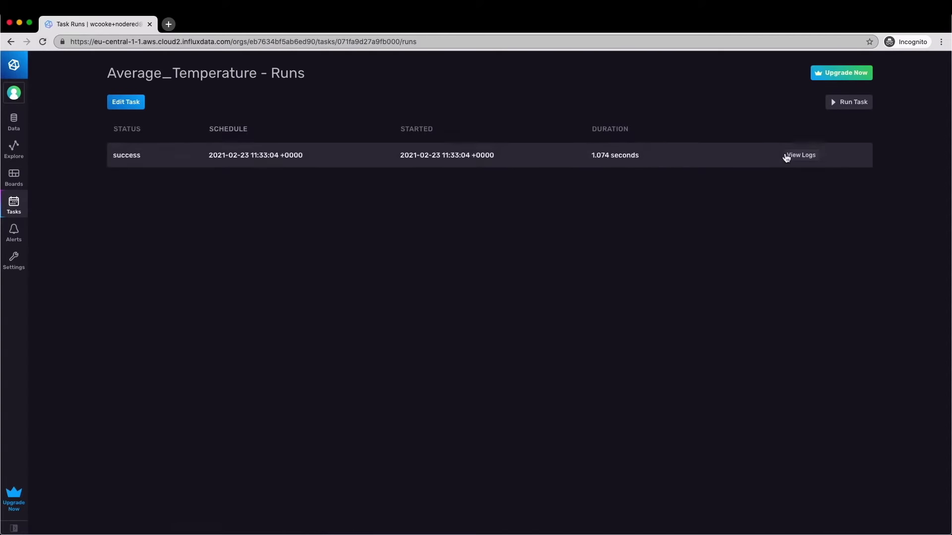
pyautogui.click(800, 155)
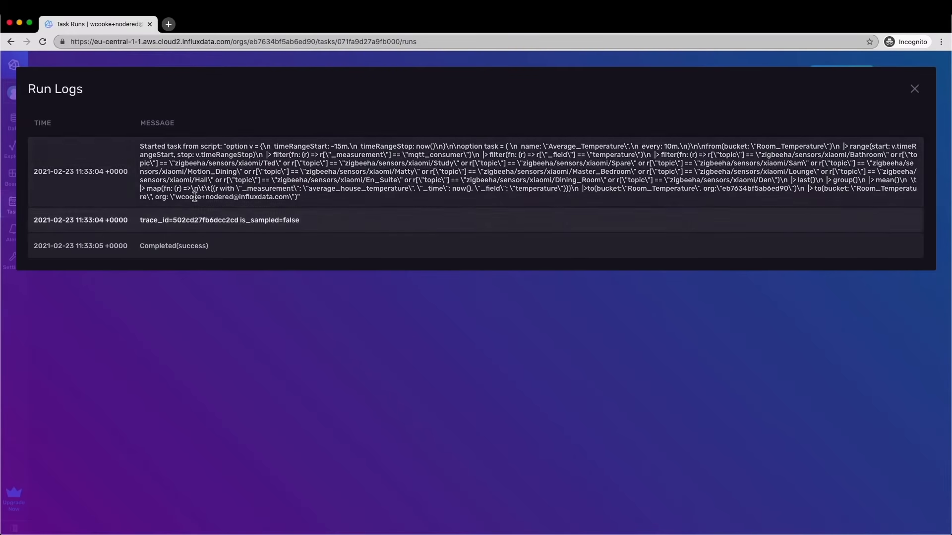
pyautogui.click(914, 89)
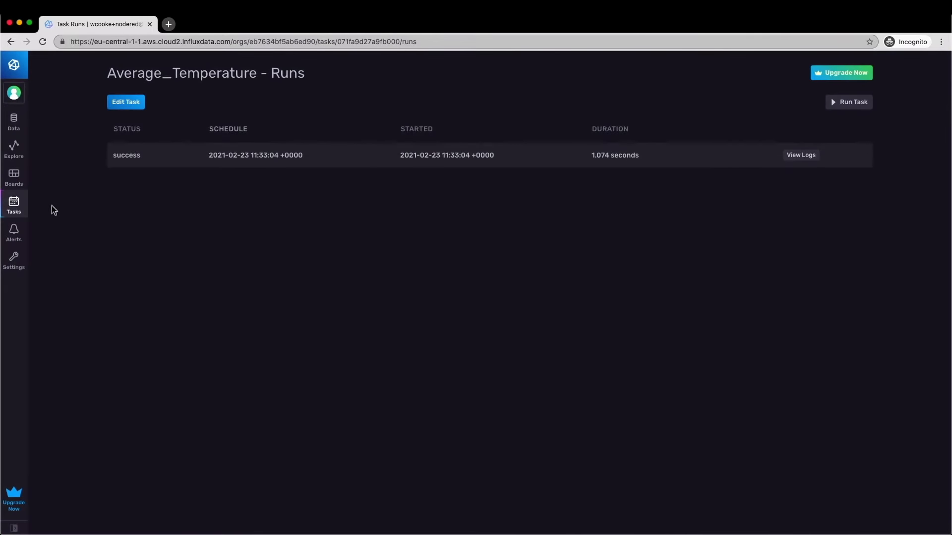
pyautogui.click(14, 121)
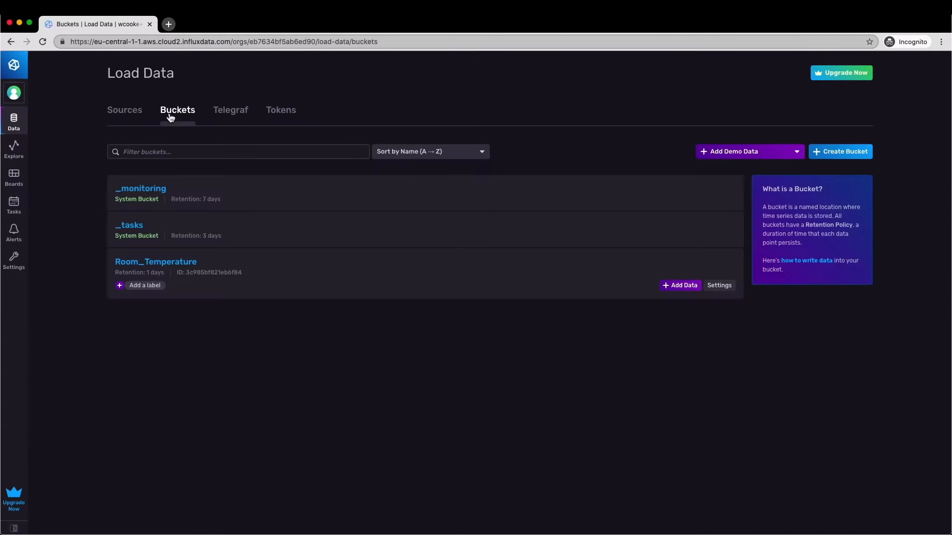
# Check Room_Temperature's average_house_temperature raw values near 20.8, then return to Load Data.
pyautogui.click(155, 262)
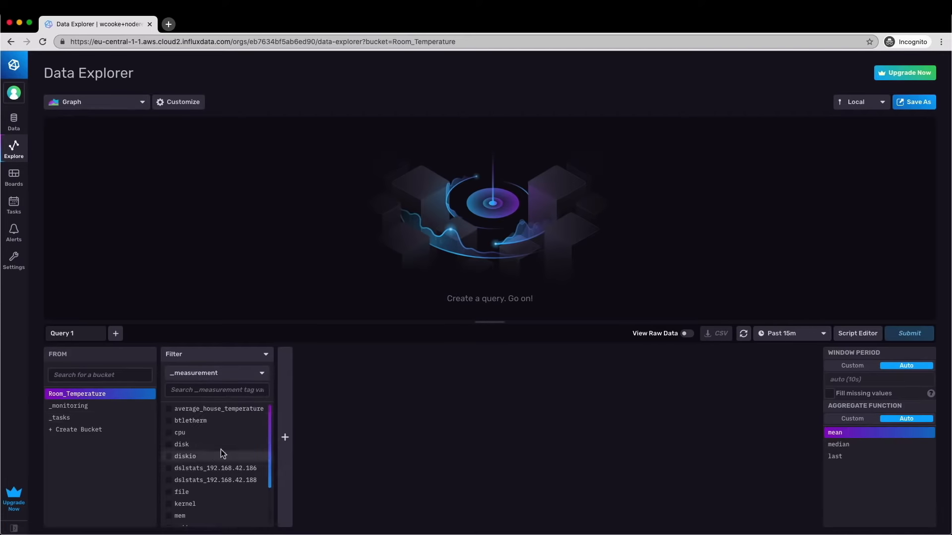
pyautogui.click(219, 409)
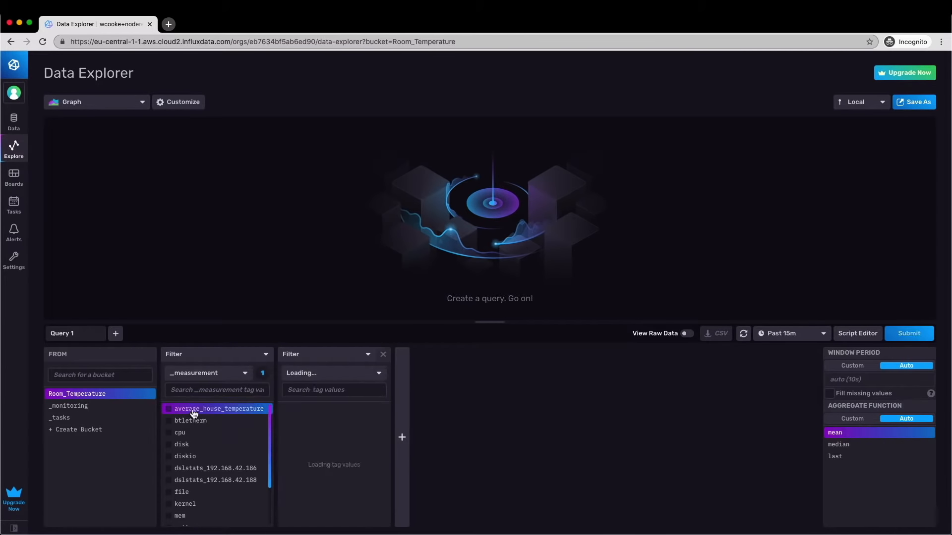
pyautogui.click(219, 409)
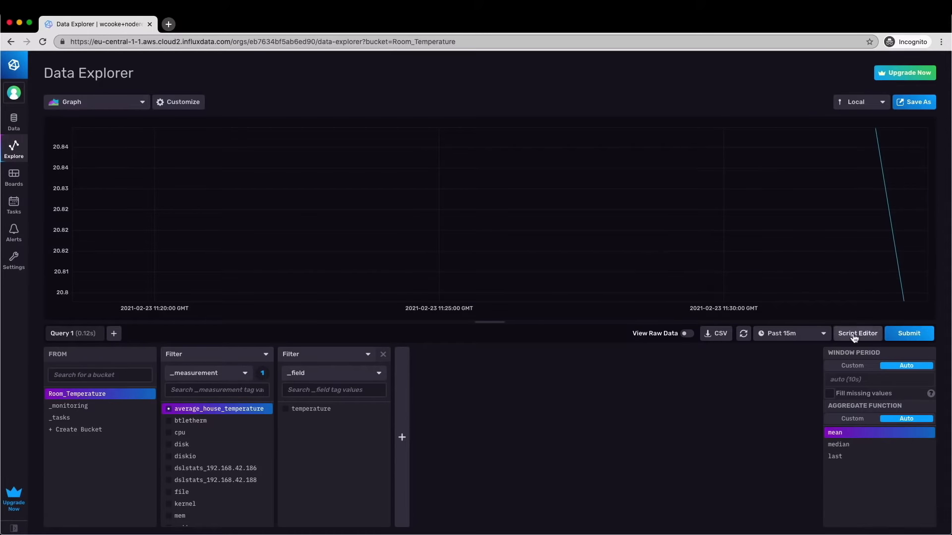
pyautogui.click(686, 333)
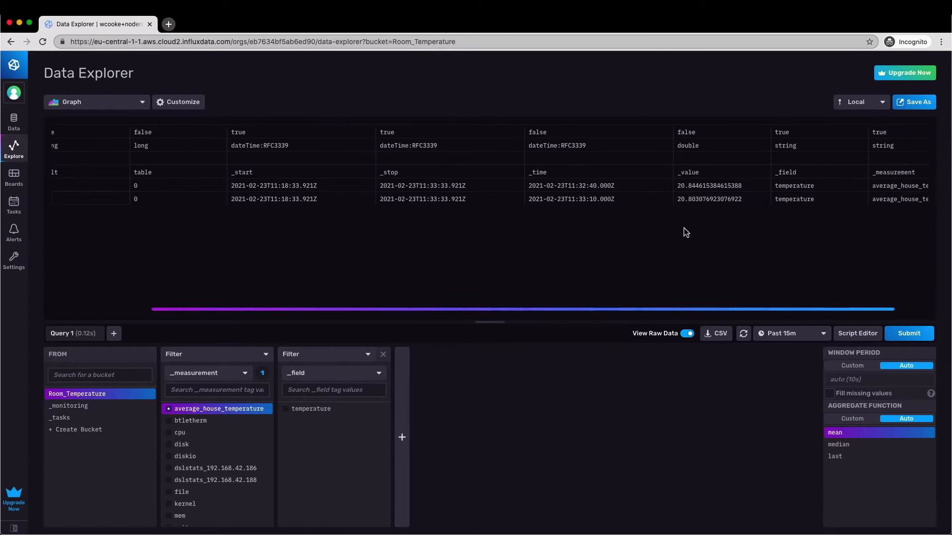
pyautogui.click(707, 186)
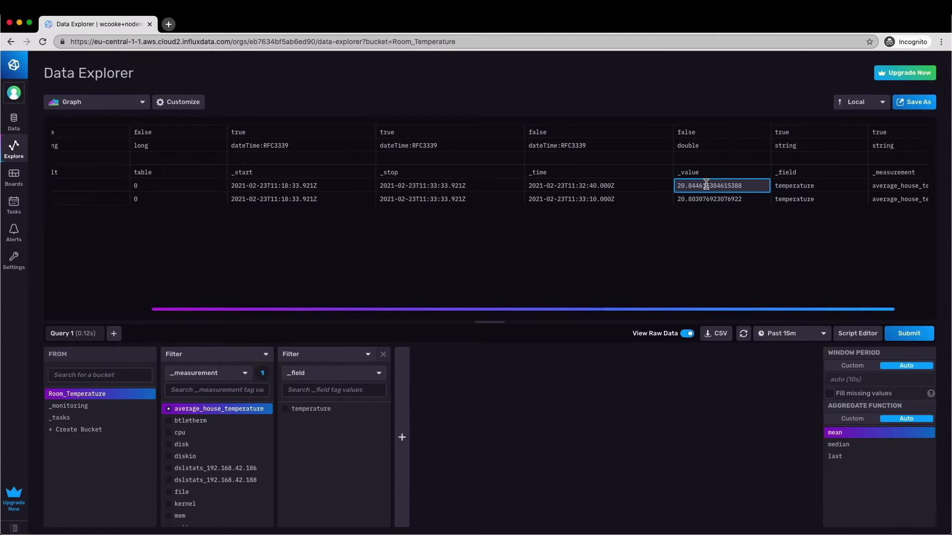
pyautogui.click(13, 122)
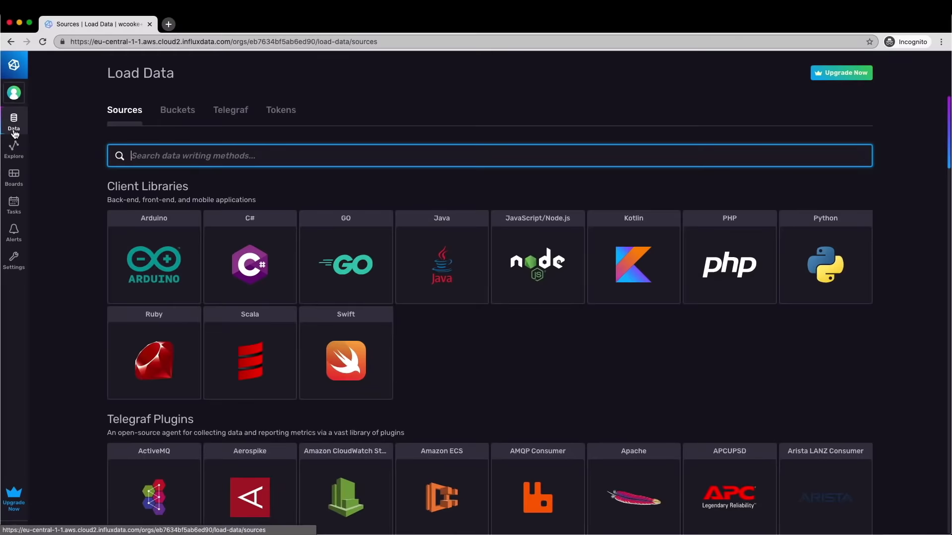
pyautogui.moveTo(292, 128)
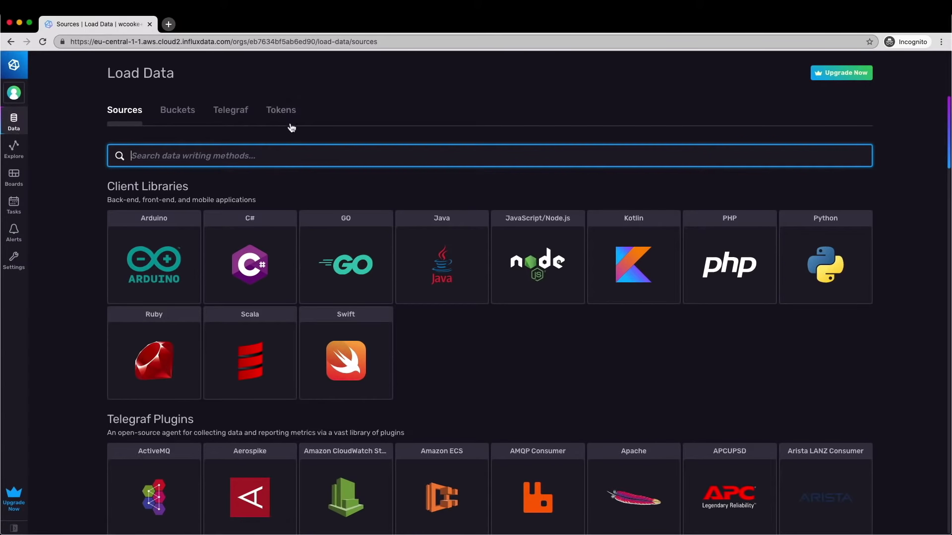
pyautogui.moveTo(280, 110)
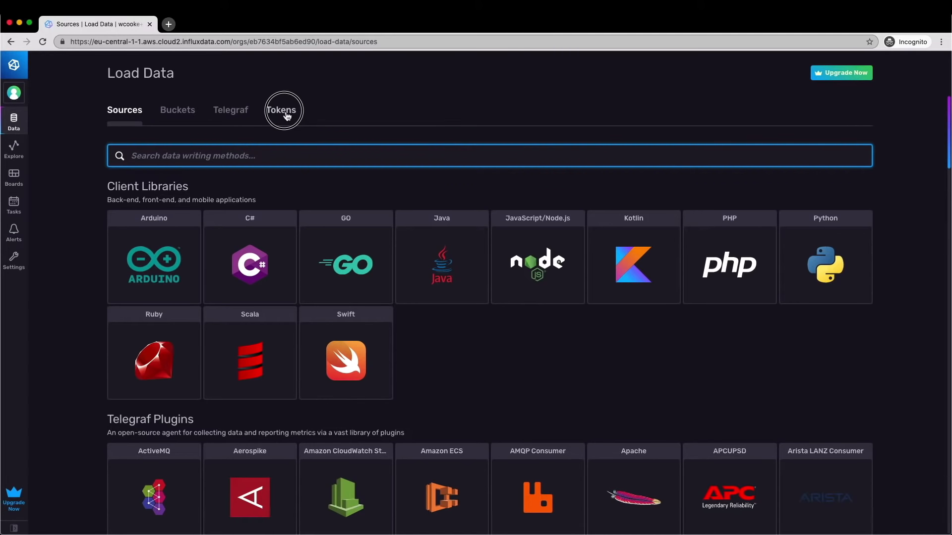
# Generate a token named Node Red Read Only with read access scoped to Room_Temperature.
pyautogui.click(281, 110)
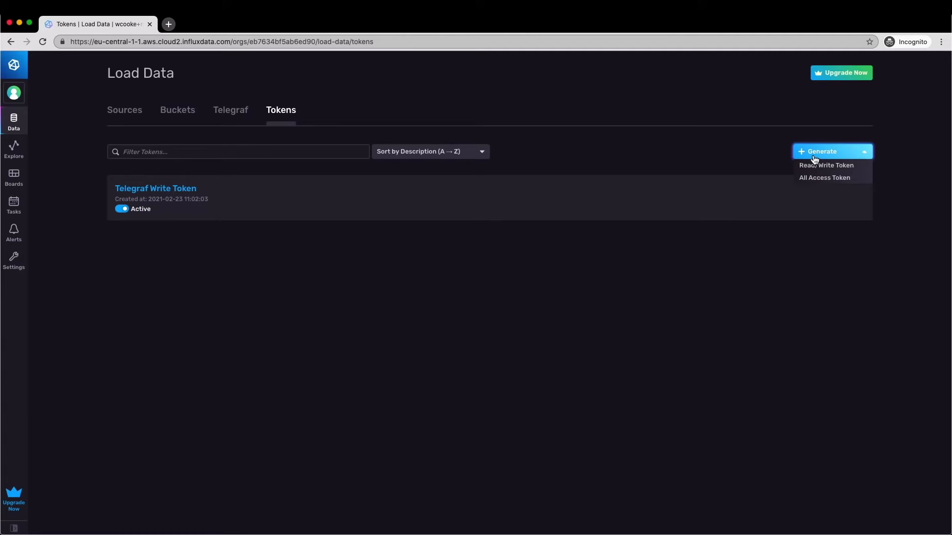
pyautogui.moveTo(825, 165)
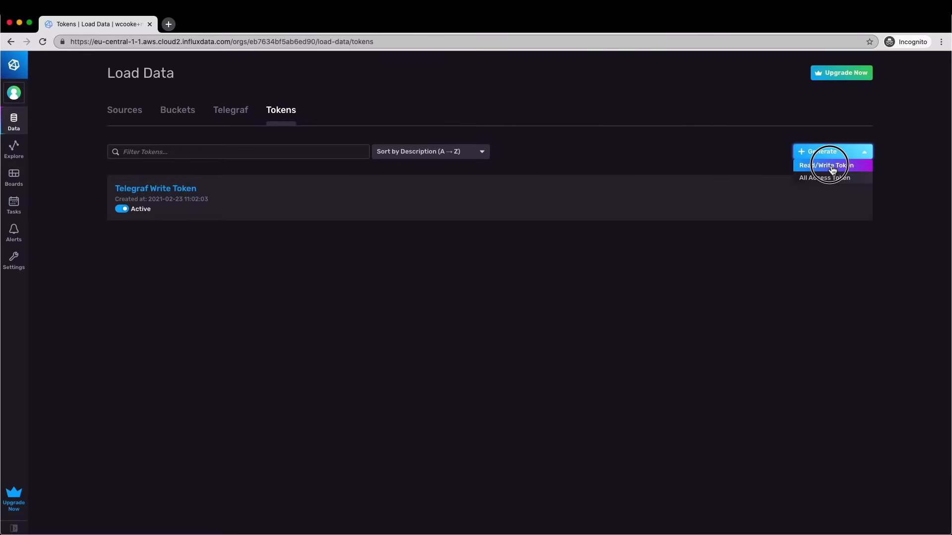
pyautogui.click(826, 165)
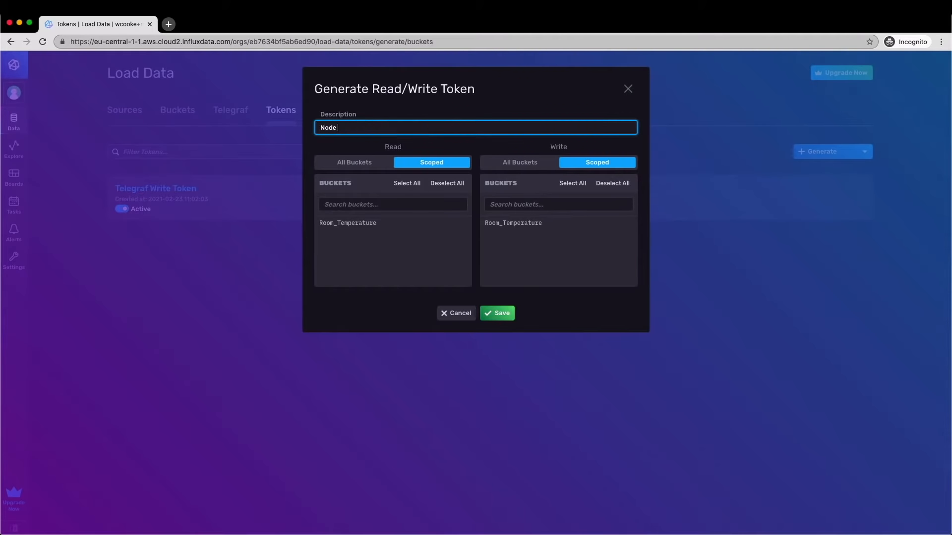
pyautogui.write('Red Read Only')
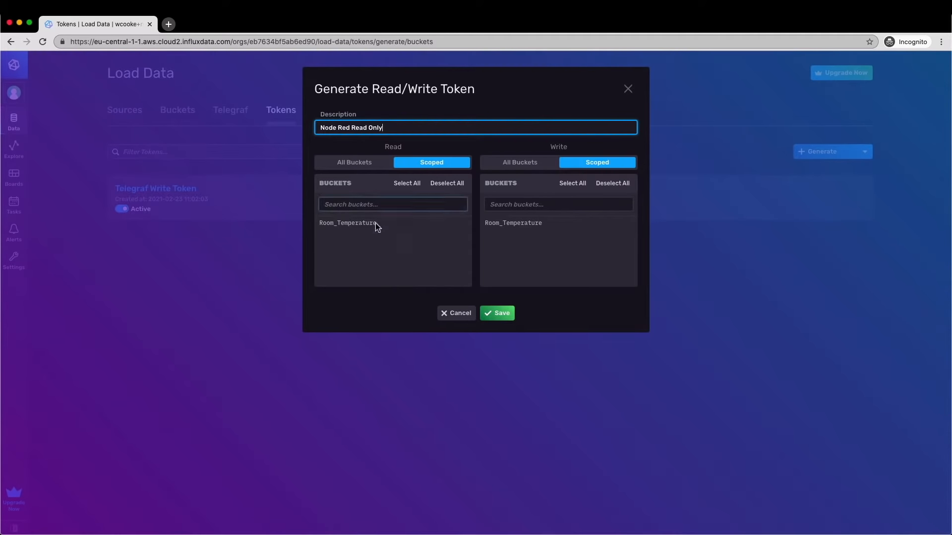
pyautogui.click(347, 222)
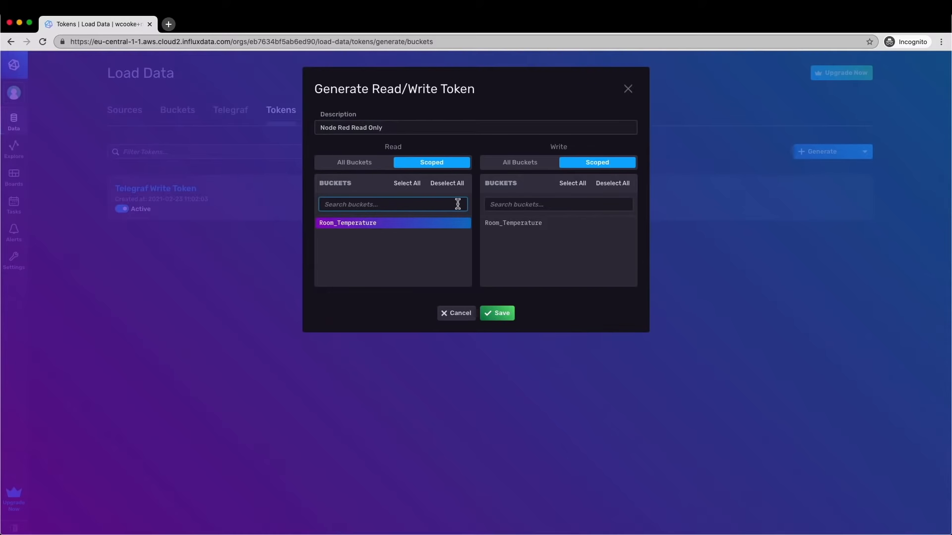
pyautogui.moveTo(428, 173)
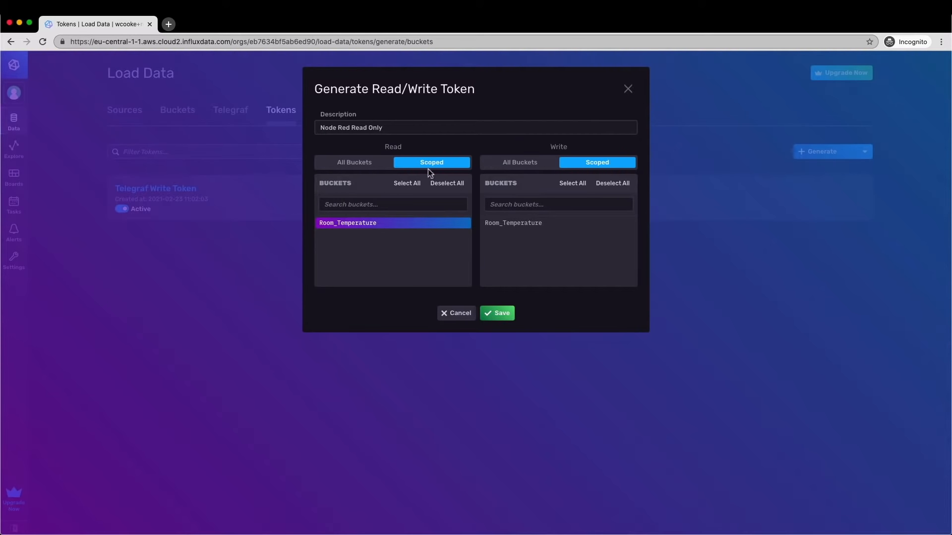
# Save the token, copy it to the clipboard from its details, and close the dialog.
pyautogui.click(497, 313)
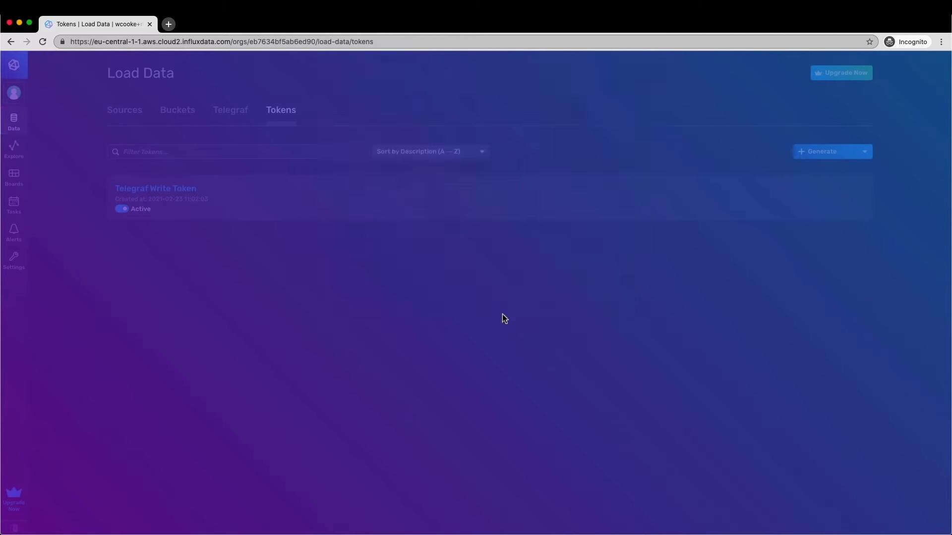
pyautogui.click(821, 151)
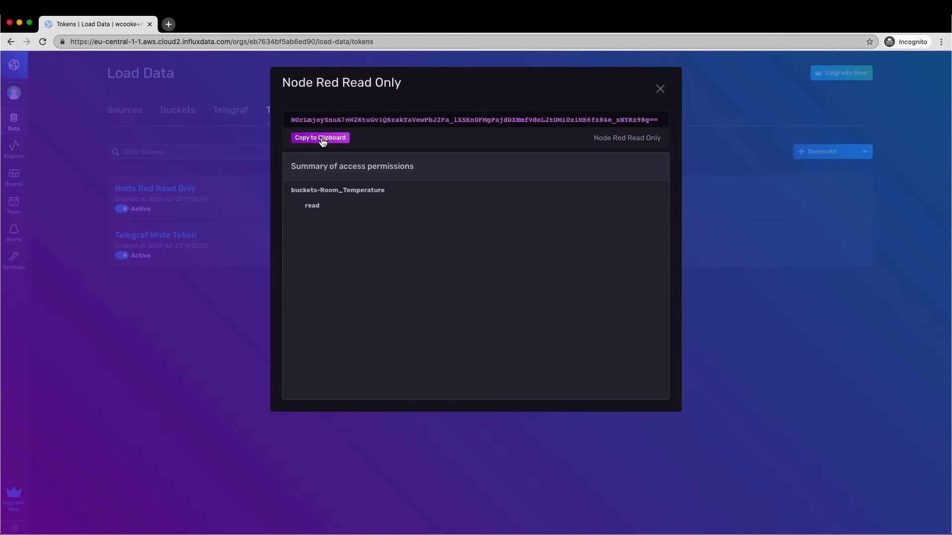
pyautogui.moveTo(659, 89)
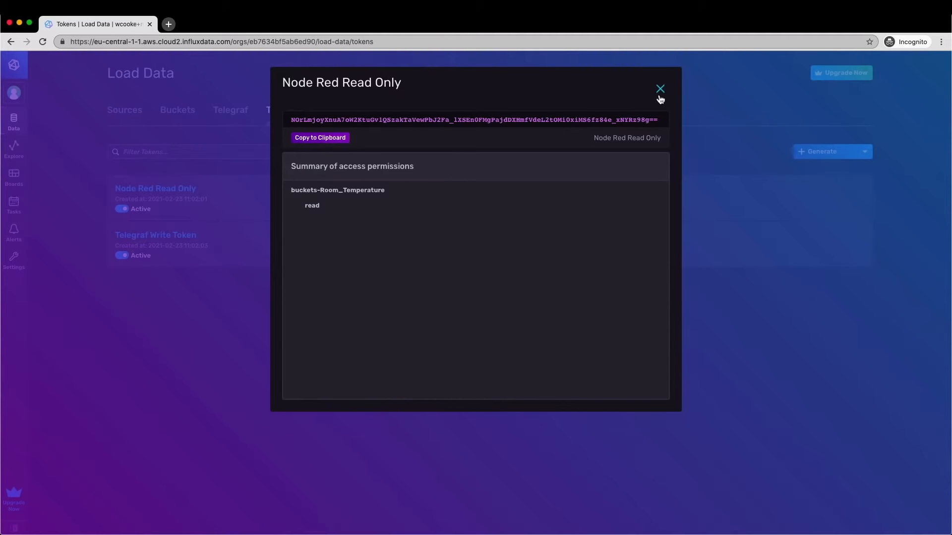
pyautogui.click(659, 88)
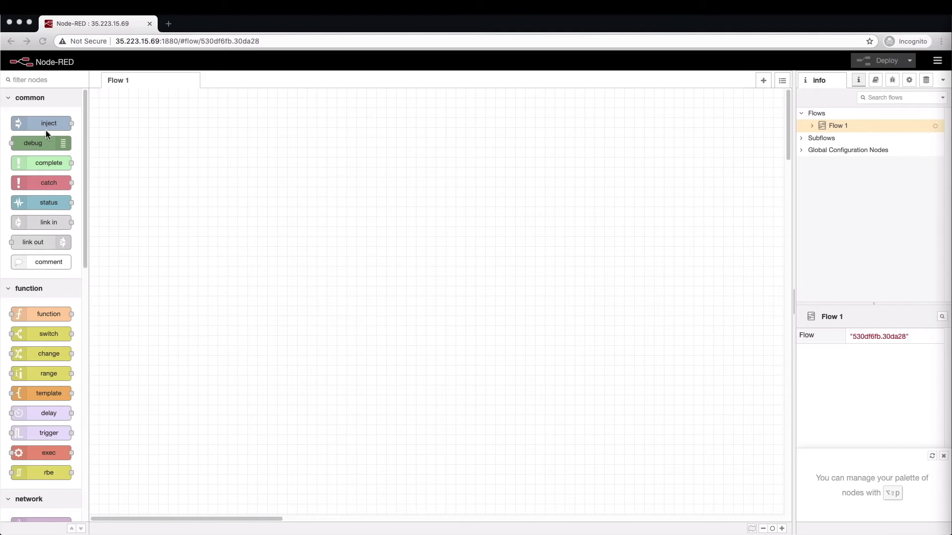
pyautogui.moveTo(57, 138)
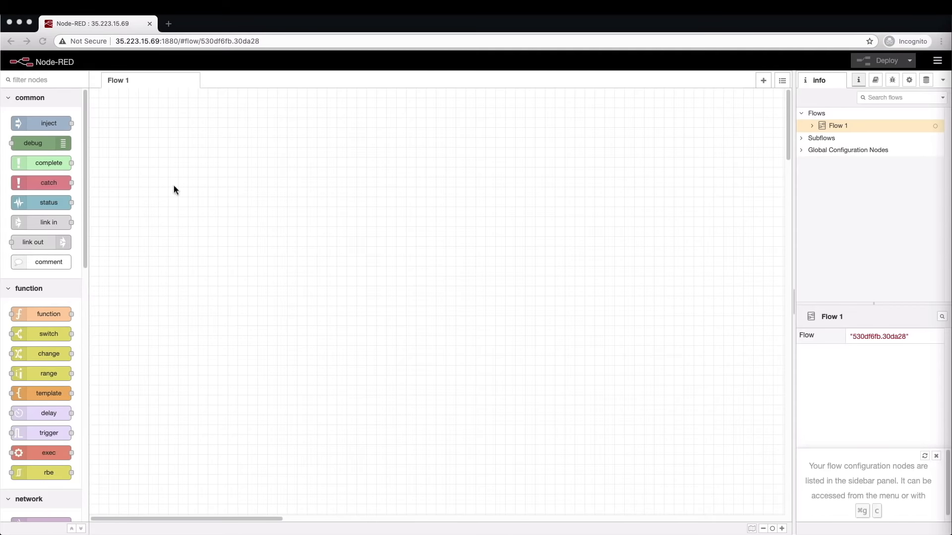
pyautogui.moveTo(419, 271)
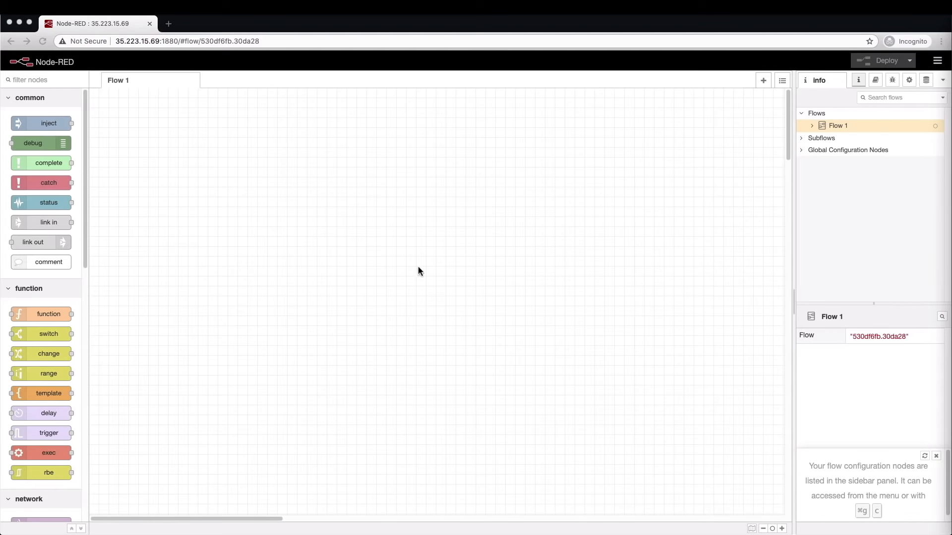
pyautogui.moveTo(424, 277)
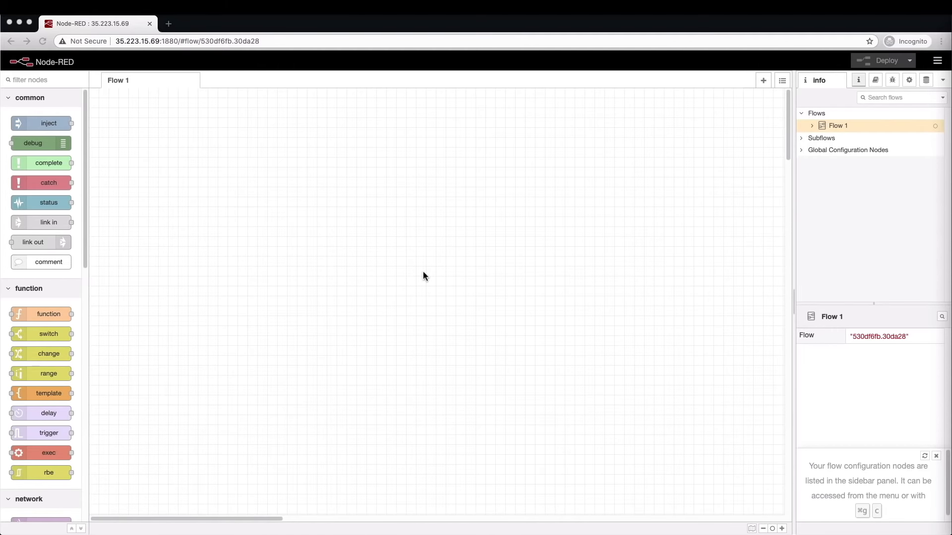
pyautogui.moveTo(428, 278)
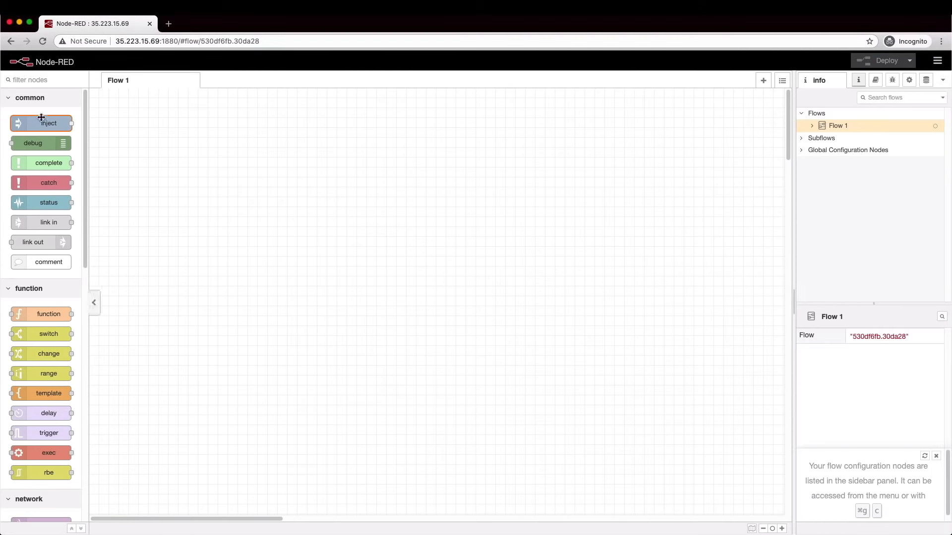
# Wire a timestamp inject node to a debug node, deploy, trigger it, then edit the inject node.
pyautogui.moveTo(41, 122); pyautogui.dragTo(223, 248)
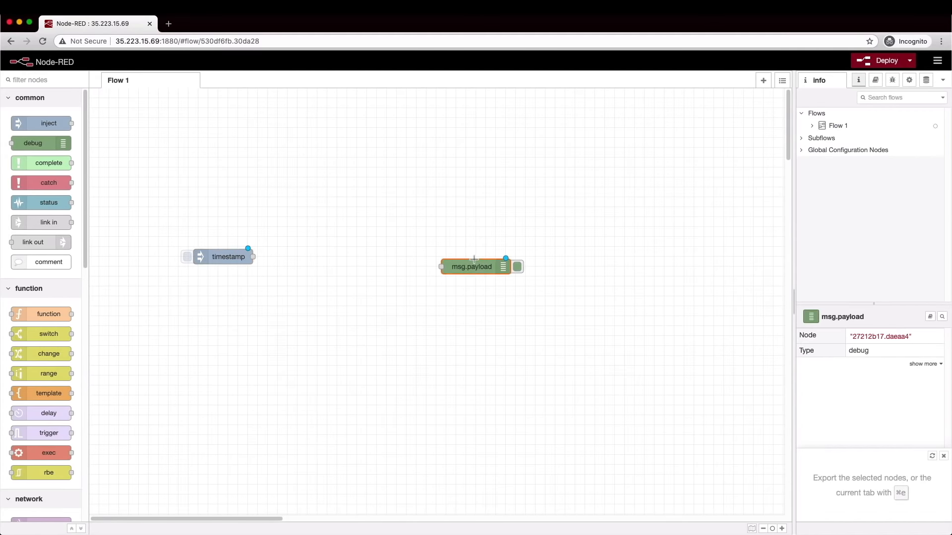
pyautogui.click(223, 266)
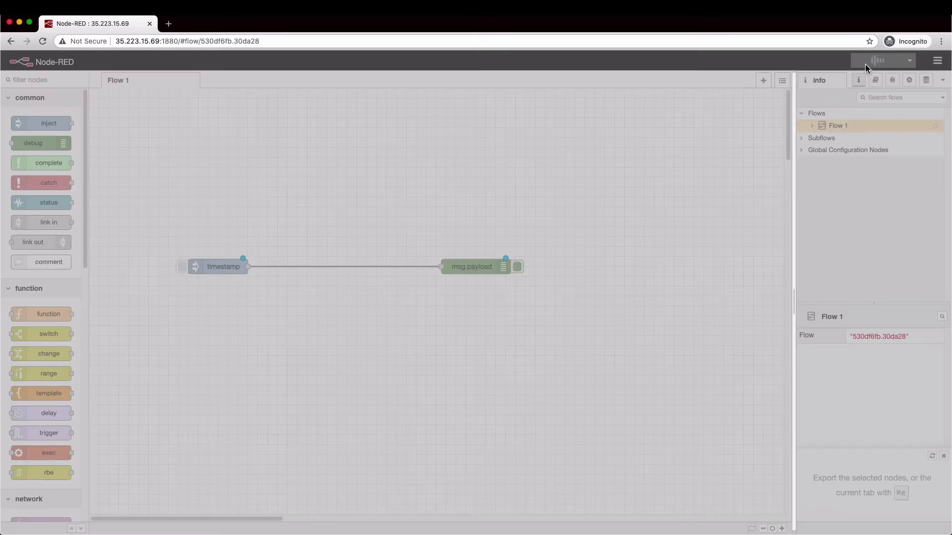
pyautogui.click(884, 60)
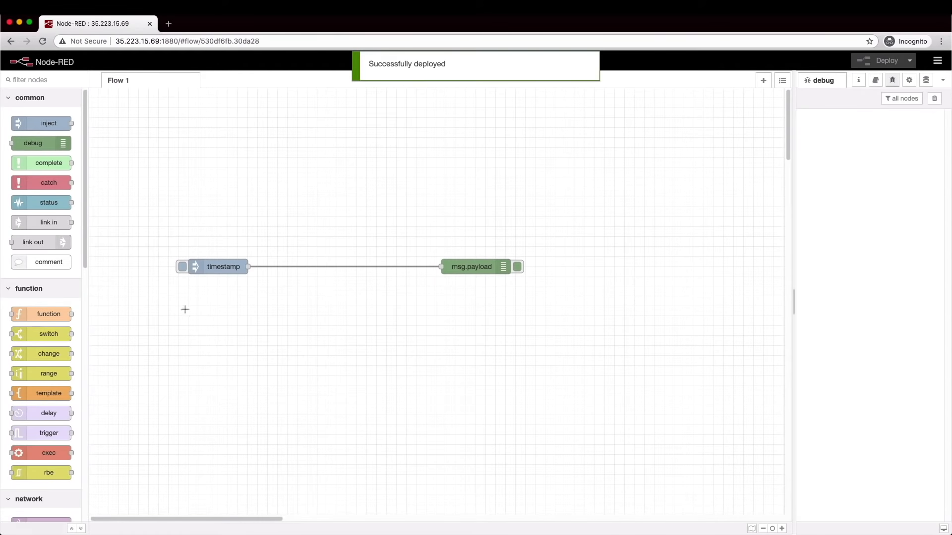
pyautogui.click(182, 267)
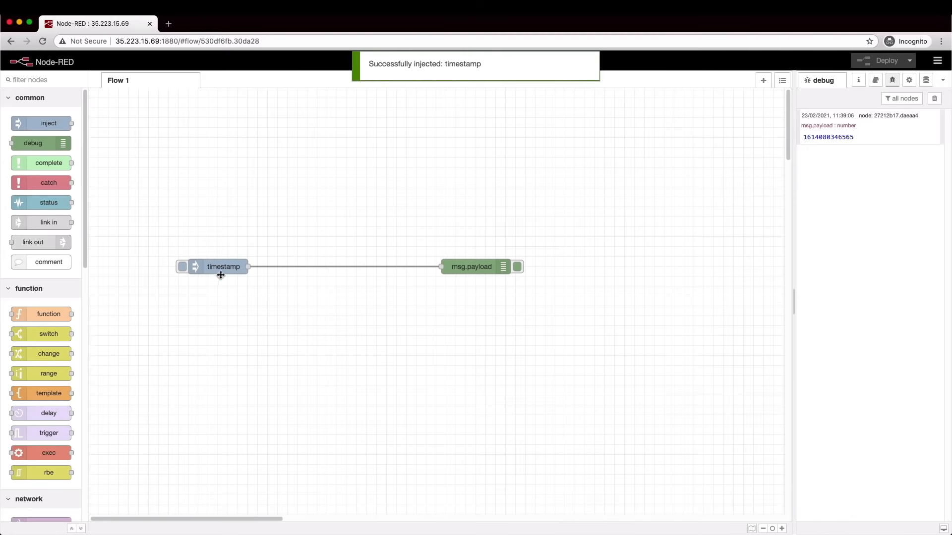
pyautogui.doubleClick(222, 267)
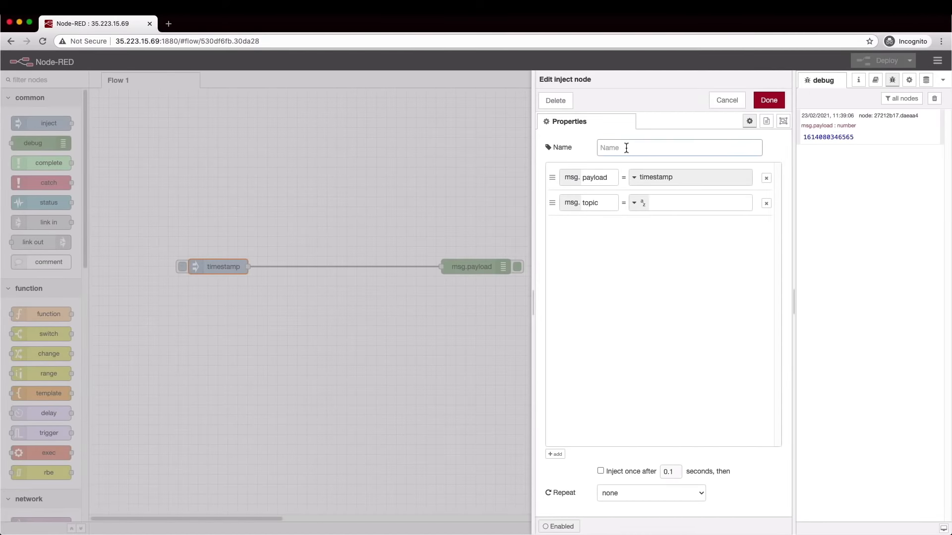
# Name the inject node 'Presence Detected' and the debug node 'Switch Heating On'.
pyautogui.write('Presence Detected')
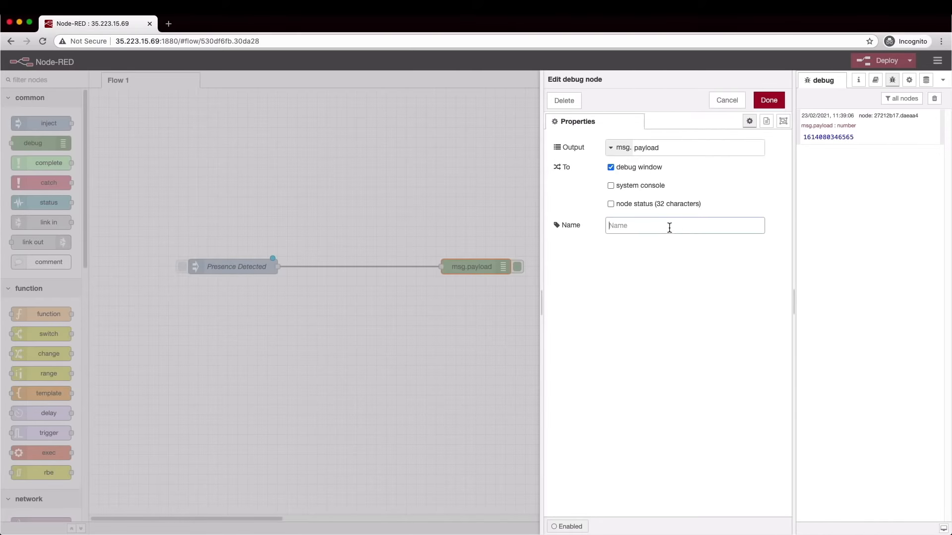
pyautogui.write('Switch Heating On')
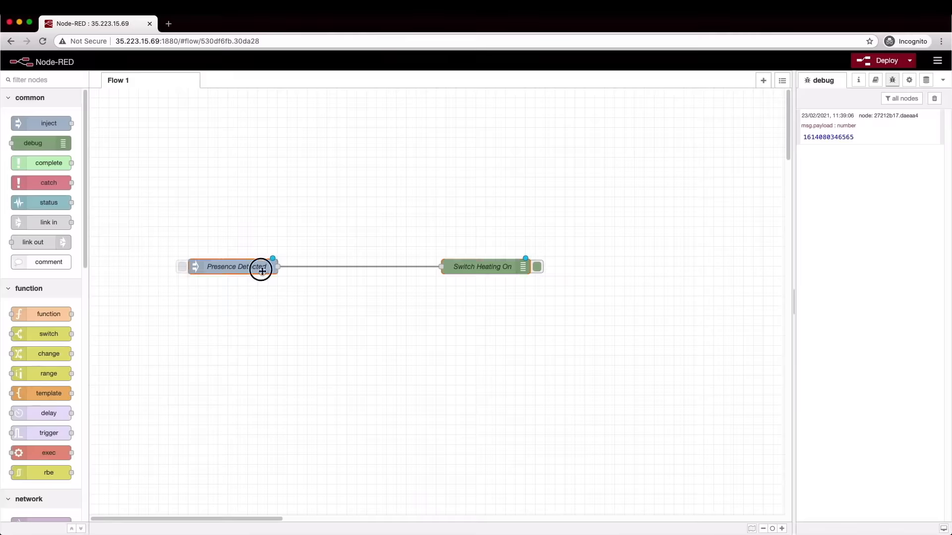
# Redeploy the renamed flow and trigger it so the debug shows 'Switch Heating On'.
pyautogui.doubleClick(234, 267)
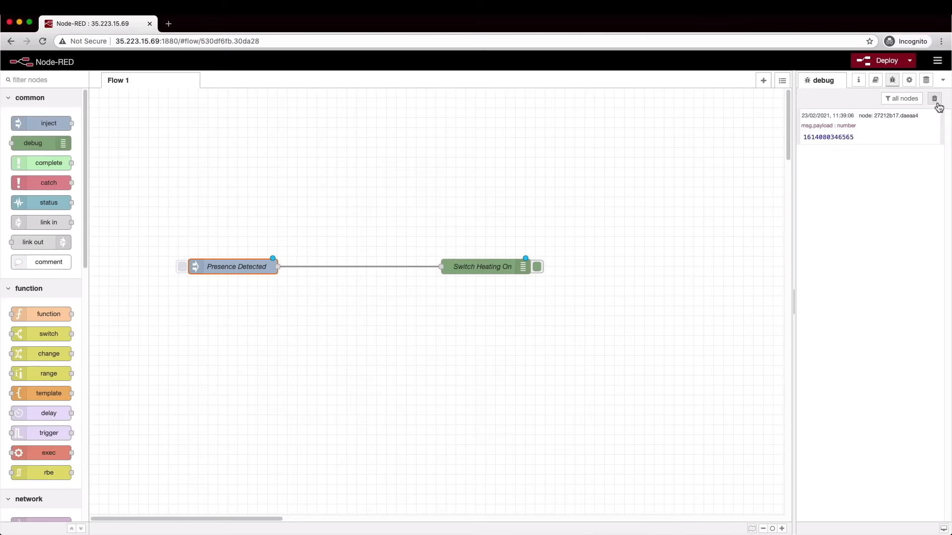
pyautogui.click(181, 267)
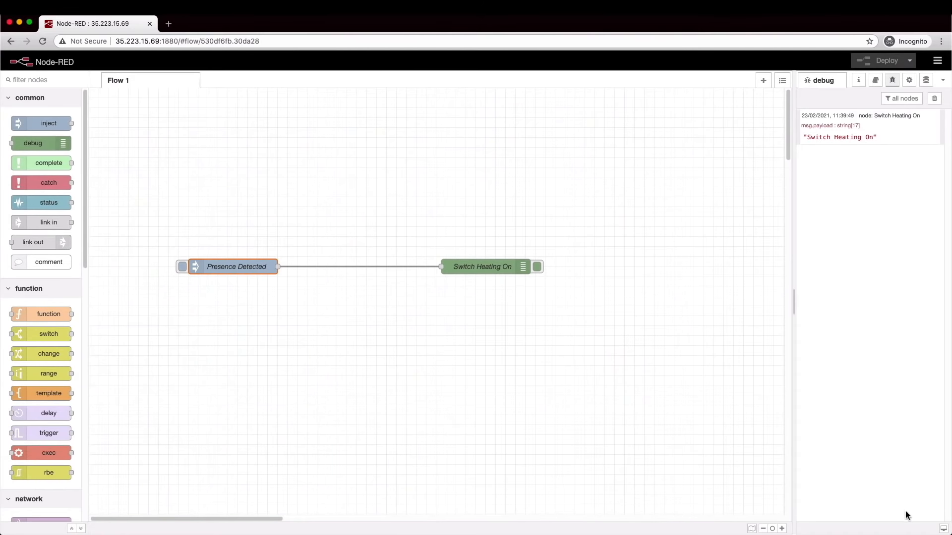
pyautogui.moveTo(925, 530)
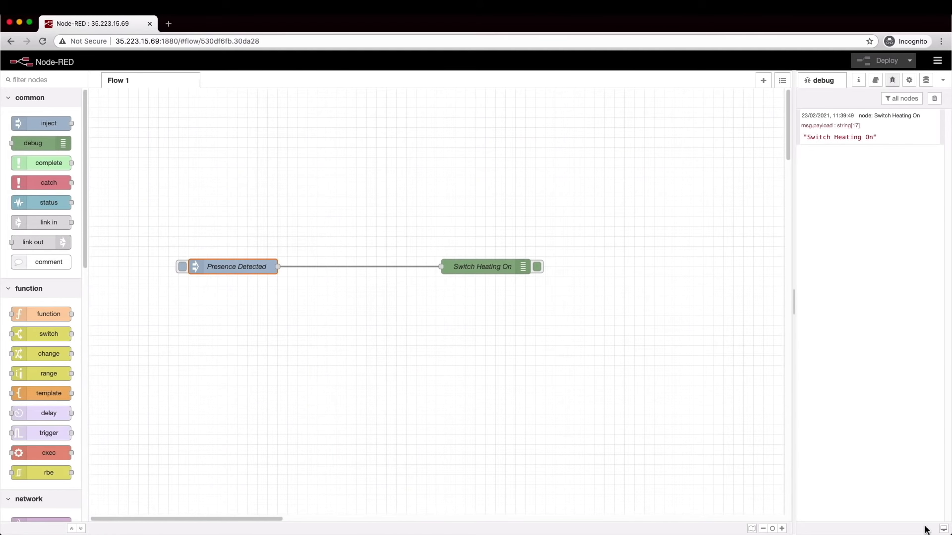
pyautogui.moveTo(884, 404)
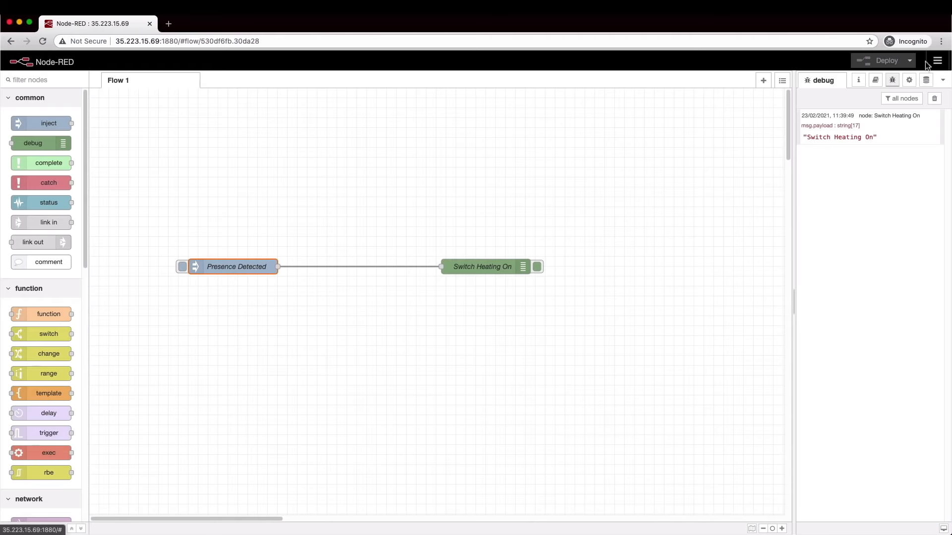
pyautogui.moveTo(937, 60)
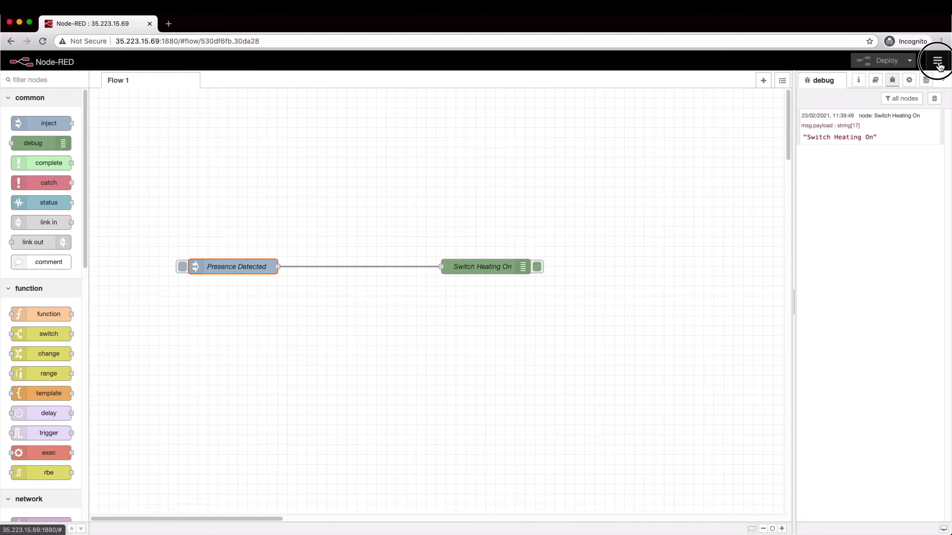
# In Manage palette's Install view, search for 'influxdb'.
pyautogui.click(936, 60)
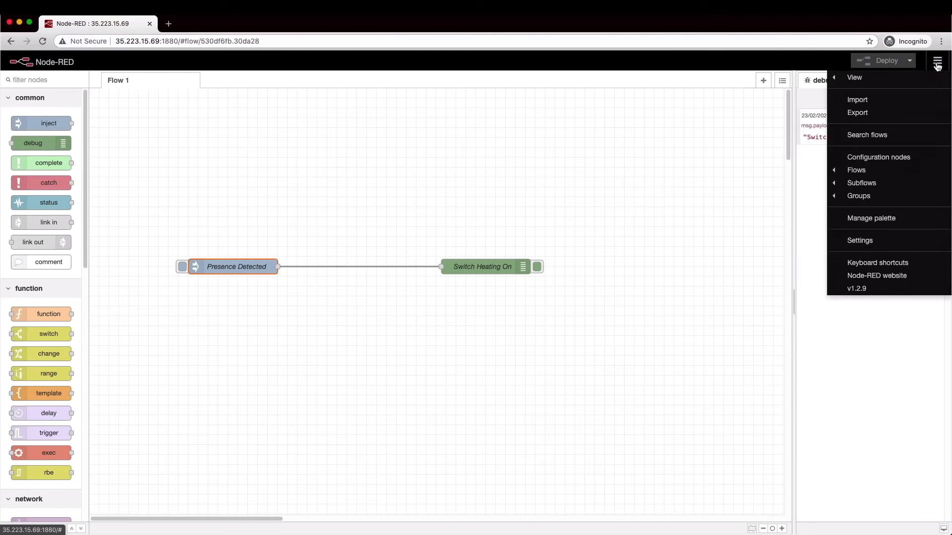
pyautogui.click(870, 218)
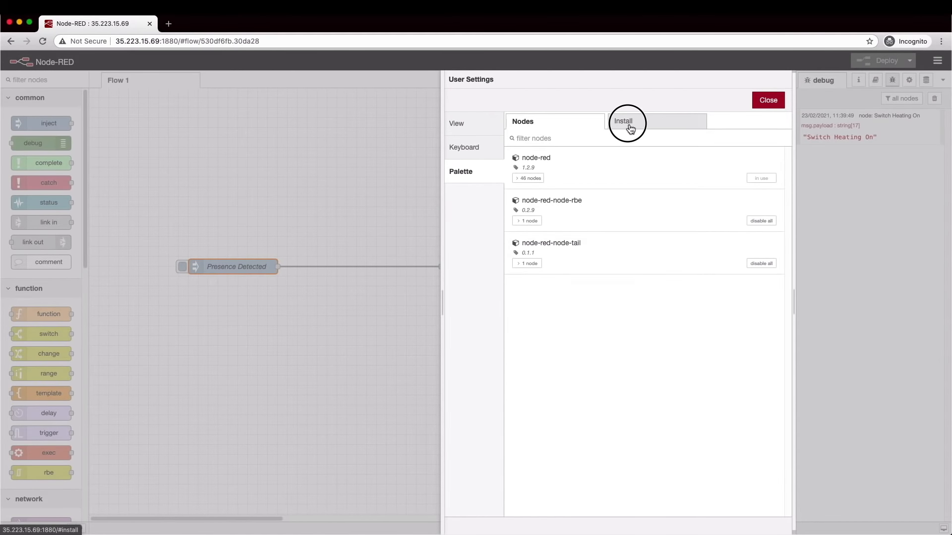
pyautogui.click(624, 121)
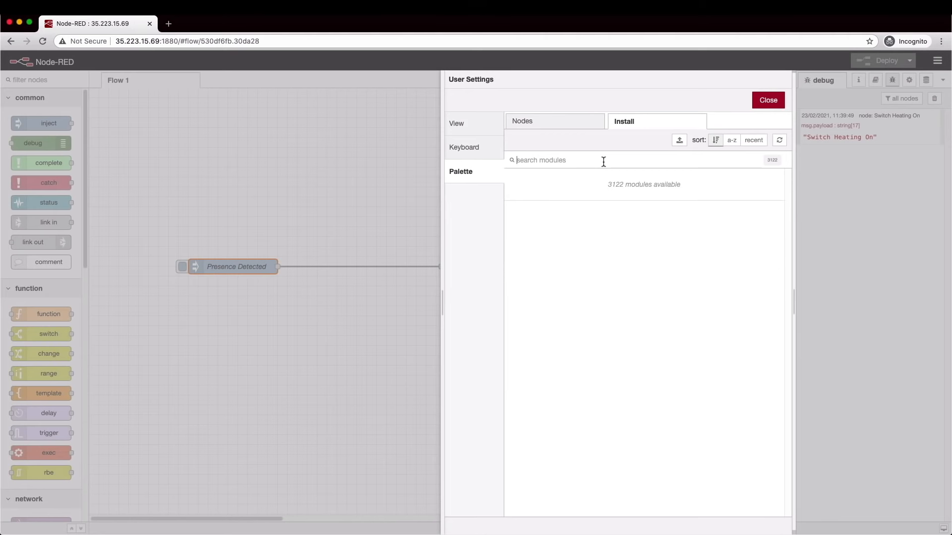
pyautogui.write('influx')
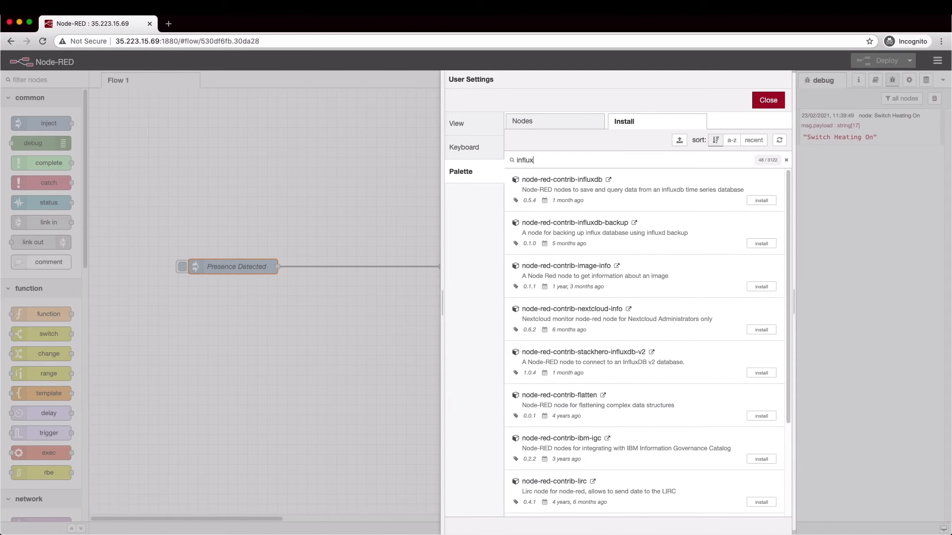
pyautogui.write('db')
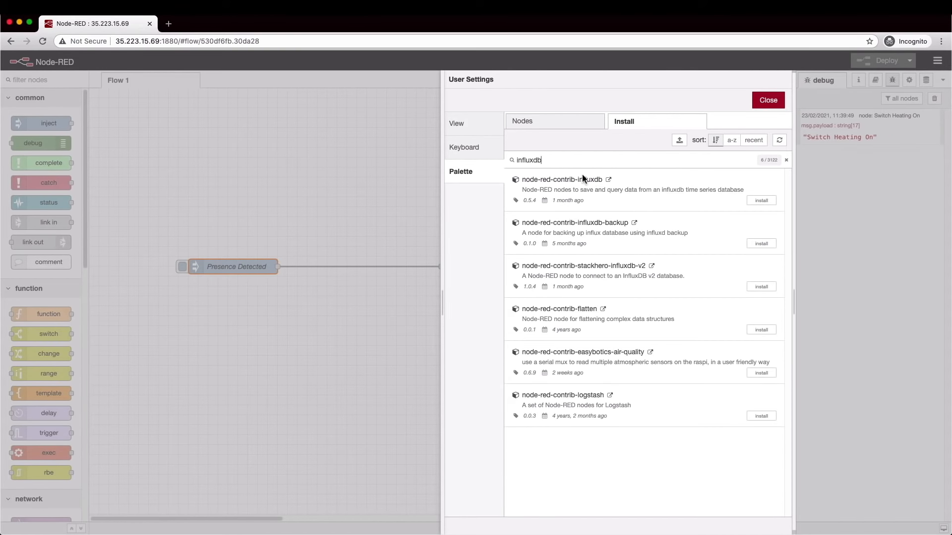
pyautogui.moveTo(687, 204)
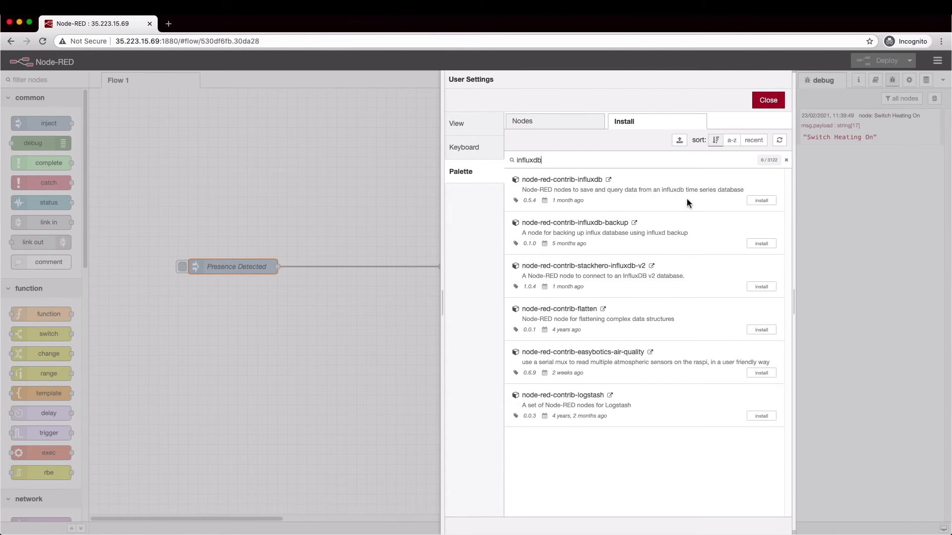
# Install node-red-contrib-influxdb, confirm it, and close the palette manager.
pyautogui.click(760, 200)
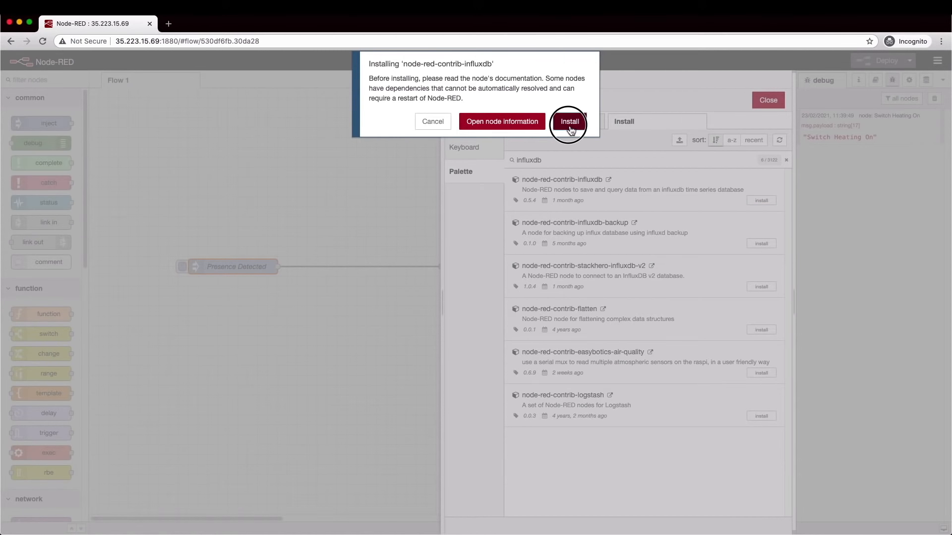
pyautogui.click(568, 122)
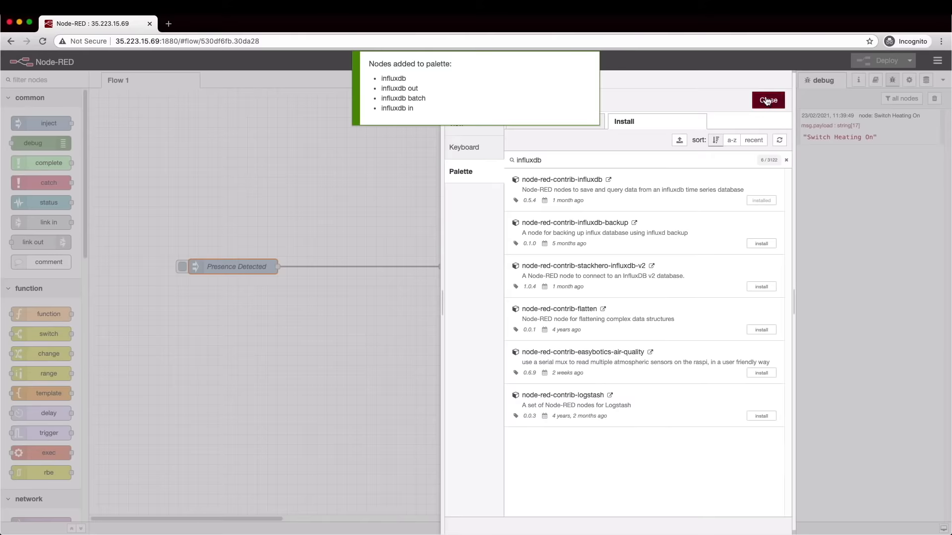
pyautogui.click(768, 100)
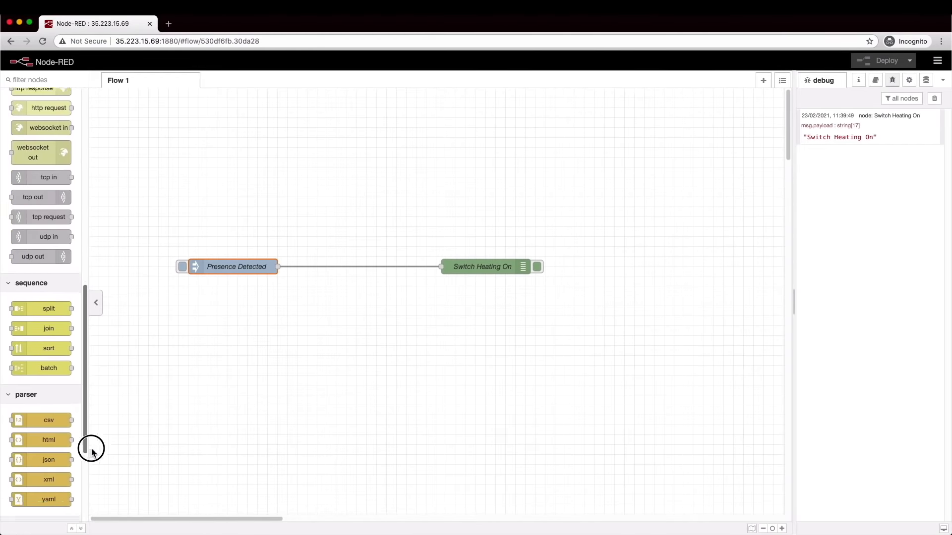
# Add an influxdb in node to the canvas and start a new server configuration for it.
pyautogui.scroll(-3)
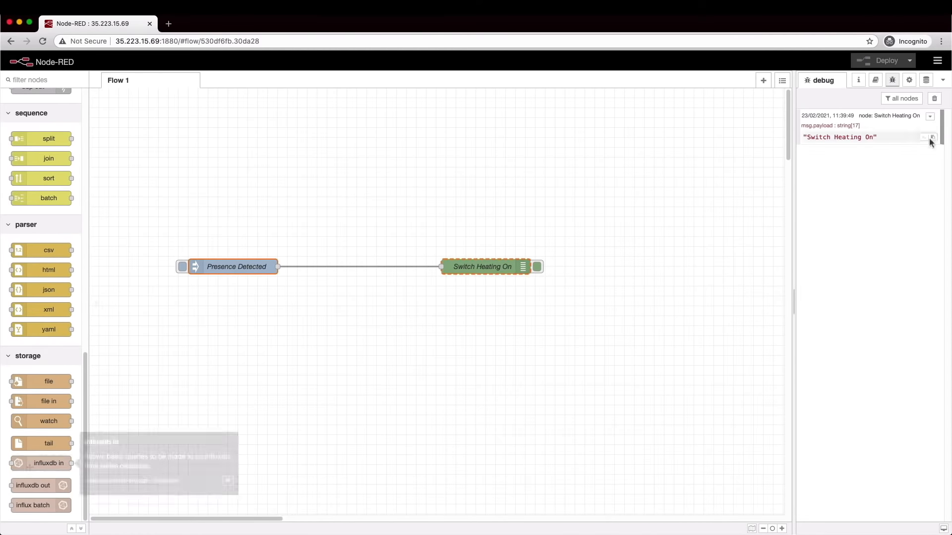
pyautogui.moveTo(41, 463)
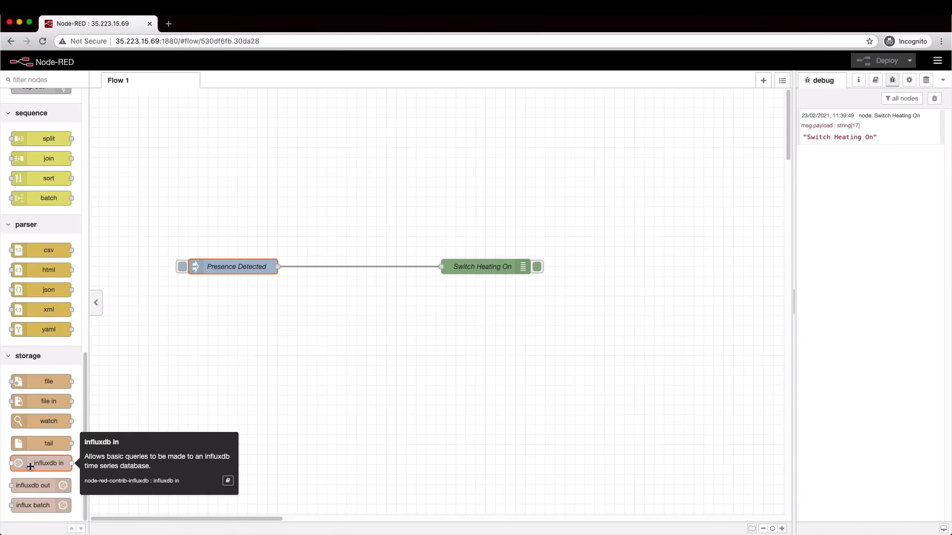
pyautogui.moveTo(41, 463); pyautogui.dragTo(352, 296)
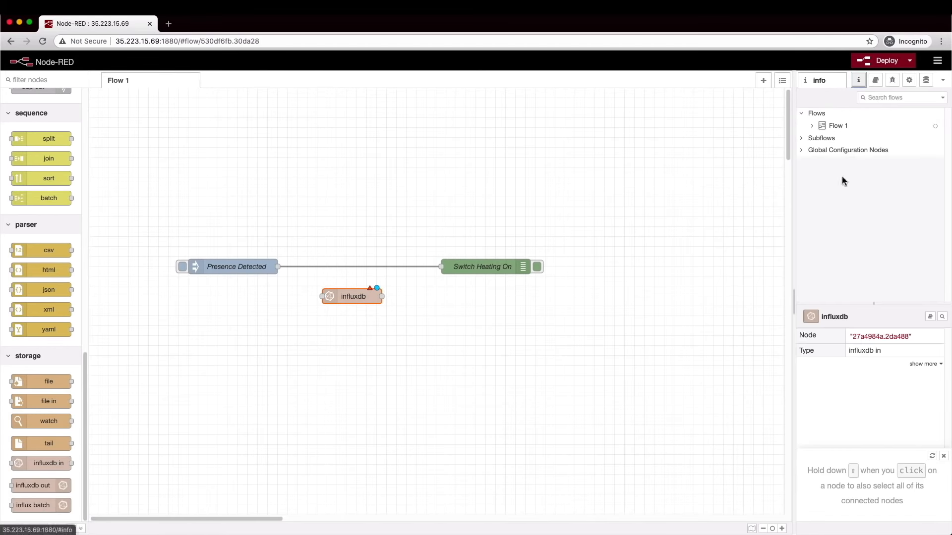
pyautogui.doubleClick(352, 296)
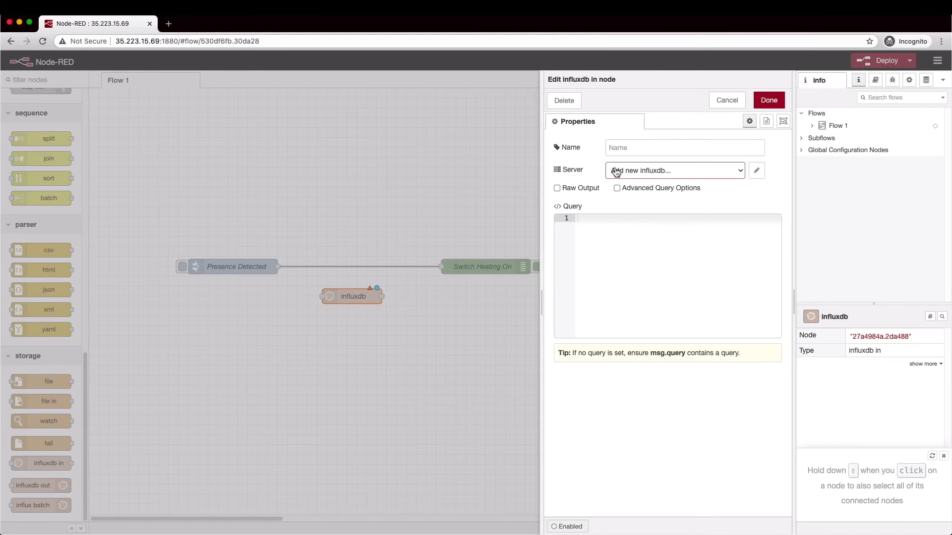
pyautogui.click(673, 170)
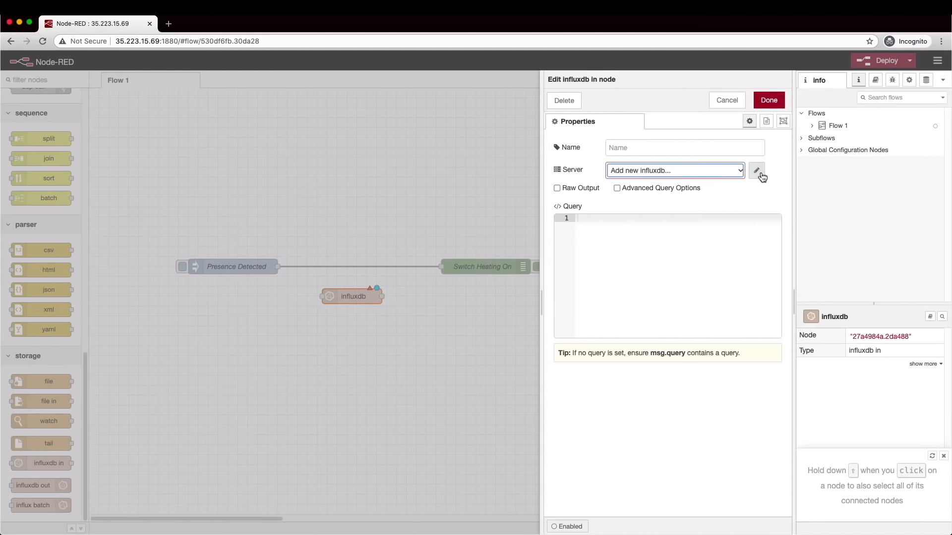
pyautogui.click(757, 170)
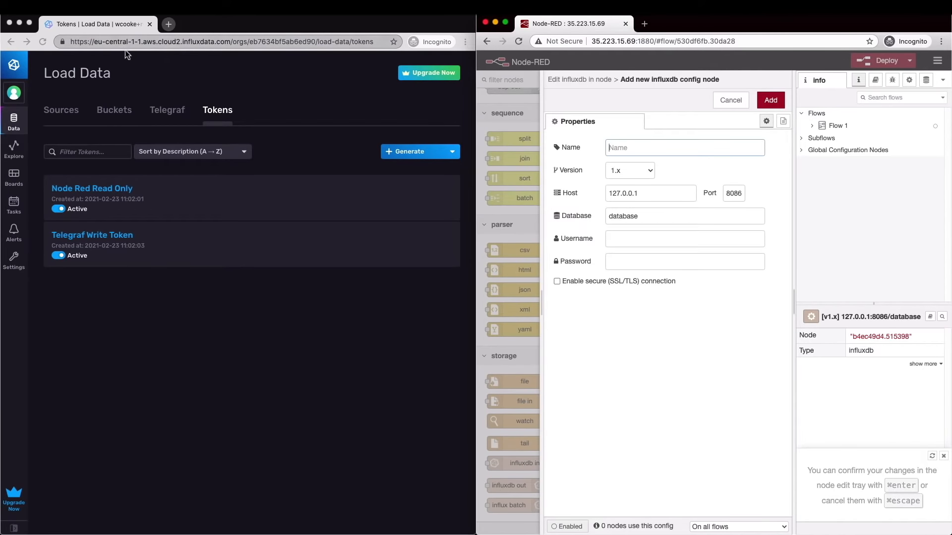
# Configure server InfluxDB C2 EU Central as version 2.0 with the cloud URL and read-only token.
pyautogui.write('InfluxDB C2 E')
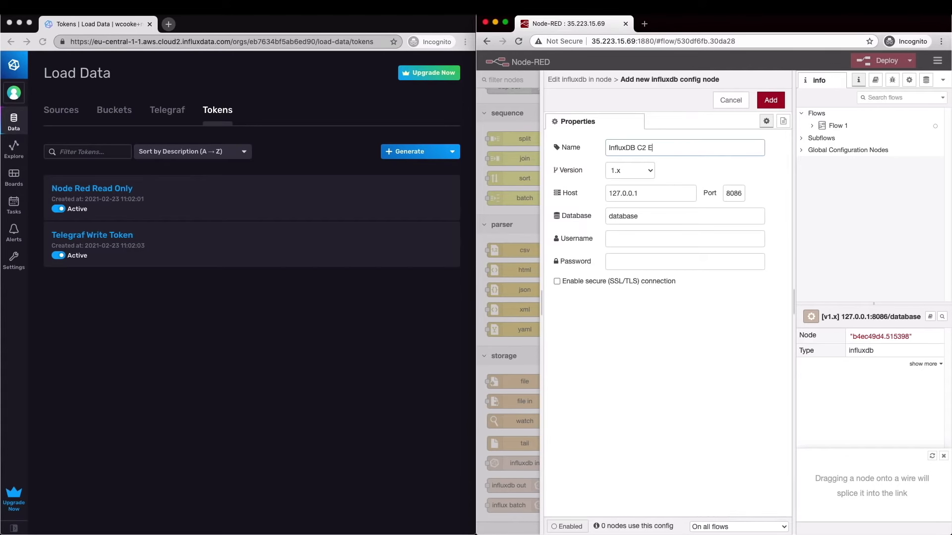
pyautogui.write('U Central')
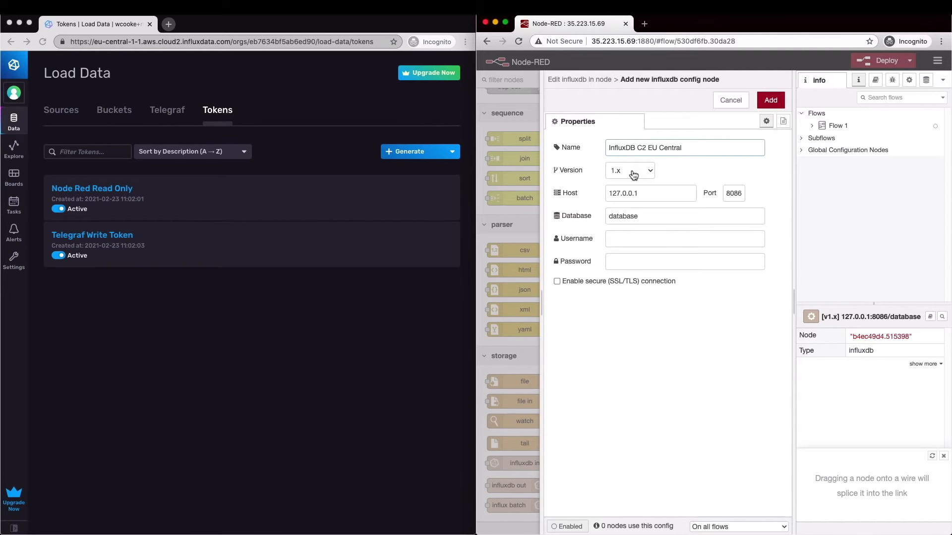
pyautogui.click(629, 170)
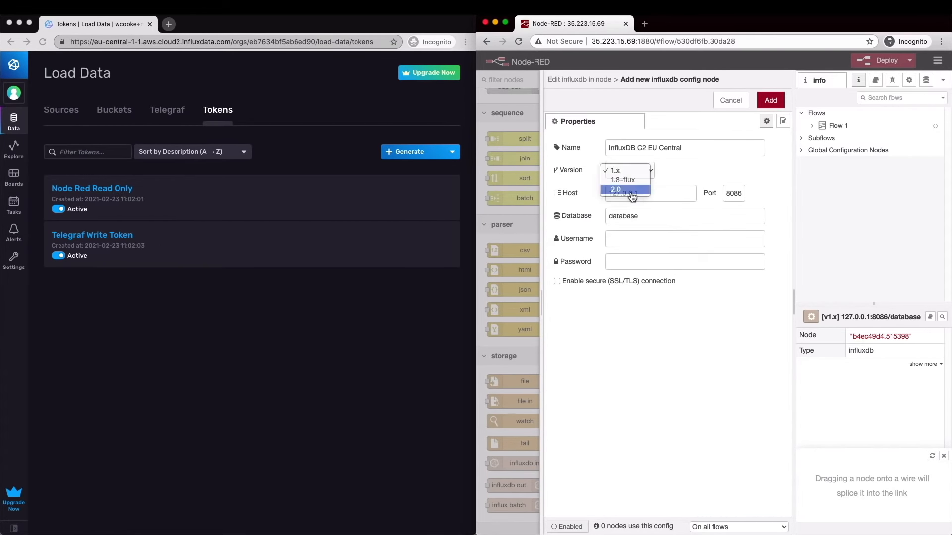
pyautogui.click(615, 189)
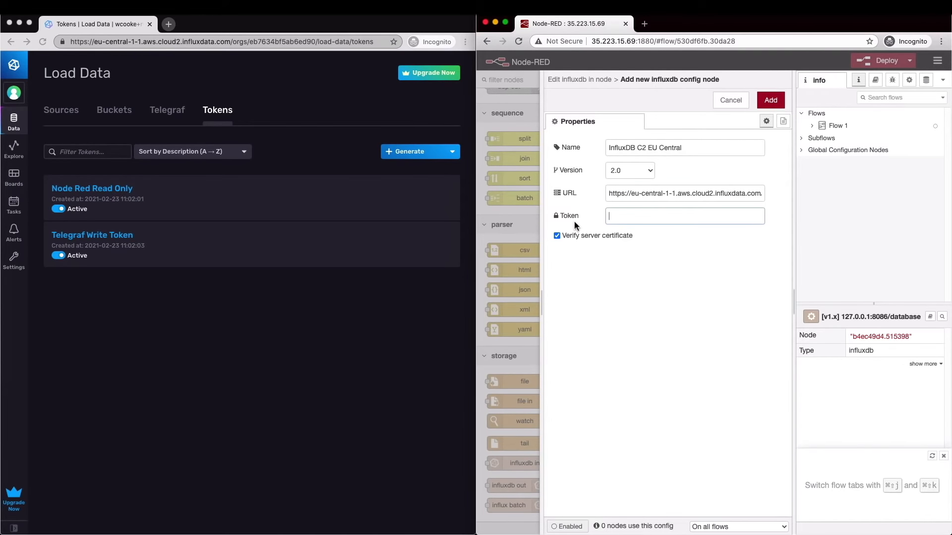
pyautogui.click(92, 189)
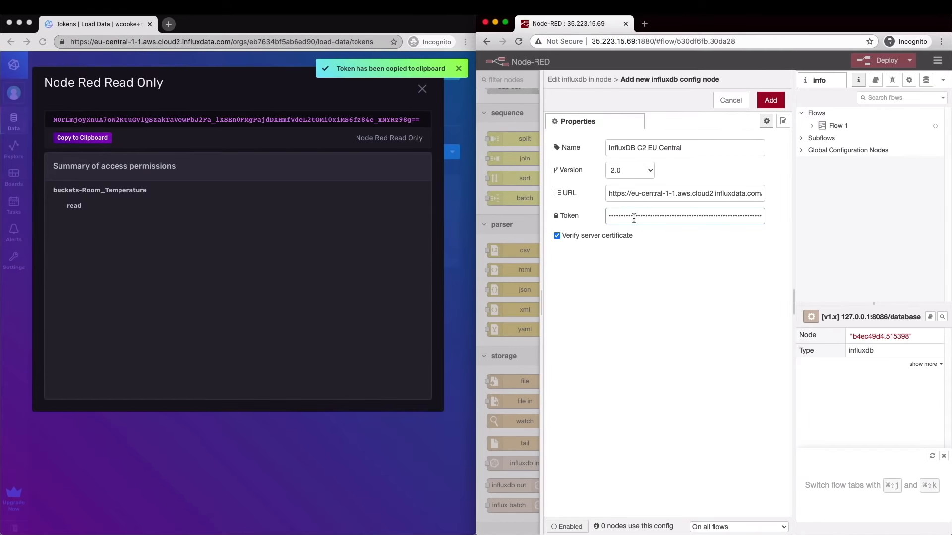
pyautogui.click(770, 99)
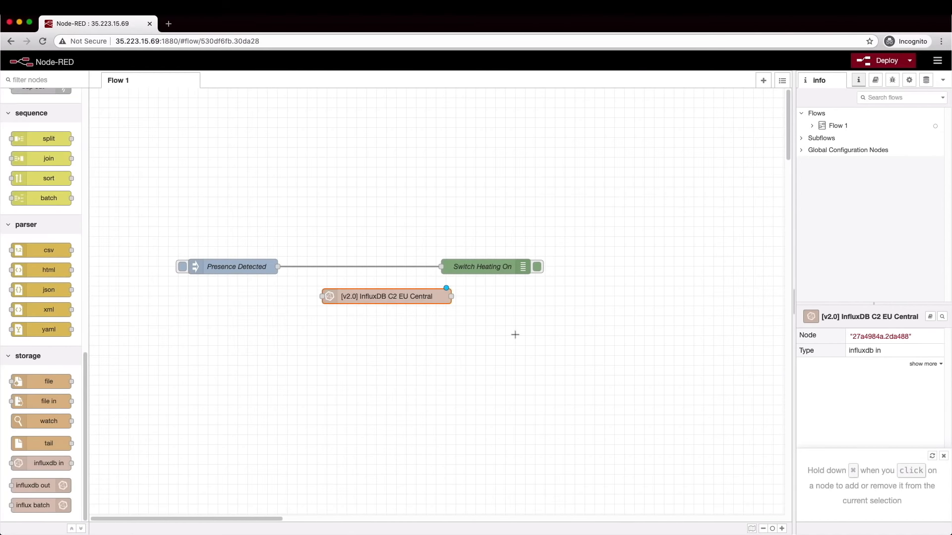
# Line up the query node after Presence Detected with Switch Heating On to the right, then edit the query node.
pyautogui.moveTo(386, 297); pyautogui.dragTo(370, 297)
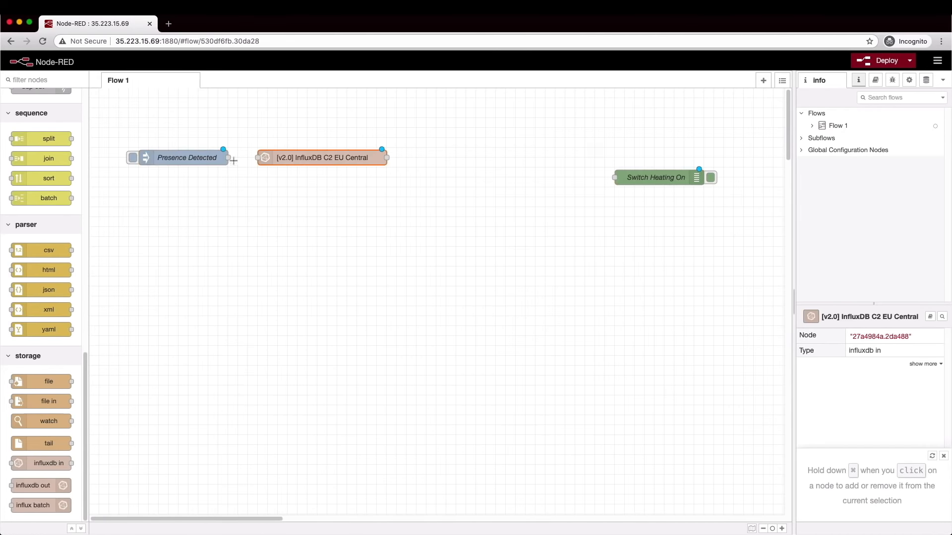
pyautogui.moveTo(232, 160); pyautogui.dragTo(258, 158)
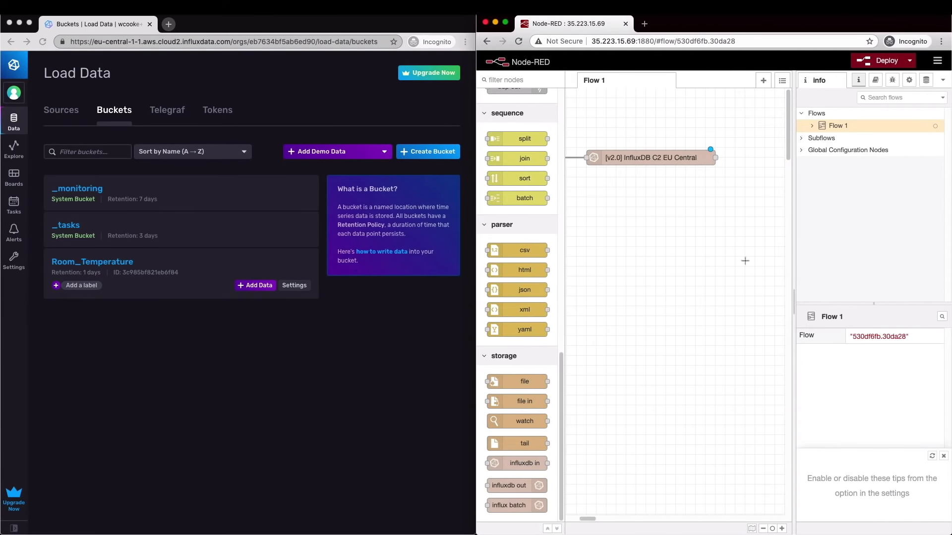
pyautogui.doubleClick(649, 157)
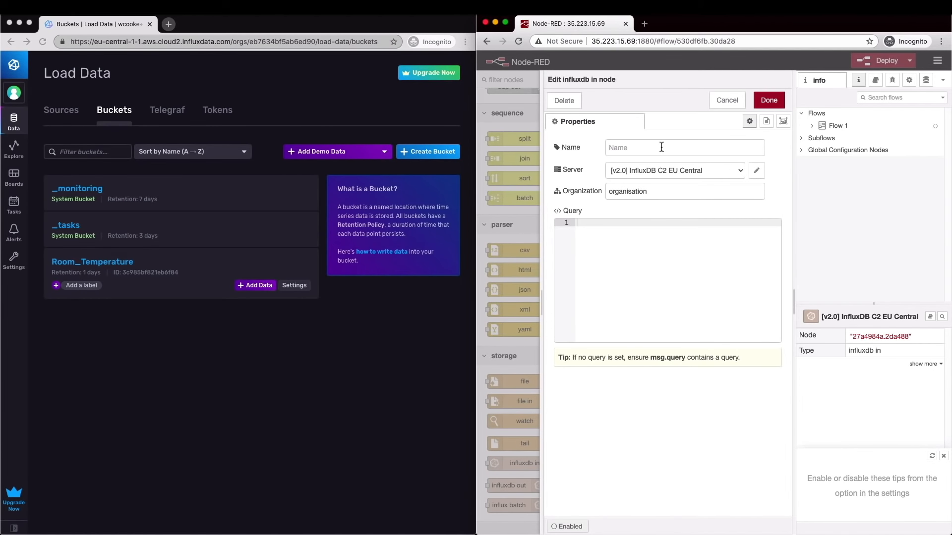
# Name the node Get avg temperature, set organization eb7634bf5ab6ed90, and begin the Flux query from Room_Temperature over -1h.
pyautogui.write('Get avg temperatur')
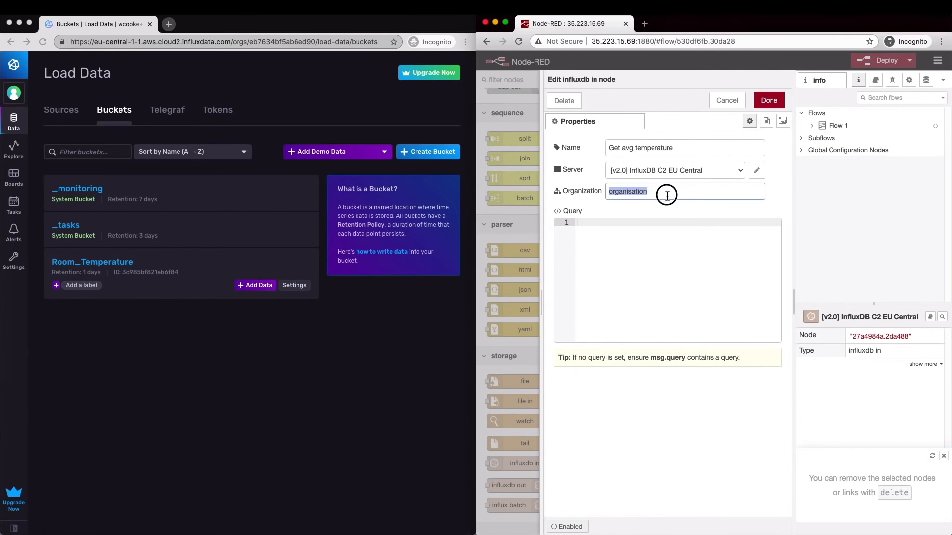
pyautogui.write('eb7634bf5ab6ed90')
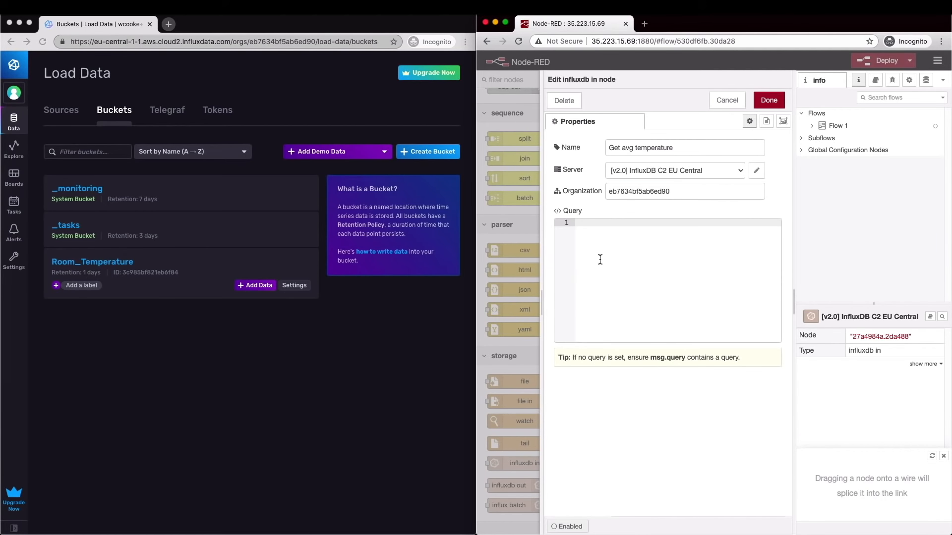
pyautogui.write('from(bucket: "R')
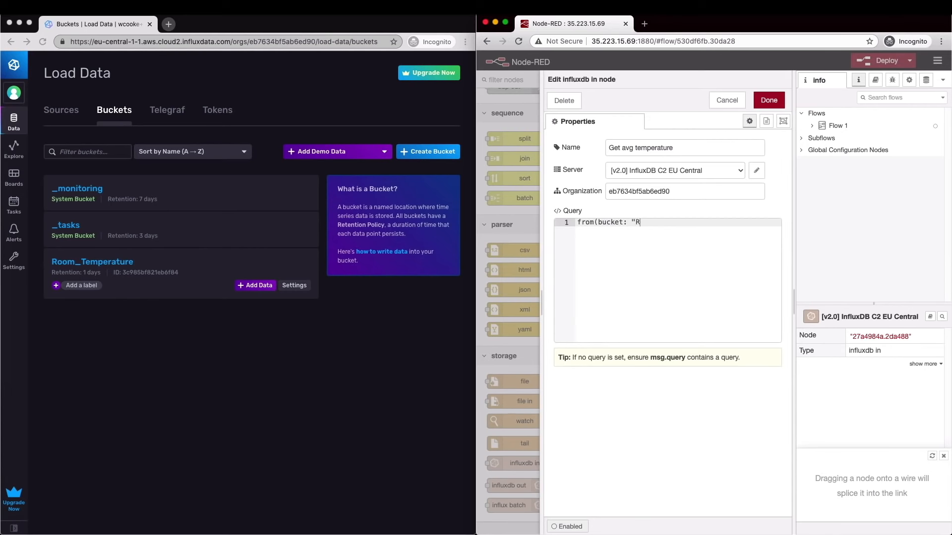
pyautogui.write('oom_Temperature")')
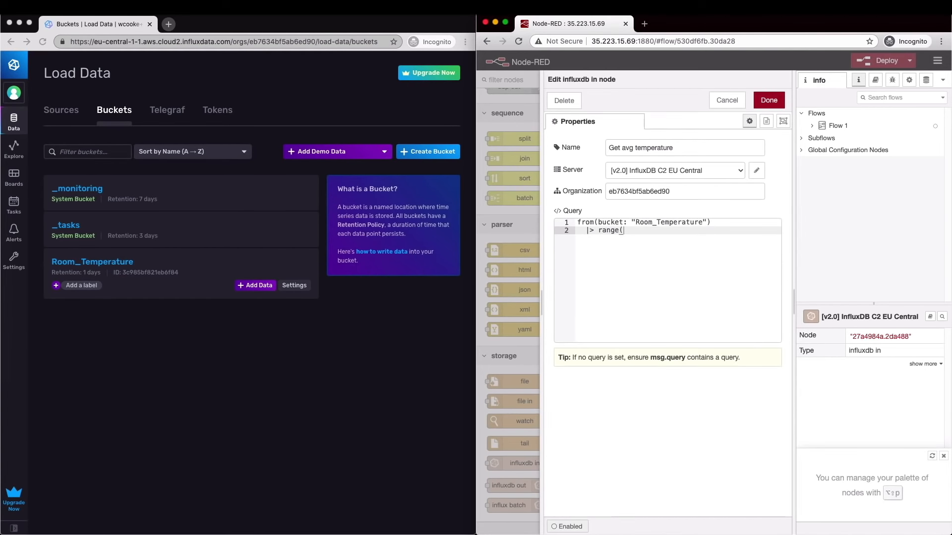
pyautogui.write('start:-1h)')
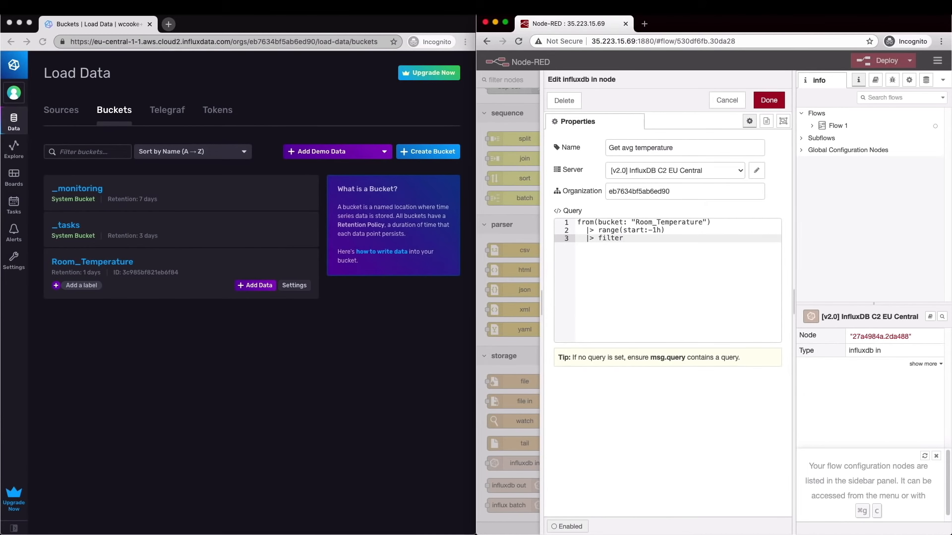
pyautogui.write('(fn: (r) => r')
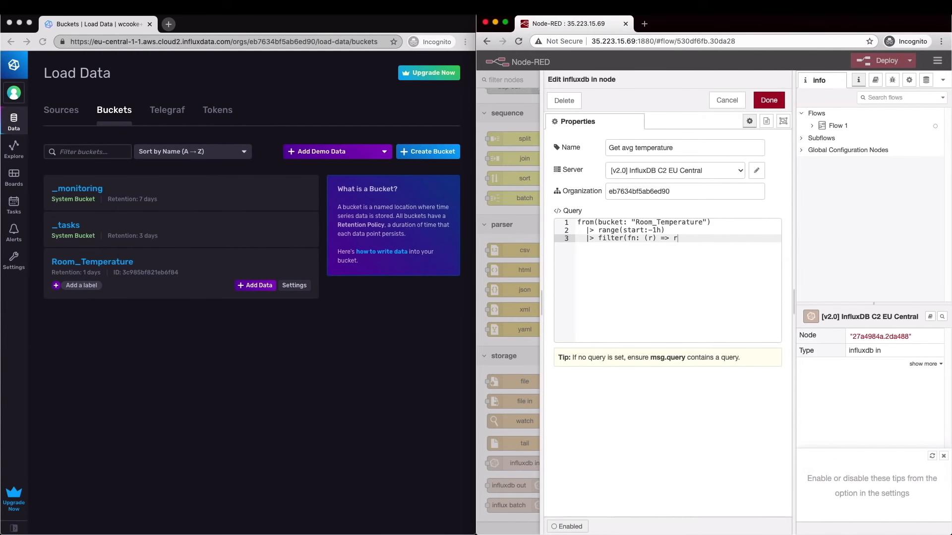
pyautogui.write('["_measurement"] ==')
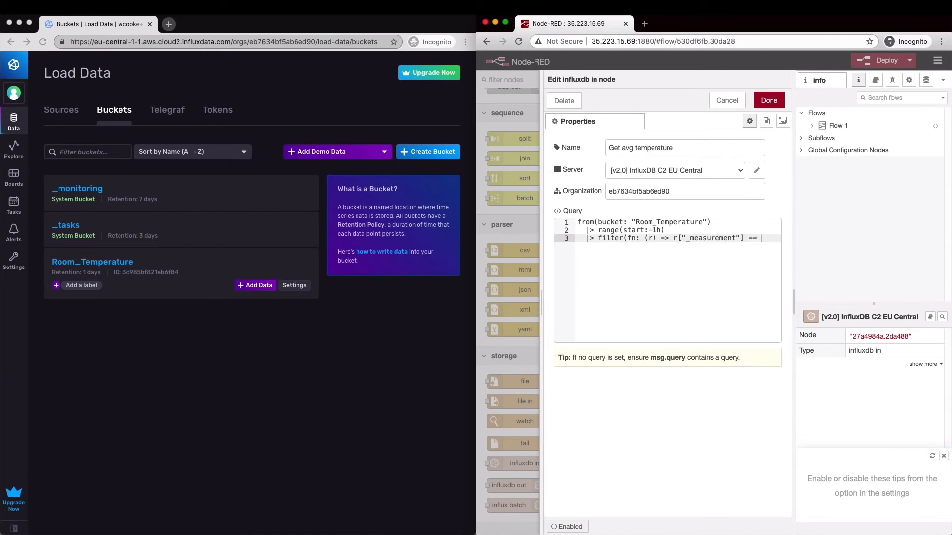
# Check the Average_Temperature task in InfluxDB Cloud, finish the _measurement filter and last(), and save.
pyautogui.click(13, 205)
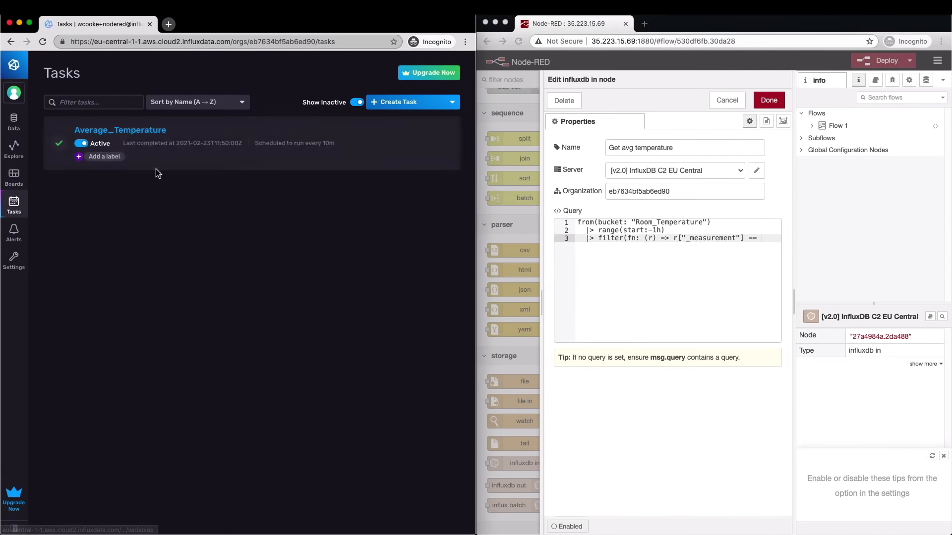
pyautogui.click(120, 130)
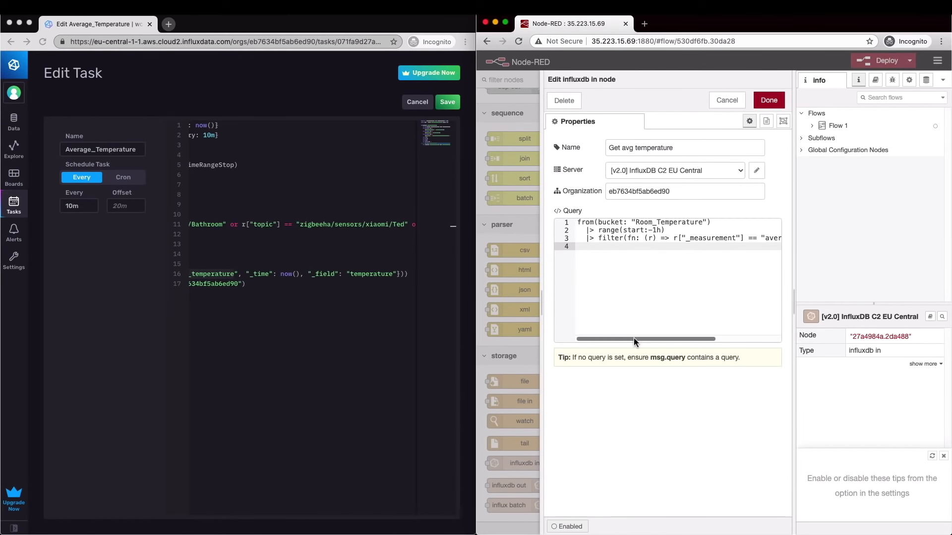
pyautogui.write('|> filter(')
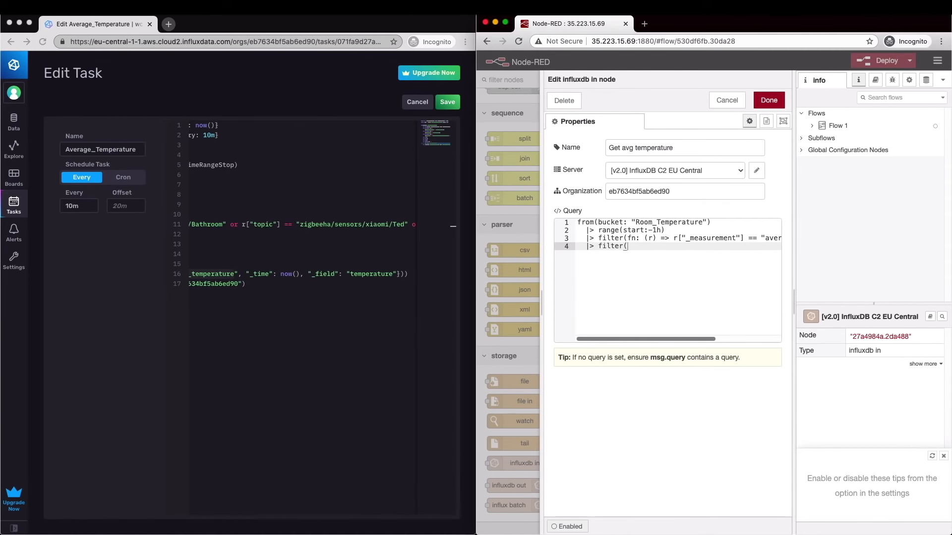
pyautogui.write('fn: (r) => r["_field')
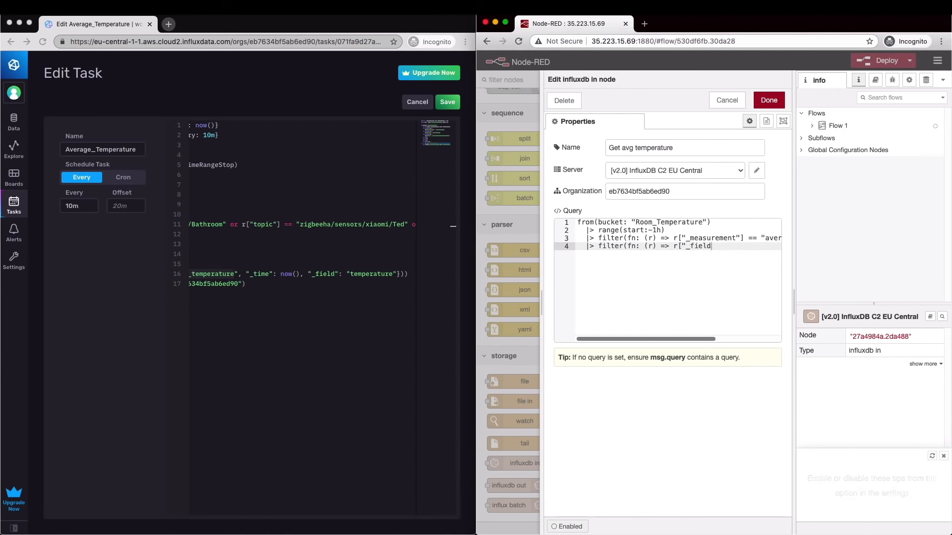
pyautogui.write('"] == "temperatur')
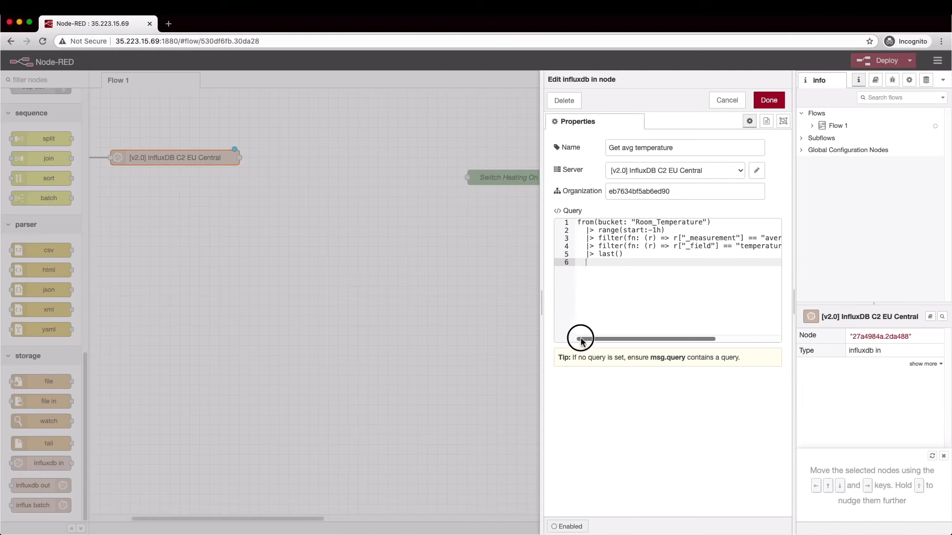
pyautogui.moveTo(693, 281)
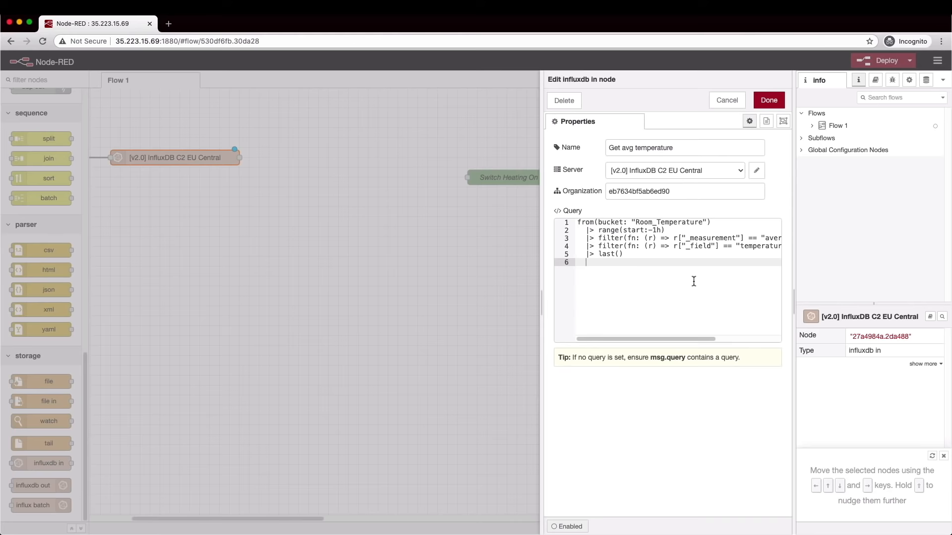
pyautogui.click(767, 100)
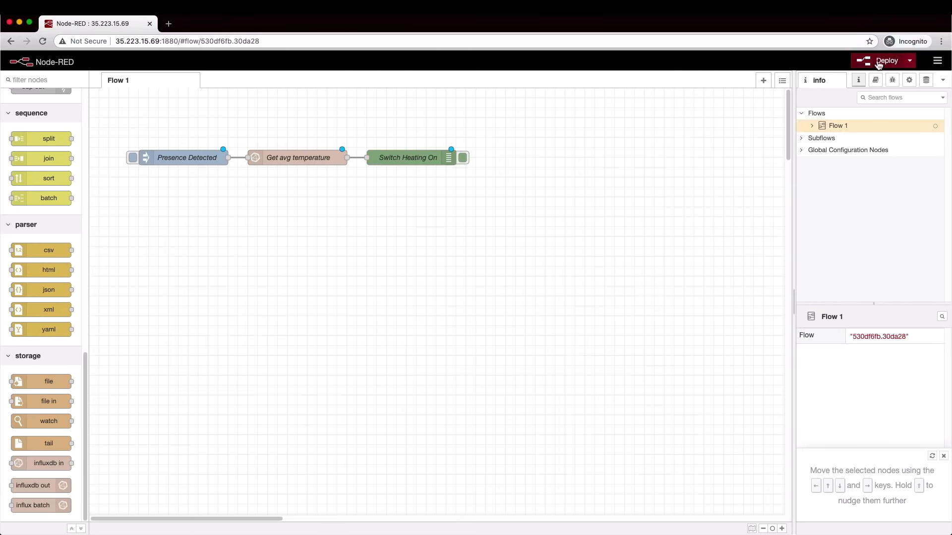
# Deploy and trigger Presence Detected, returning average_house_temperature of about 20.575.
pyautogui.click(886, 60)
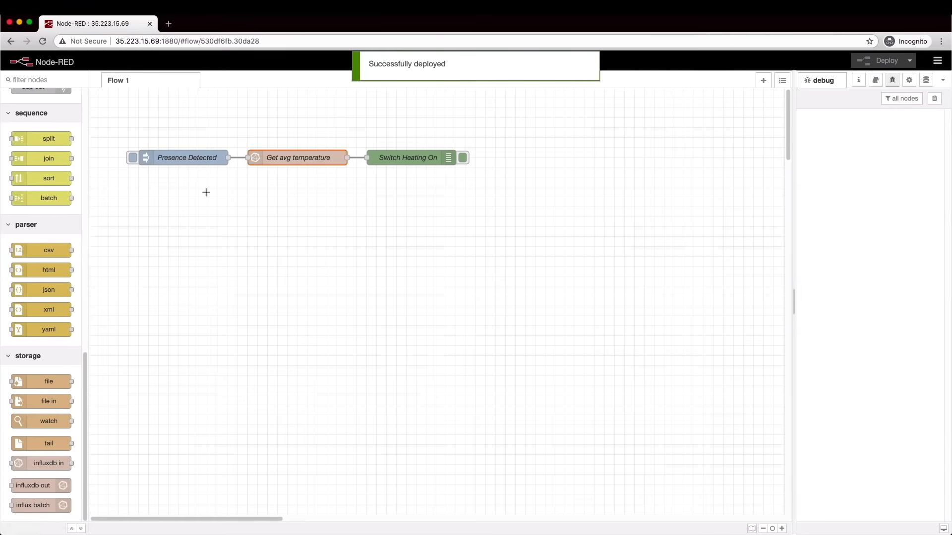
pyautogui.click(132, 158)
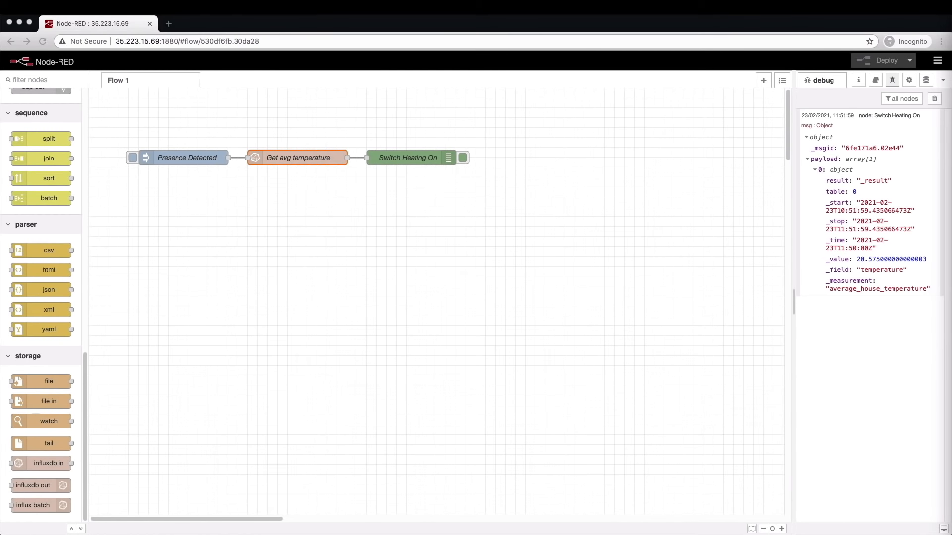
# Make the Switch Heating On debug node output msg.payload[0] only.
pyautogui.doubleClick(408, 157)
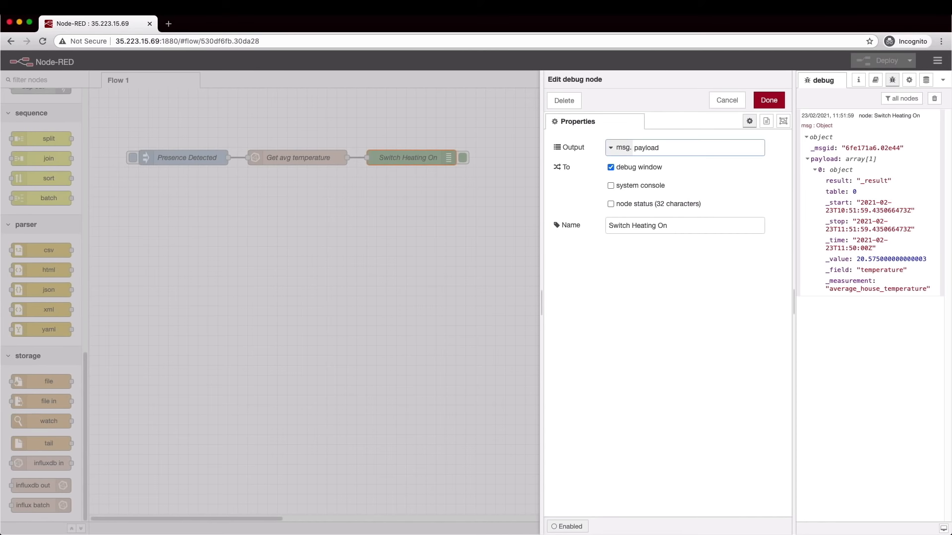
pyautogui.click(684, 148)
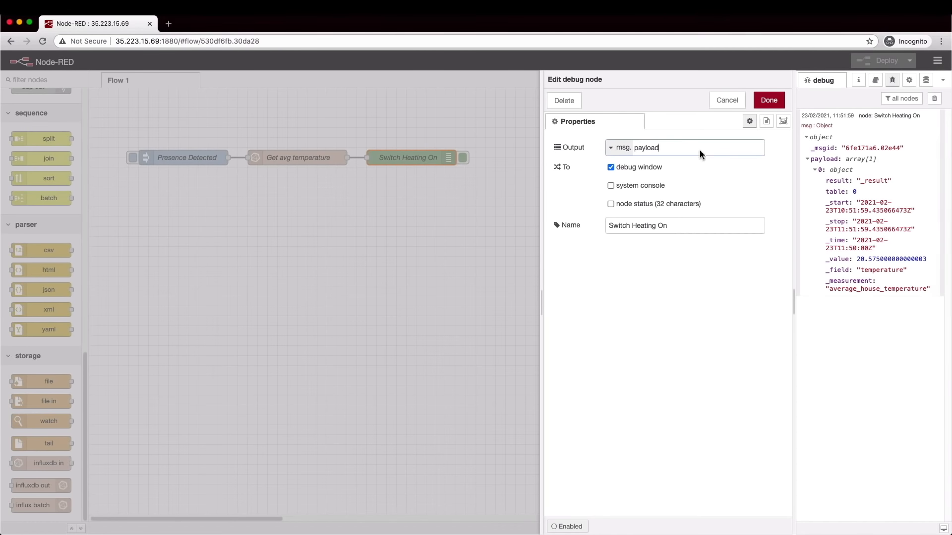
pyautogui.write('[0].')
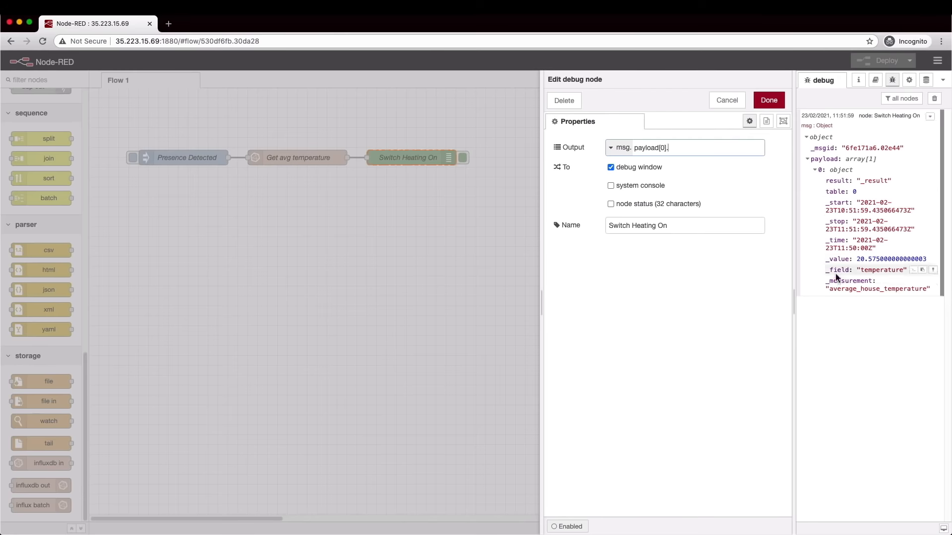
pyautogui.click(768, 100)
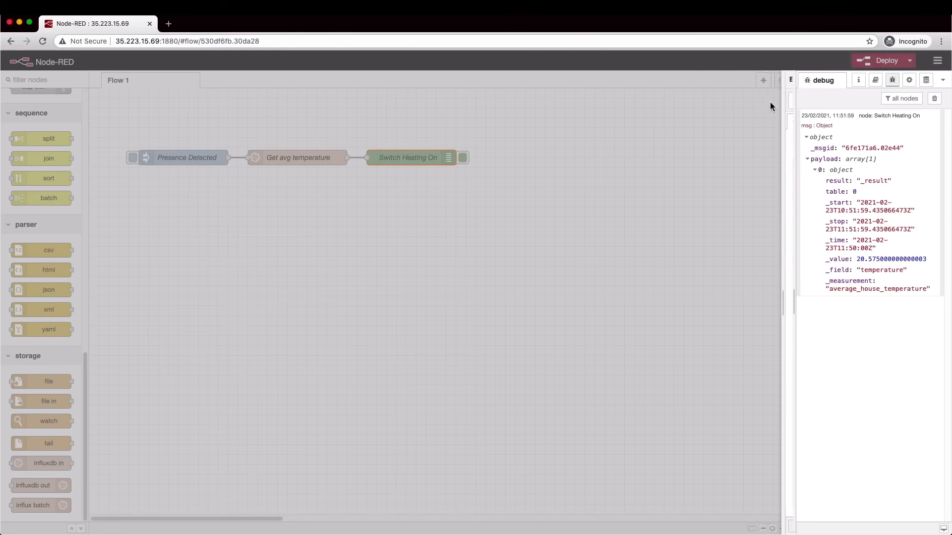
# Deploy the updated flow, test it, and clear the old debug messages.
pyautogui.click(886, 60)
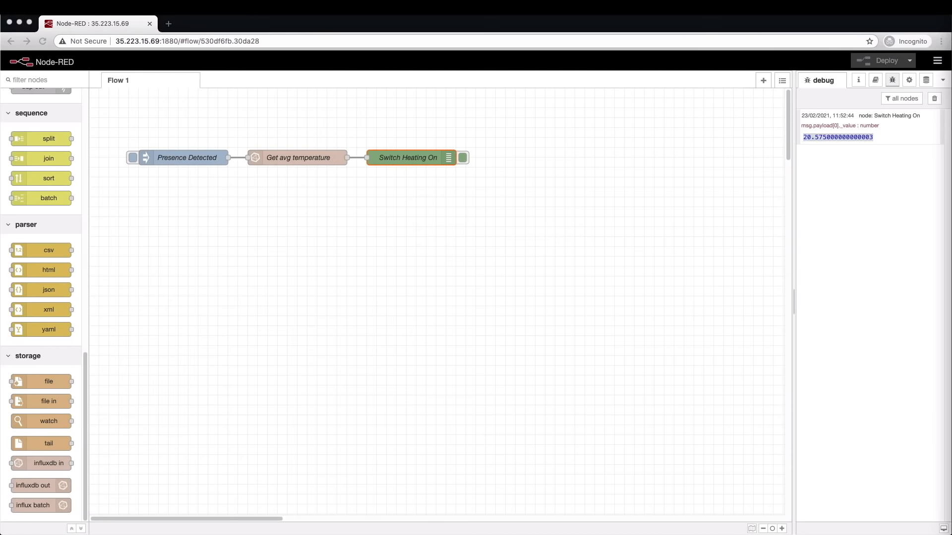
pyautogui.moveTo(687, 312)
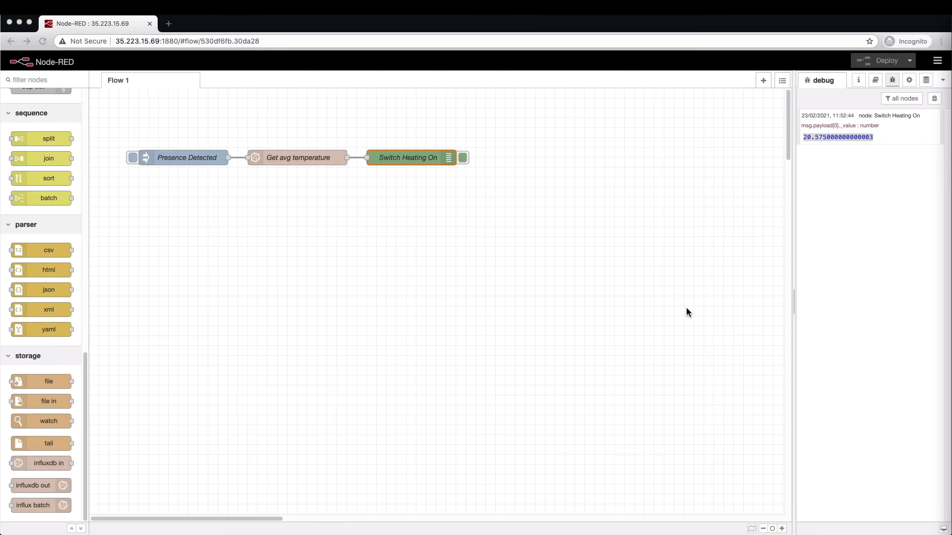
pyautogui.click(933, 98)
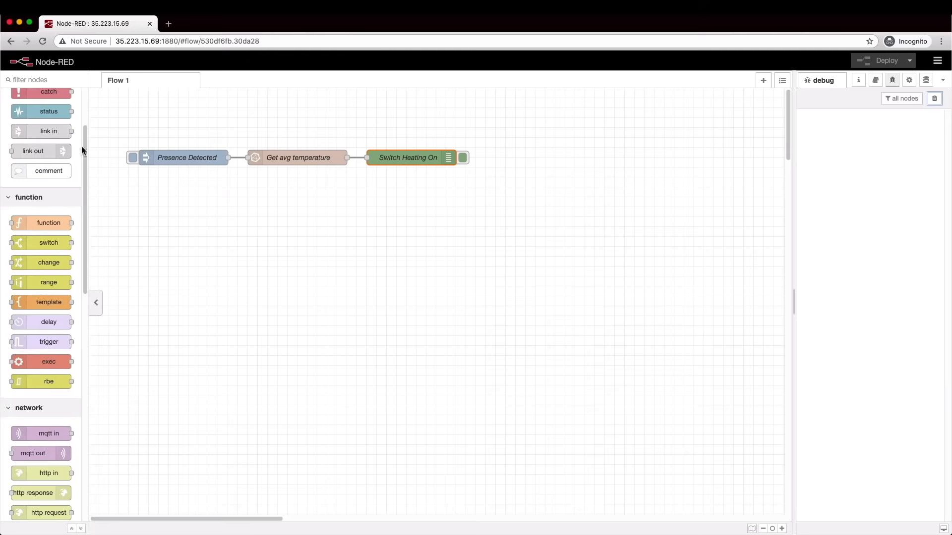
pyautogui.moveTo(41, 243)
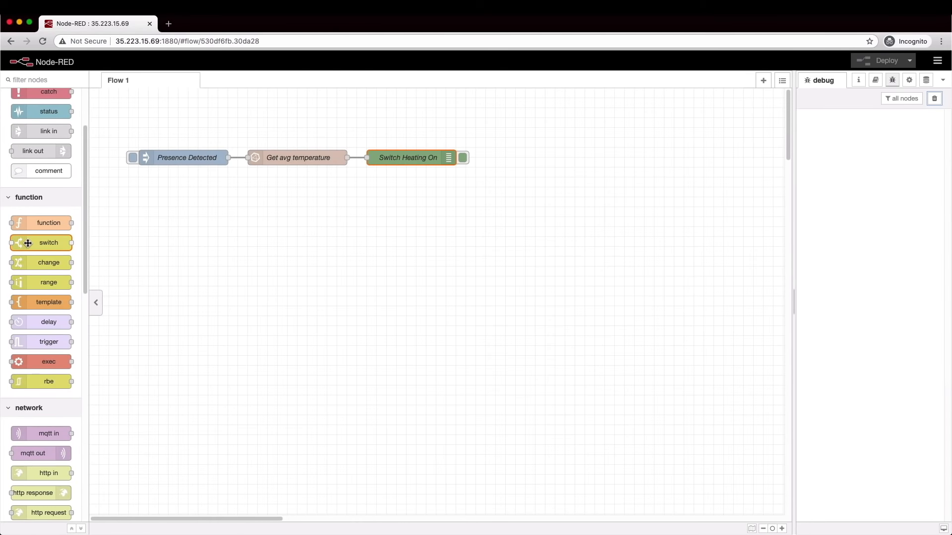
# Insert a switch node named 'Is it cold?' on property msg.payload[0]._value.
pyautogui.moveTo(40, 243); pyautogui.dragTo(416, 208)
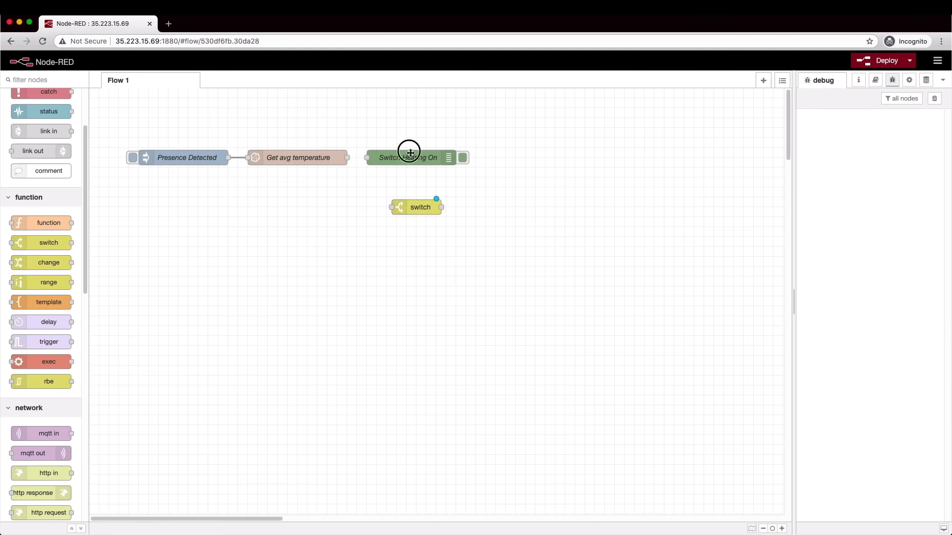
pyautogui.doubleClick(416, 208)
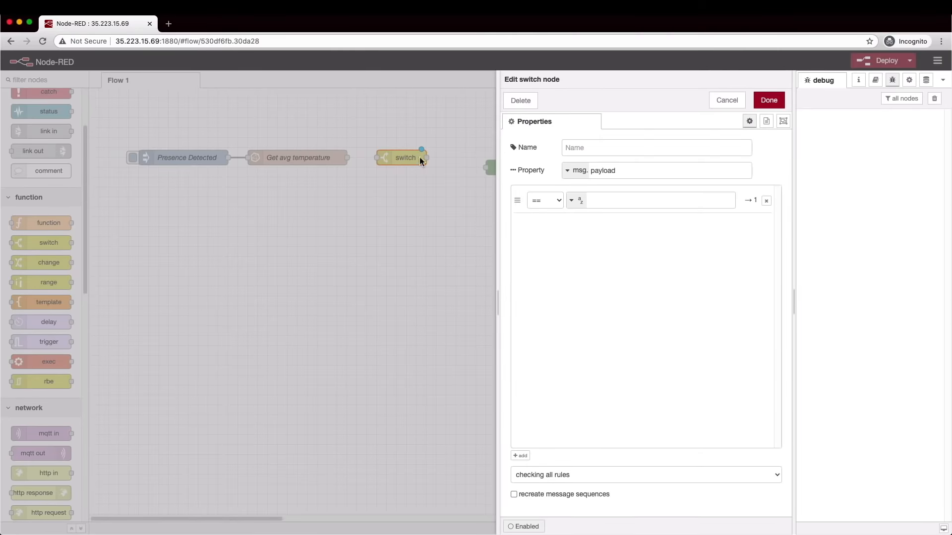
pyautogui.write('Is it cold?')
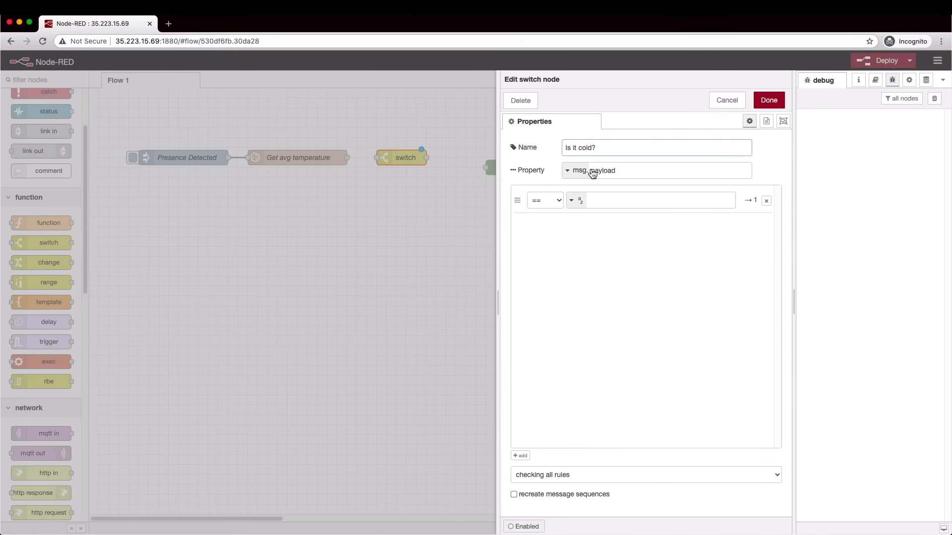
pyautogui.write('[0]')
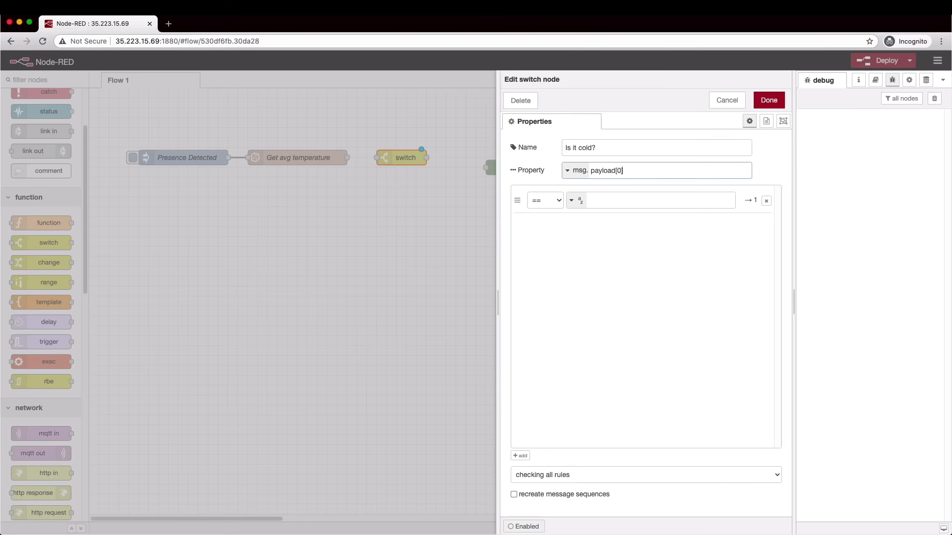
pyautogui.write('._value')
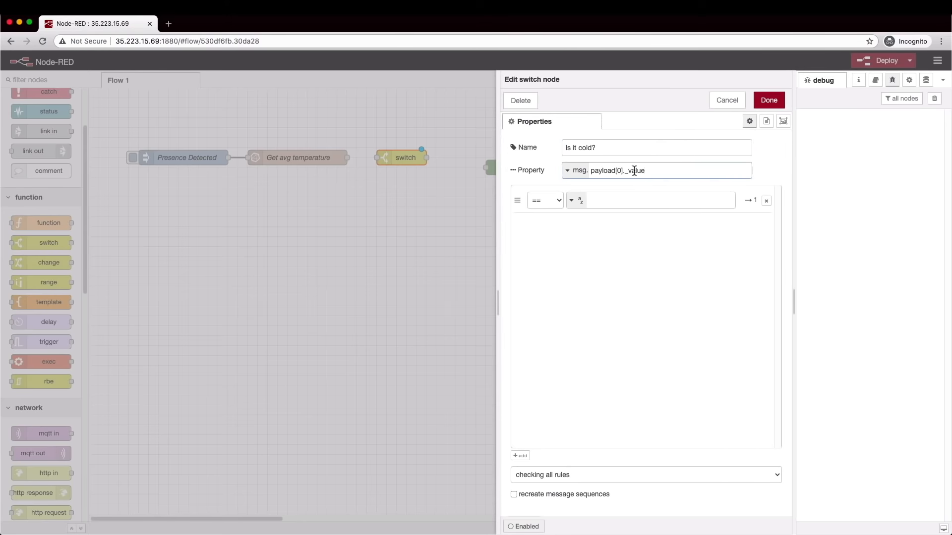
# Add numeric rules: < 18 to output 1 and >= 18 to output 2.
pyautogui.click(576, 201)
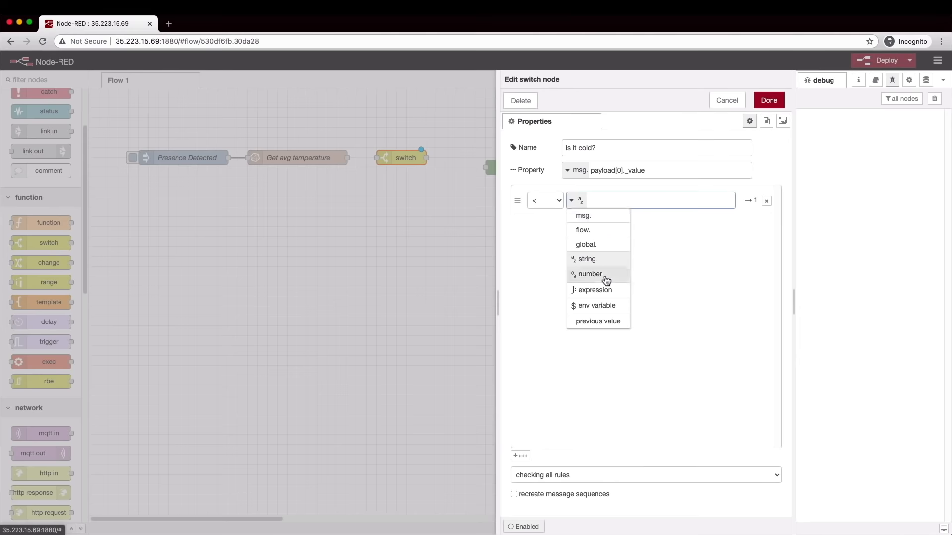
pyautogui.click(590, 273)
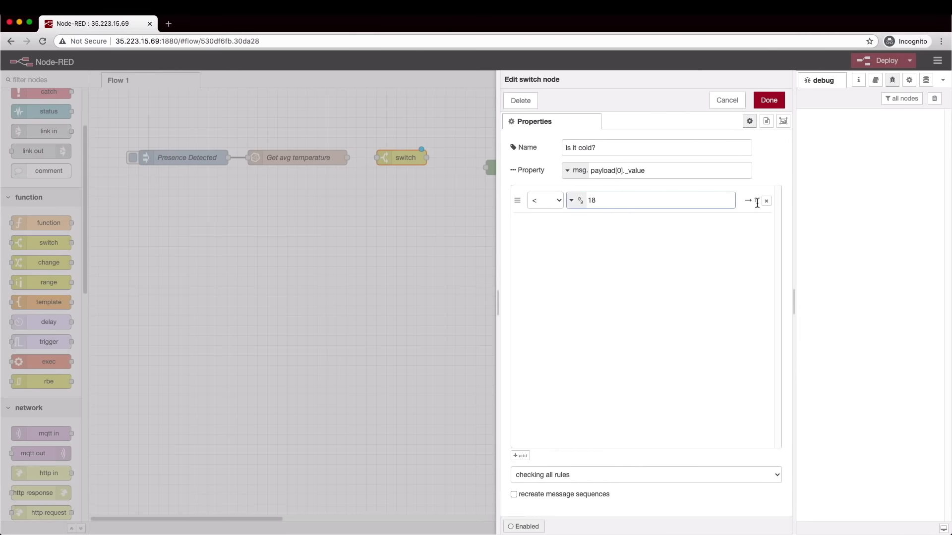
pyautogui.click(519, 456)
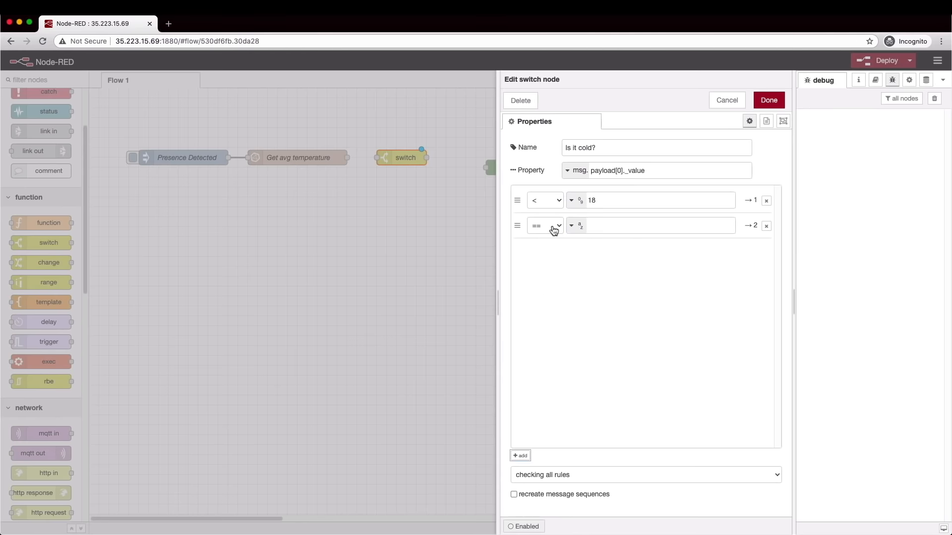
pyautogui.click(575, 225)
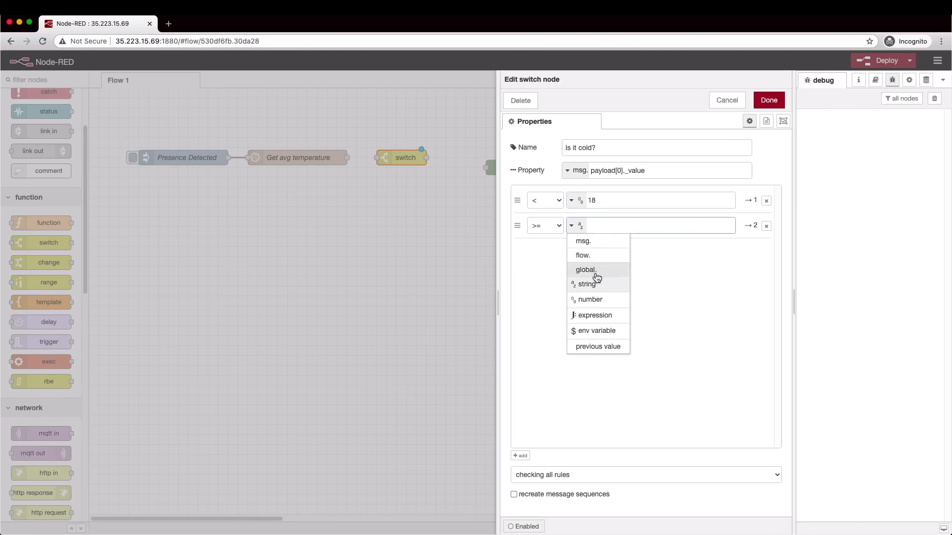
pyautogui.click(589, 299)
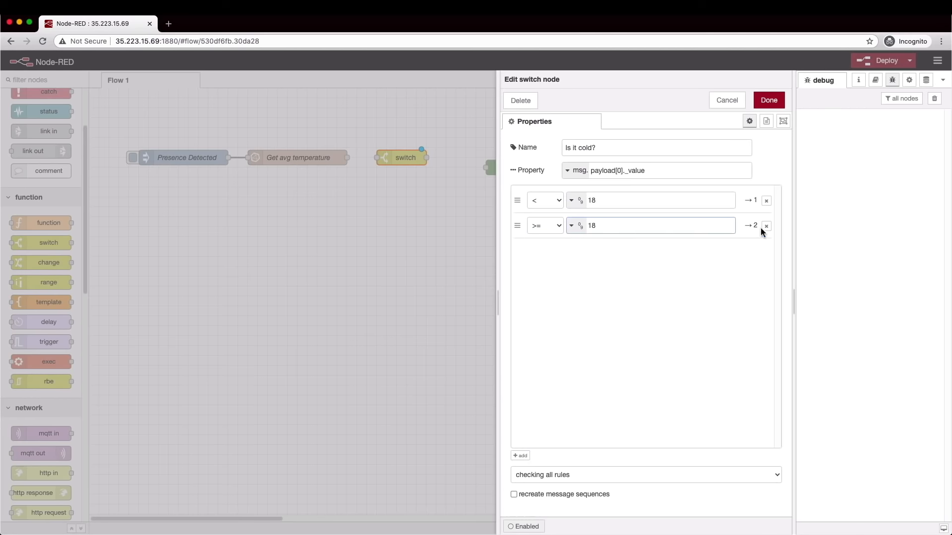
pyautogui.click(768, 100)
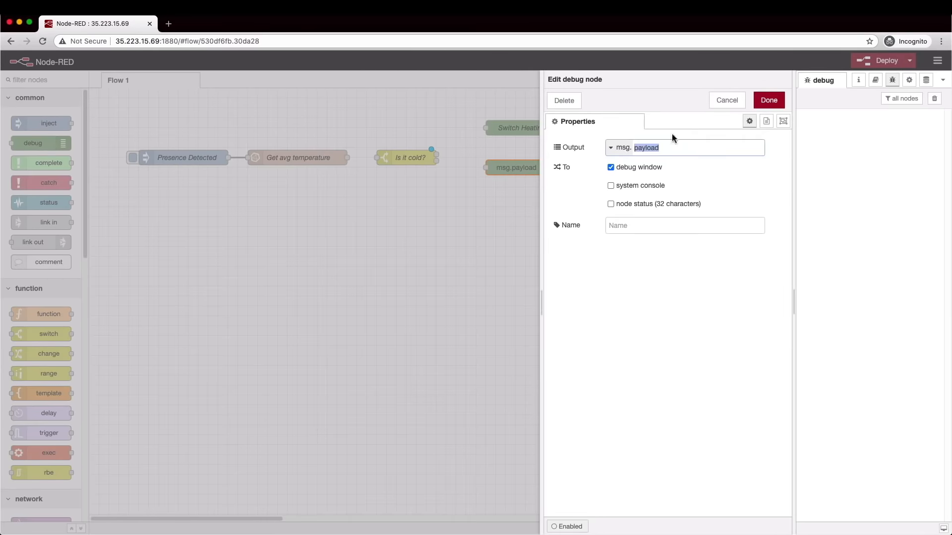
# Configure a second debug node named 'It's not cold' and its output property.
pyautogui.write("It's not cold!")
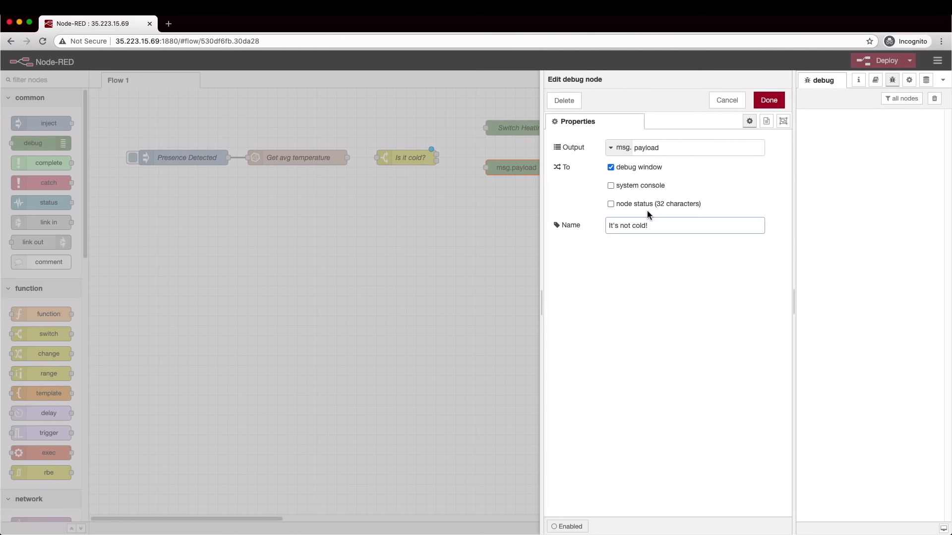
pyautogui.click(684, 148)
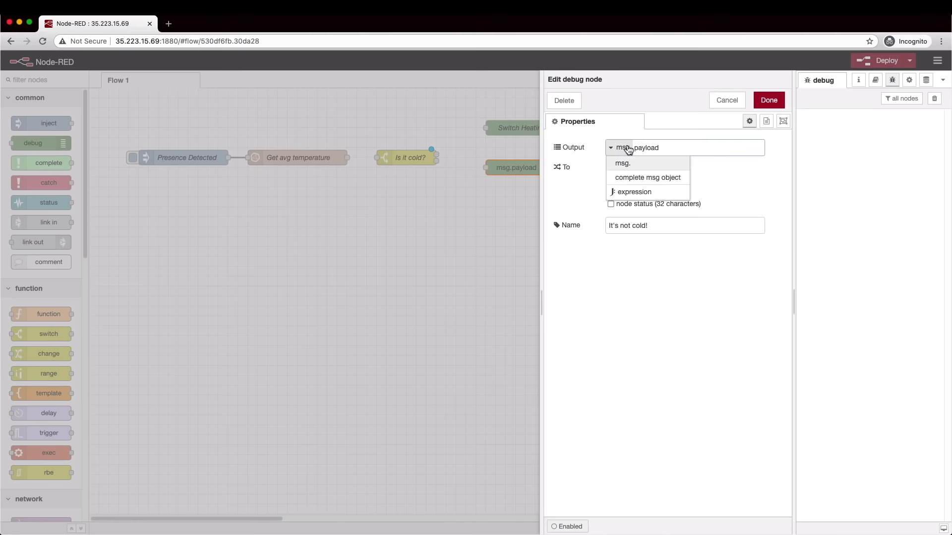
pyautogui.click(767, 100)
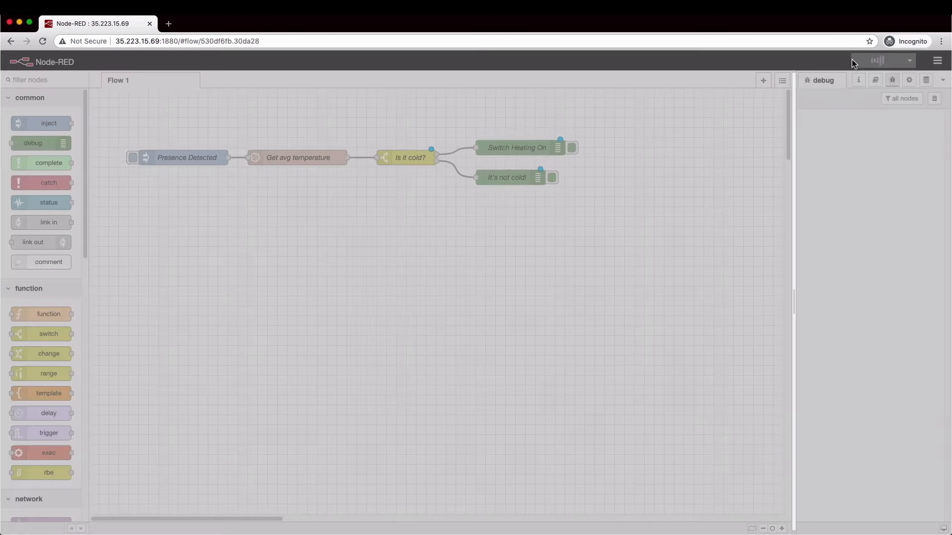
# Deploy the flow with both debug branches and review the Is it cold? rules.
pyautogui.click(885, 60)
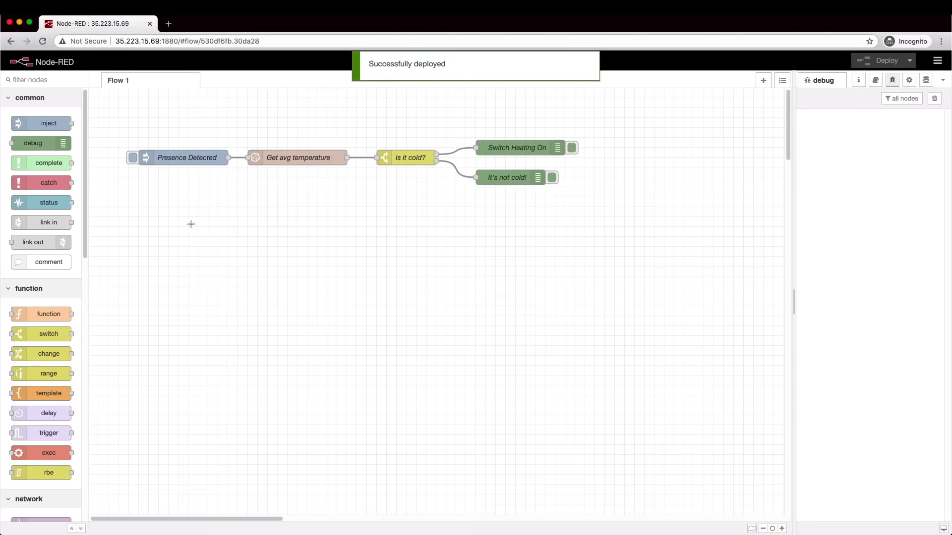
pyautogui.doubleClick(408, 158)
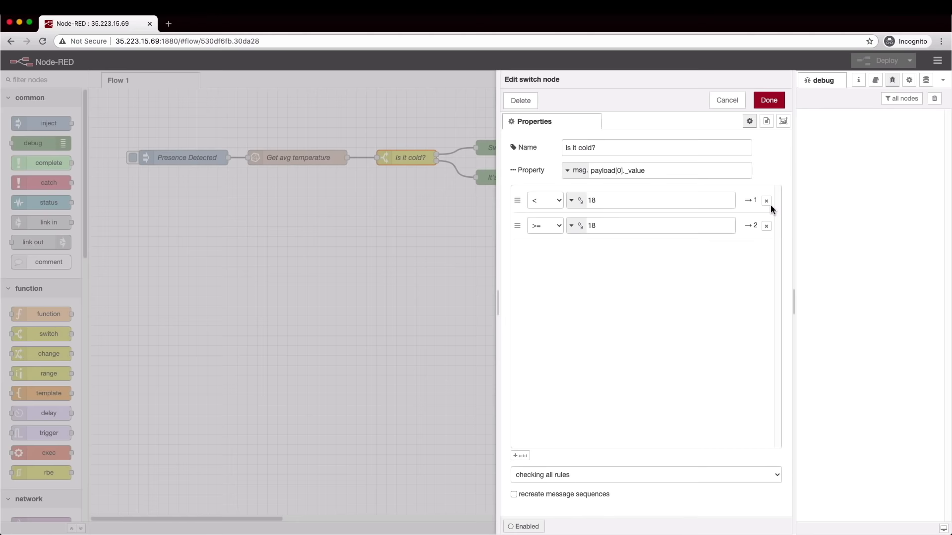
pyautogui.click(767, 100)
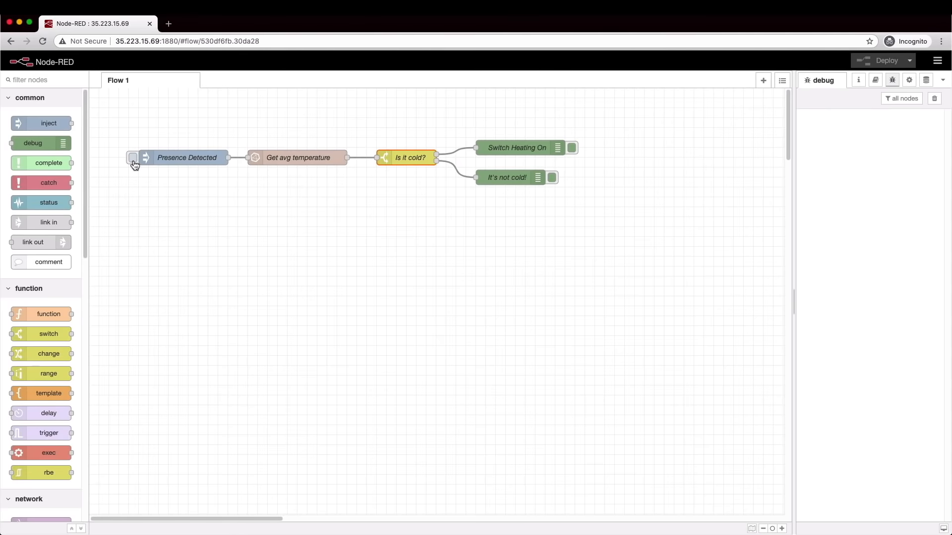
# Trigger Presence Detected and inspect the 20.575 reading at It's not cold!
pyautogui.click(133, 157)
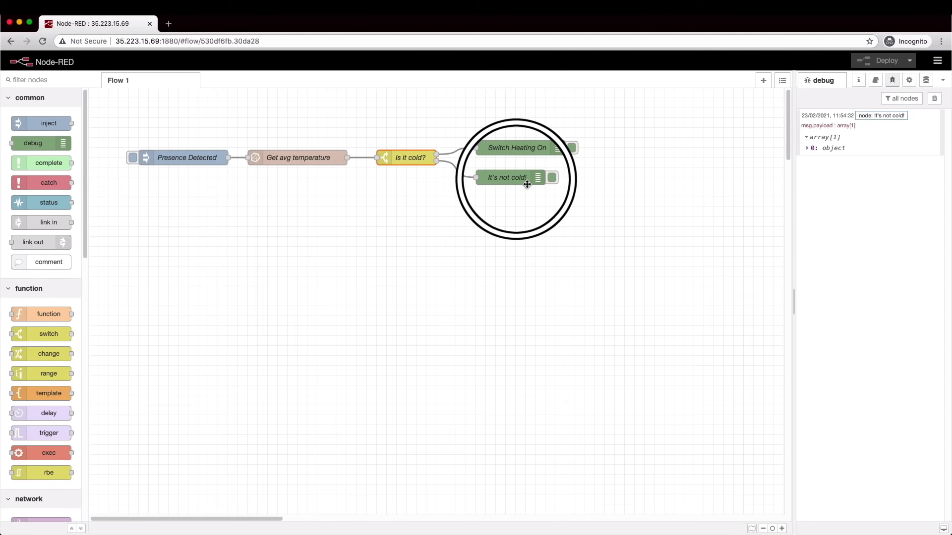
pyautogui.click(506, 177)
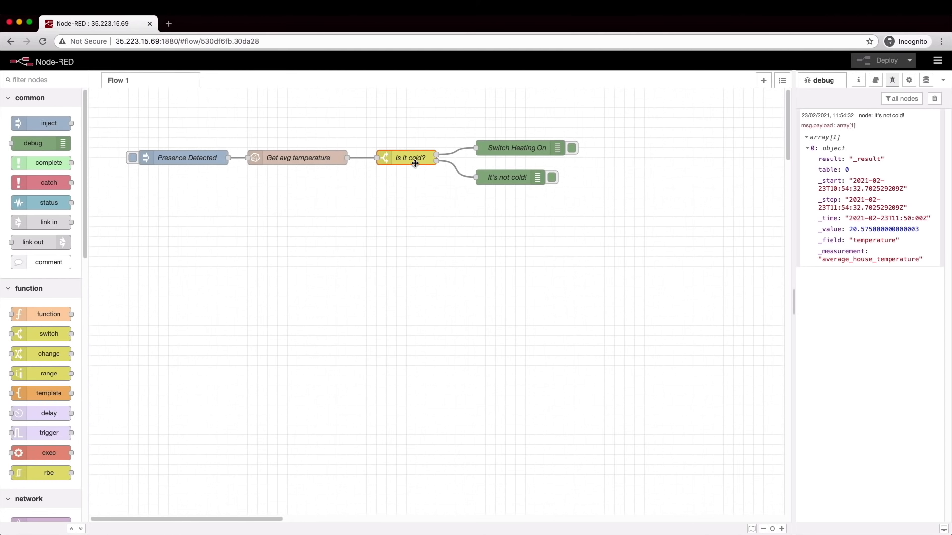
pyautogui.doubleClick(408, 157)
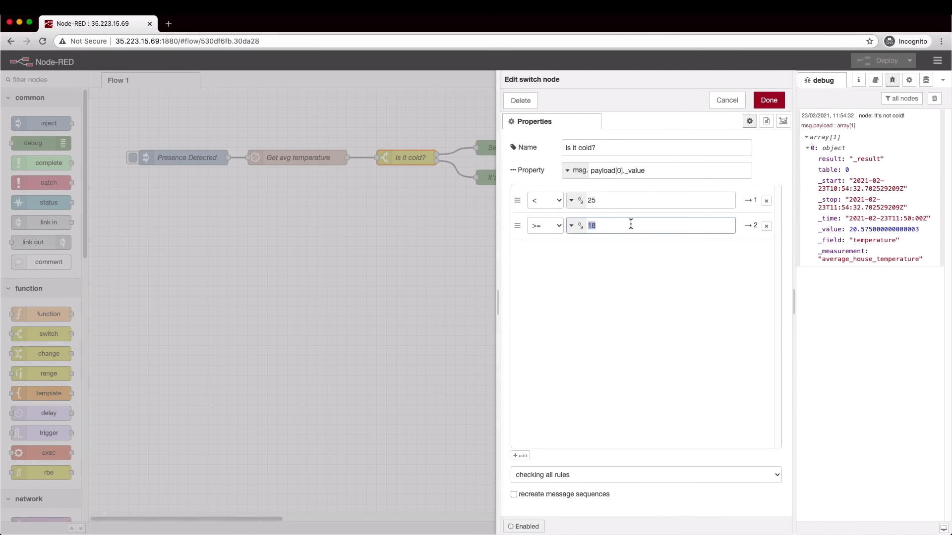
# Apply the 25 threshold, redeploy, and confirm 20.575 reaches Switch Heating On.
pyautogui.click(767, 100)
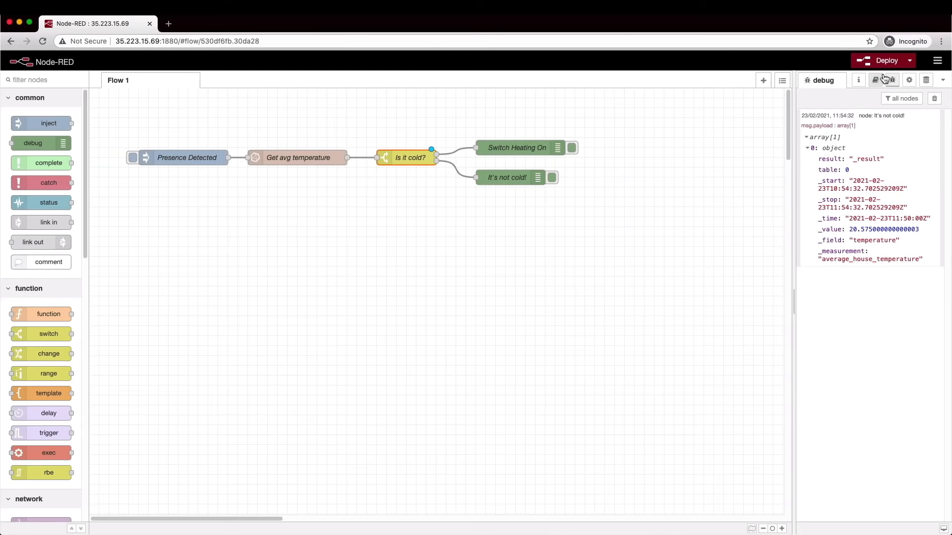
pyautogui.click(886, 60)
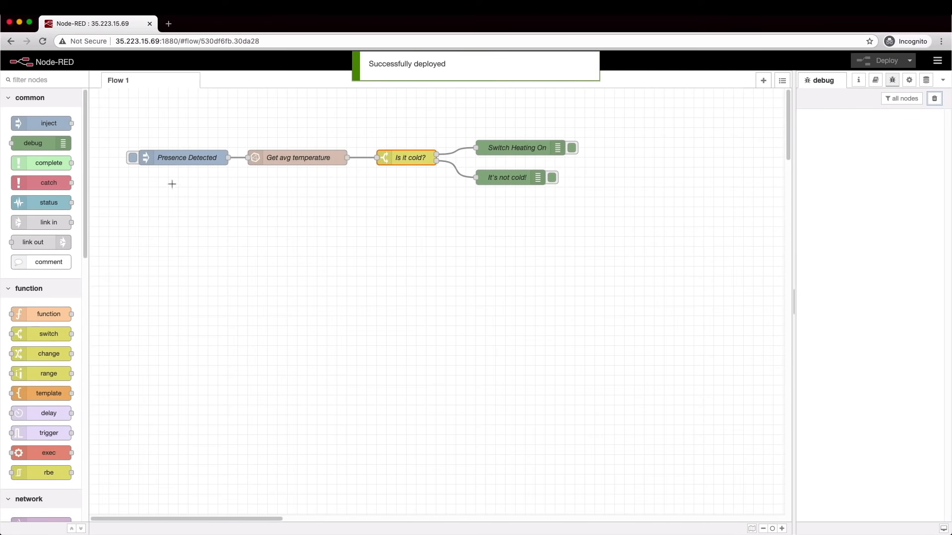
pyautogui.click(132, 157)
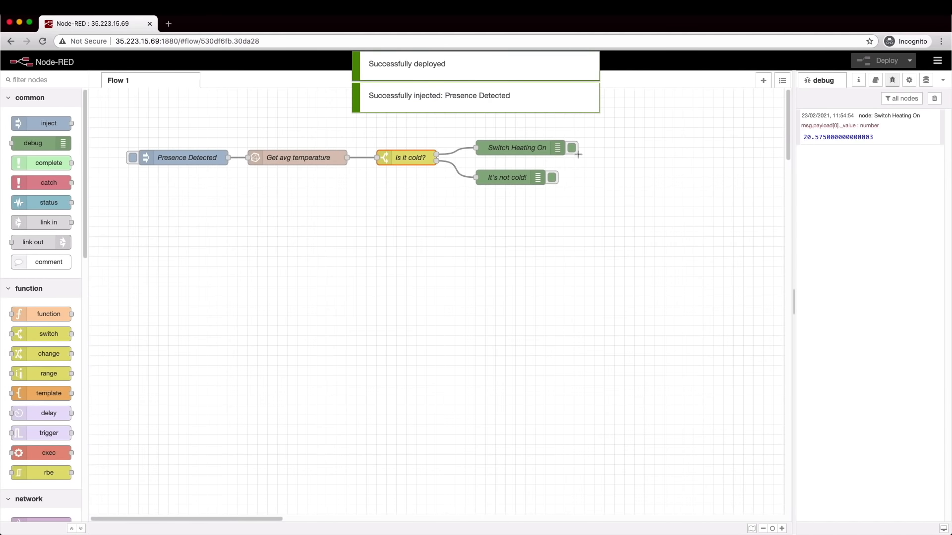
pyautogui.click(519, 147)
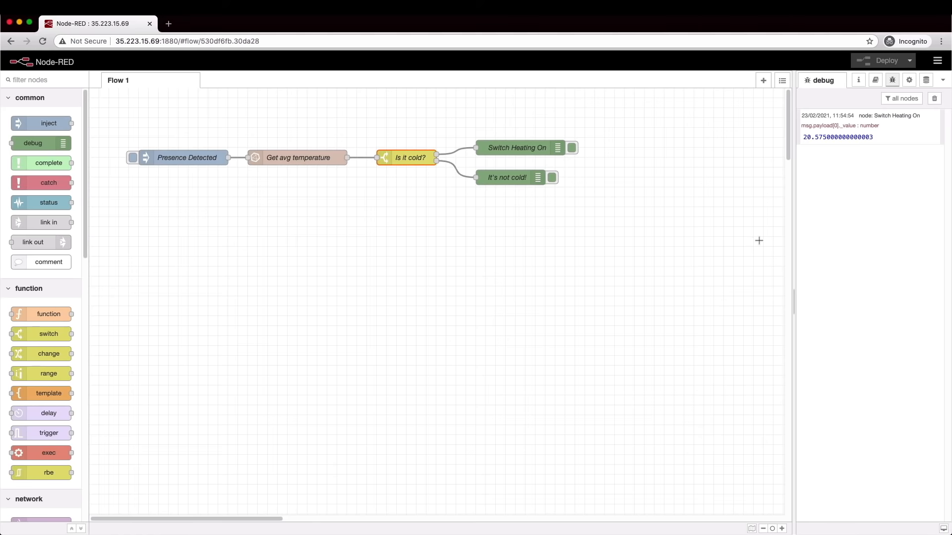
pyautogui.moveTo(762, 230)
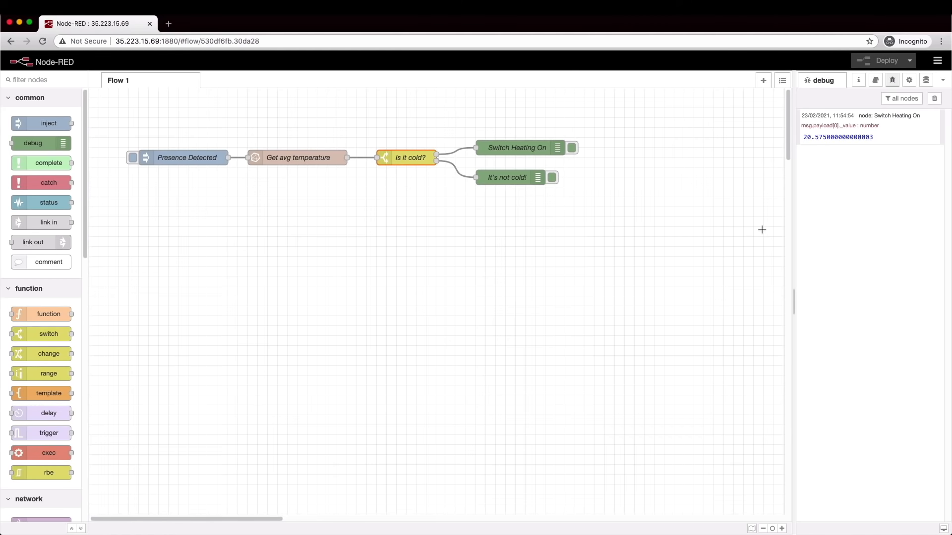